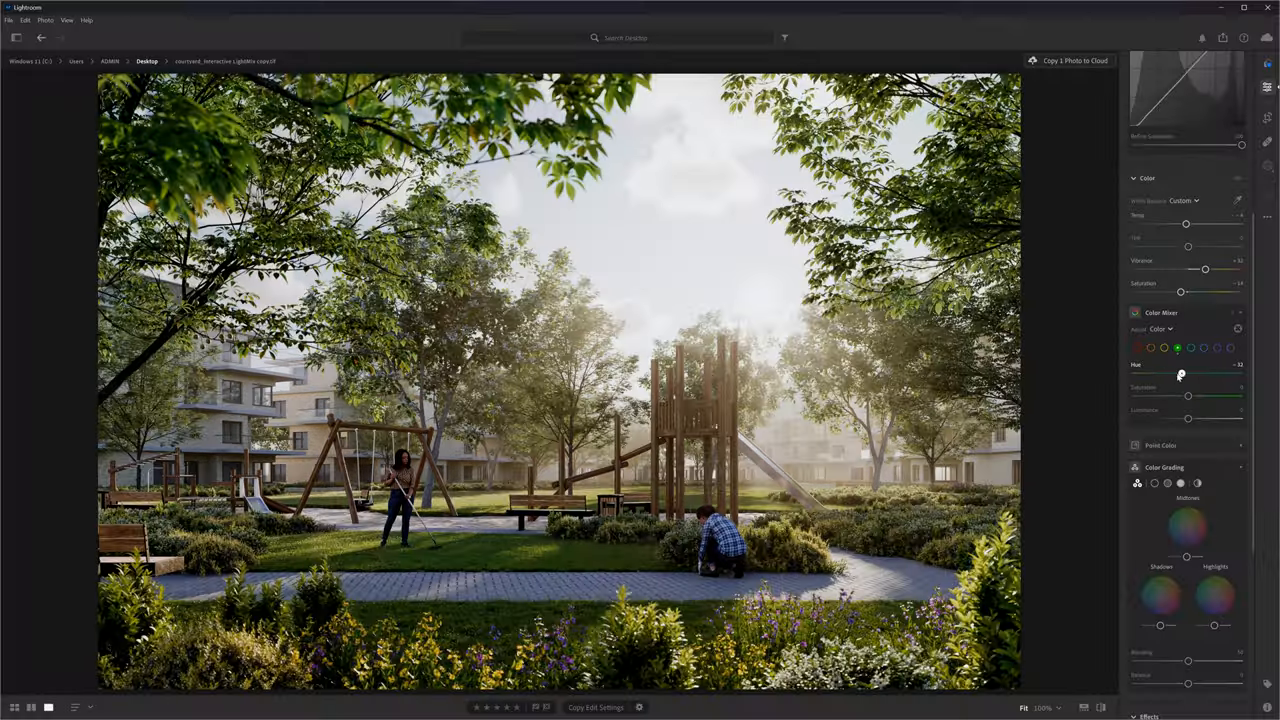
- Browse the Desktop folder's renders in the filmstrip, viewing the beach render and returning to the playground render
left_click_drag(1180, 374, 1170, 374)
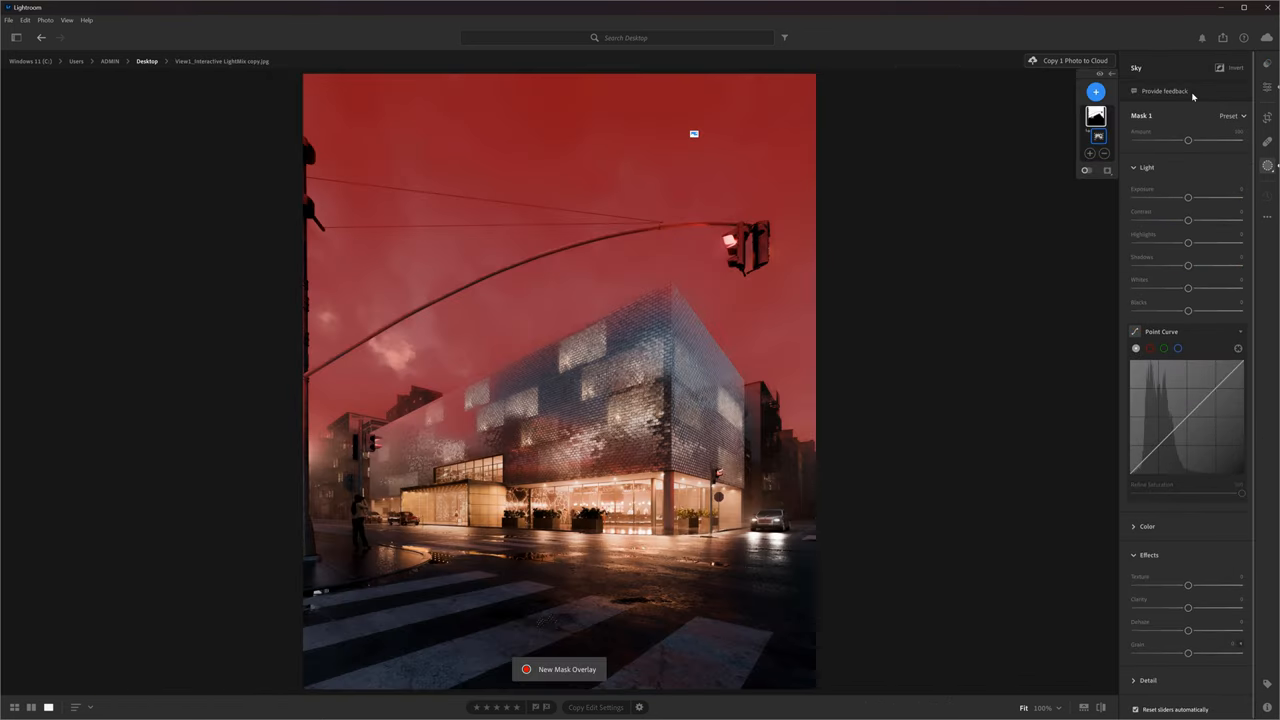
left_click_drag(1188, 196, 1172, 196)
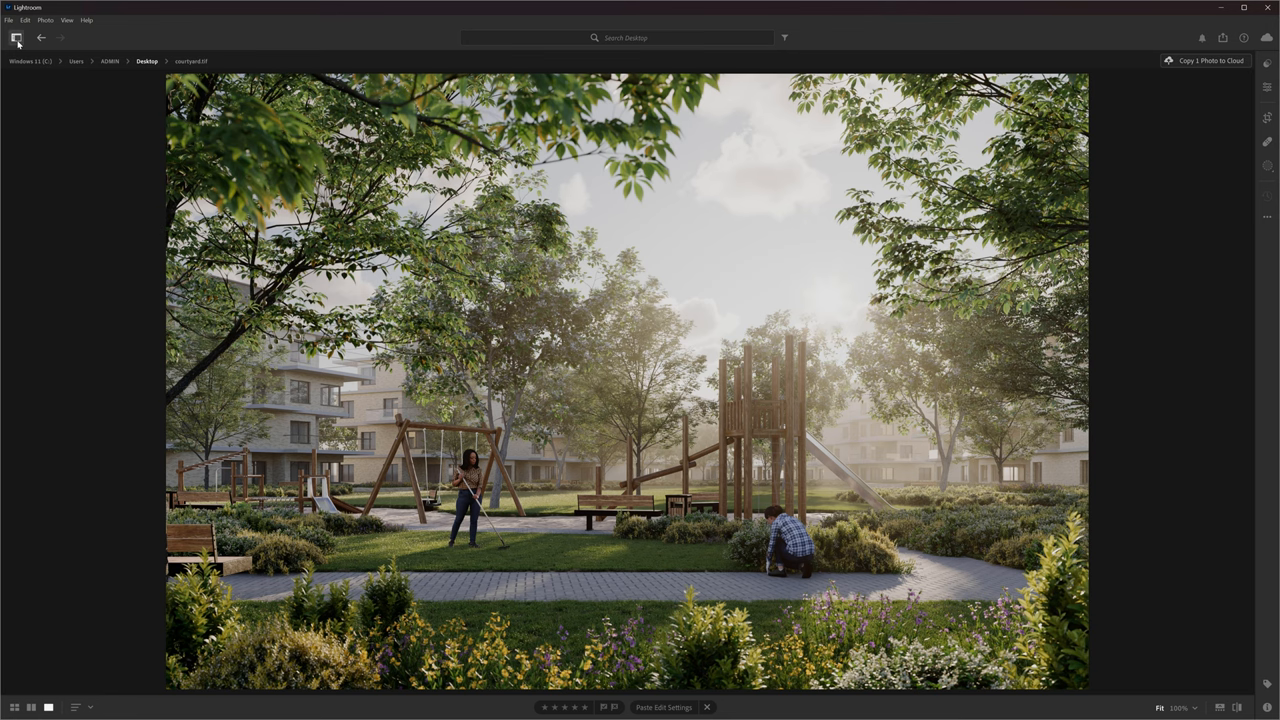
left_click(16, 38)
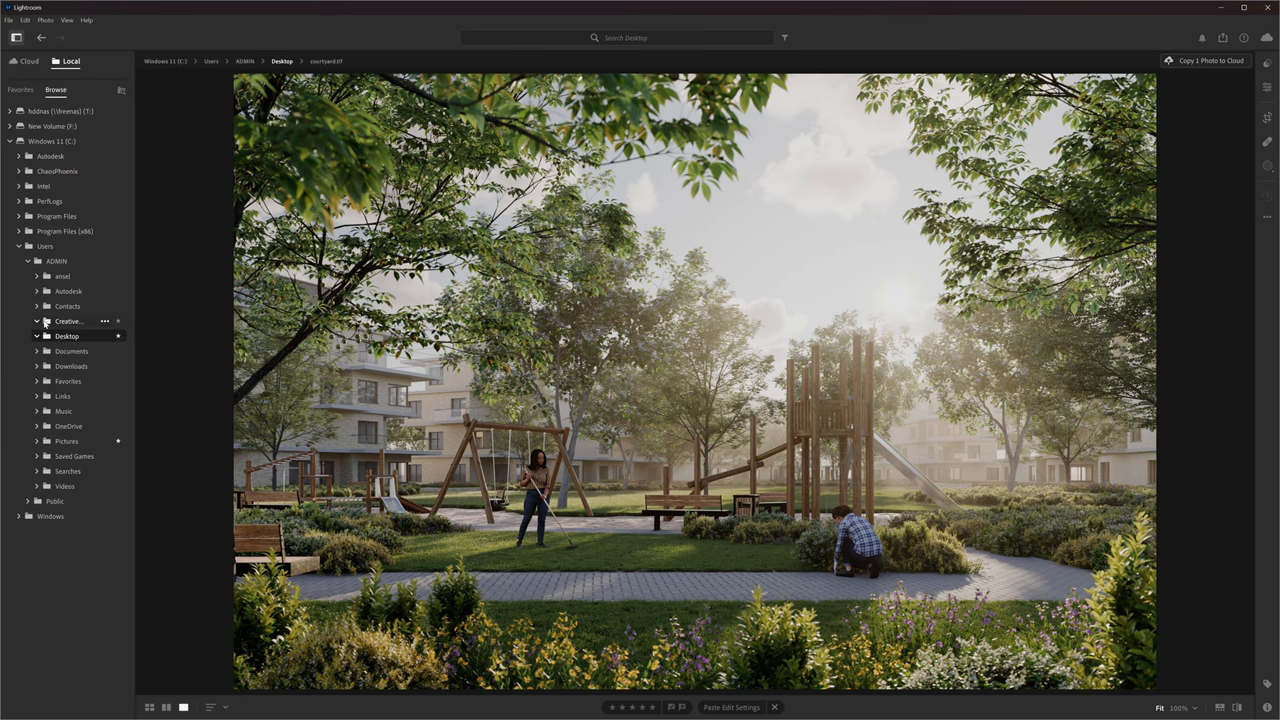
left_click(1220, 708)
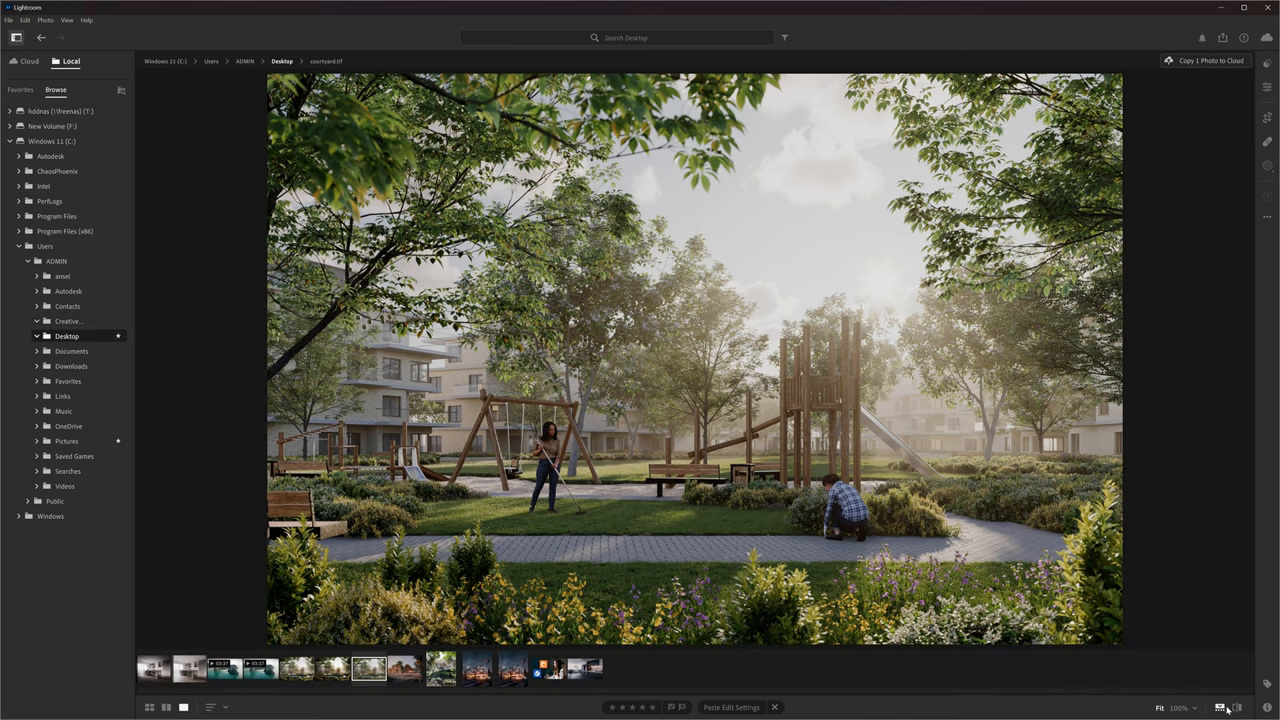
left_click(404, 668)
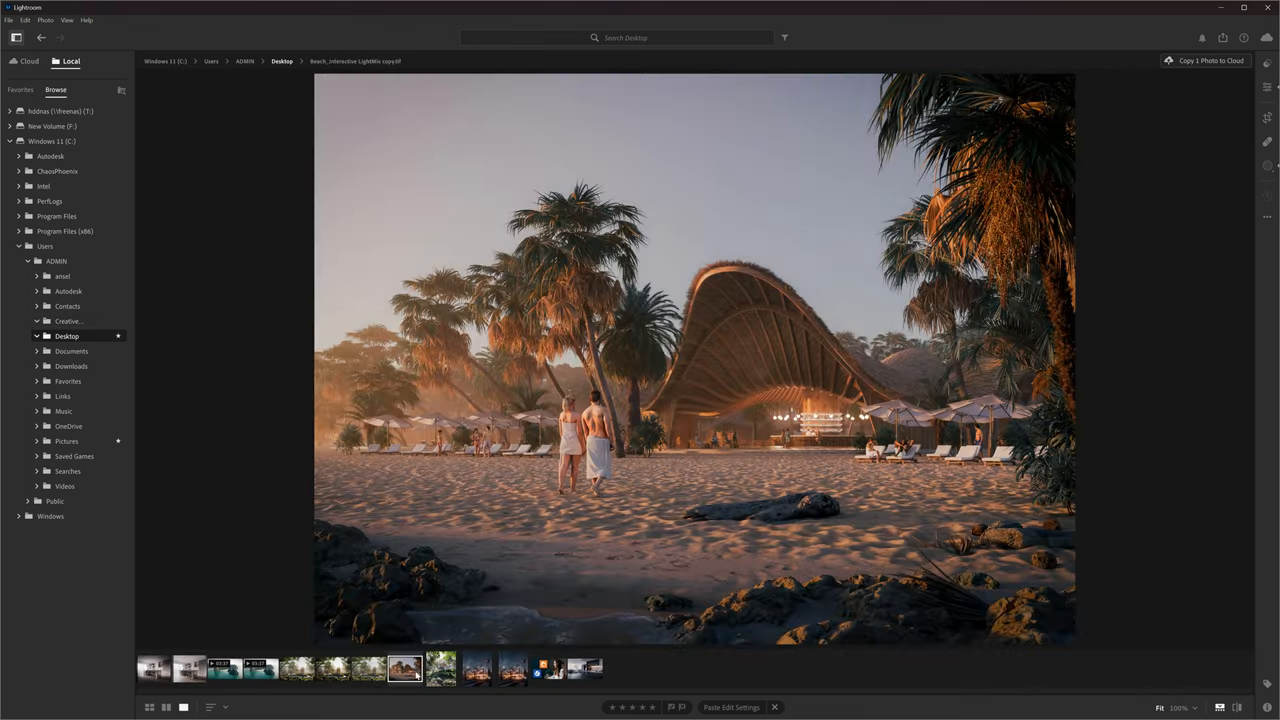
left_click(368, 668)
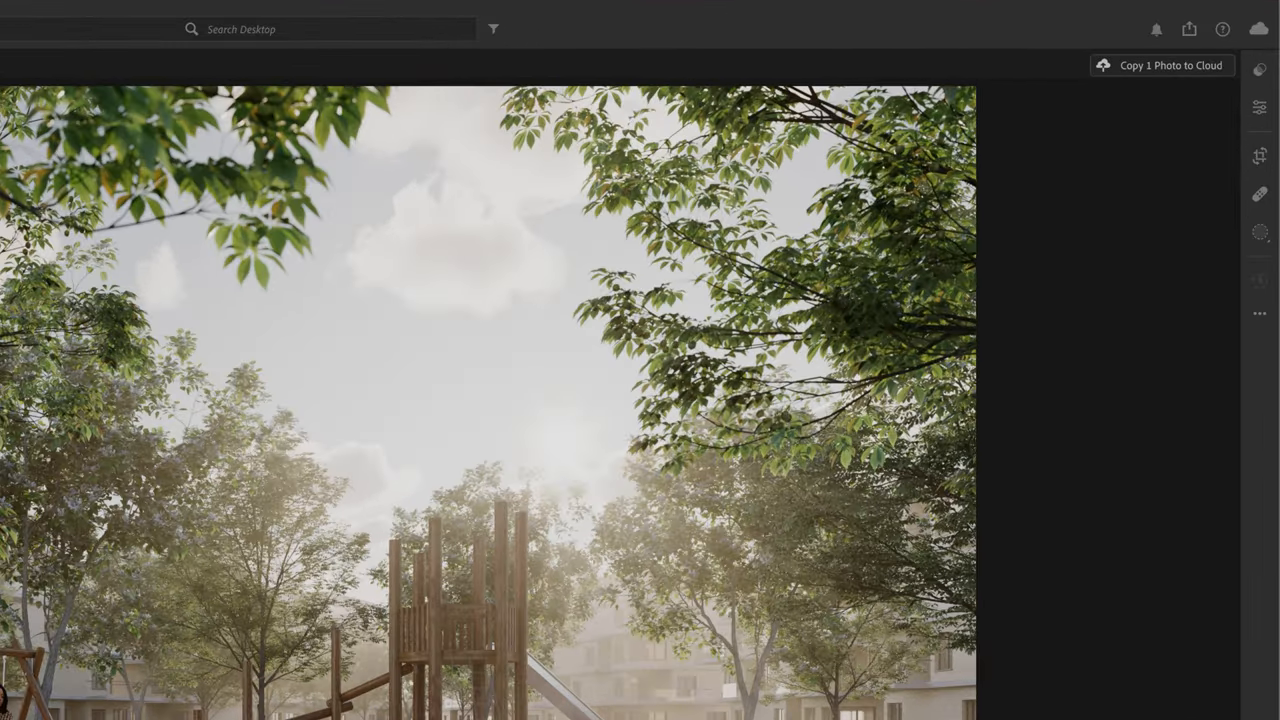
- Switch from the Healing tools to the Edit adjustments and expand the Light section for the courtyard render
left_click(1260, 108)
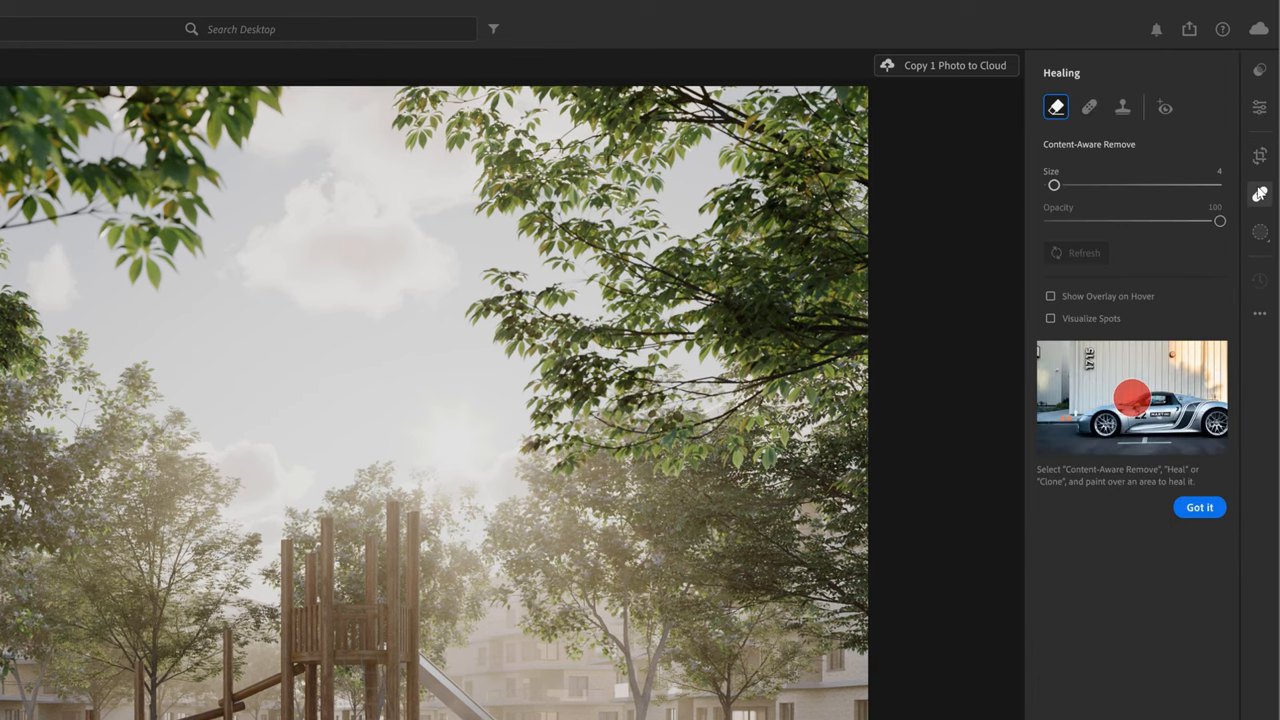
left_click(1260, 232)
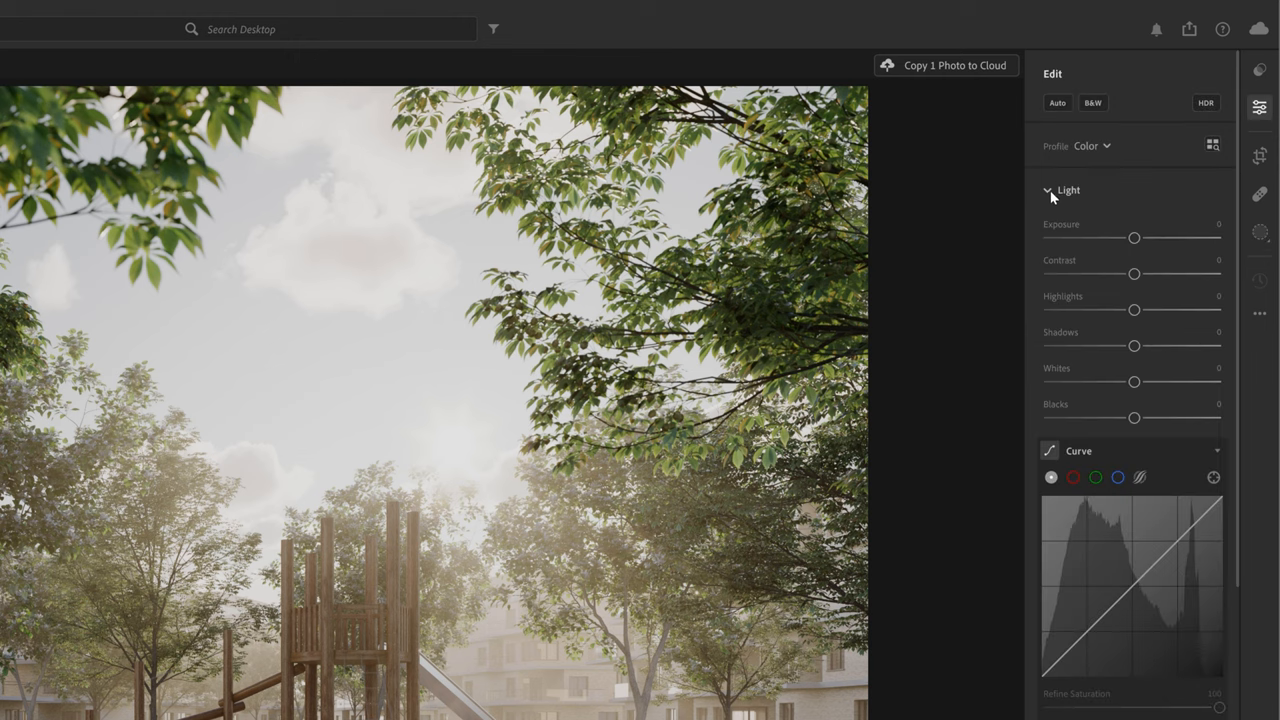
left_click(1068, 190)
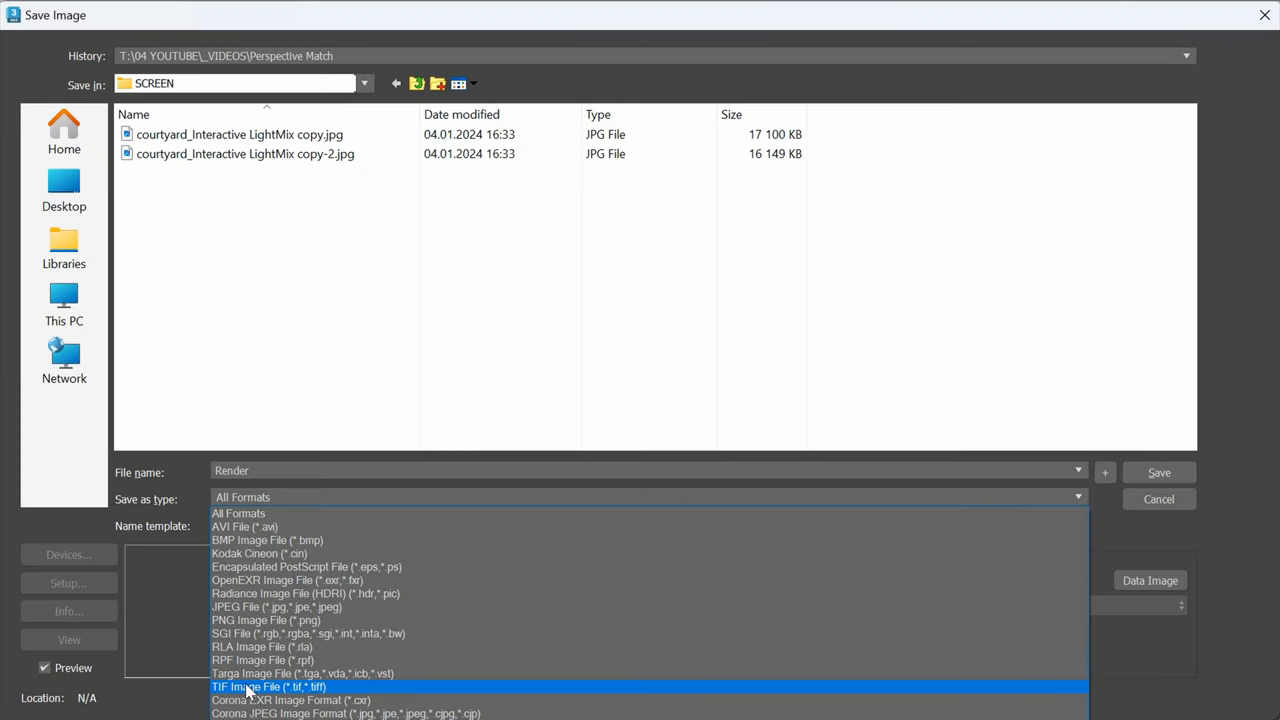
- Save the 3ds Max render in TIF format from the Save Image window
left_click(268, 688)
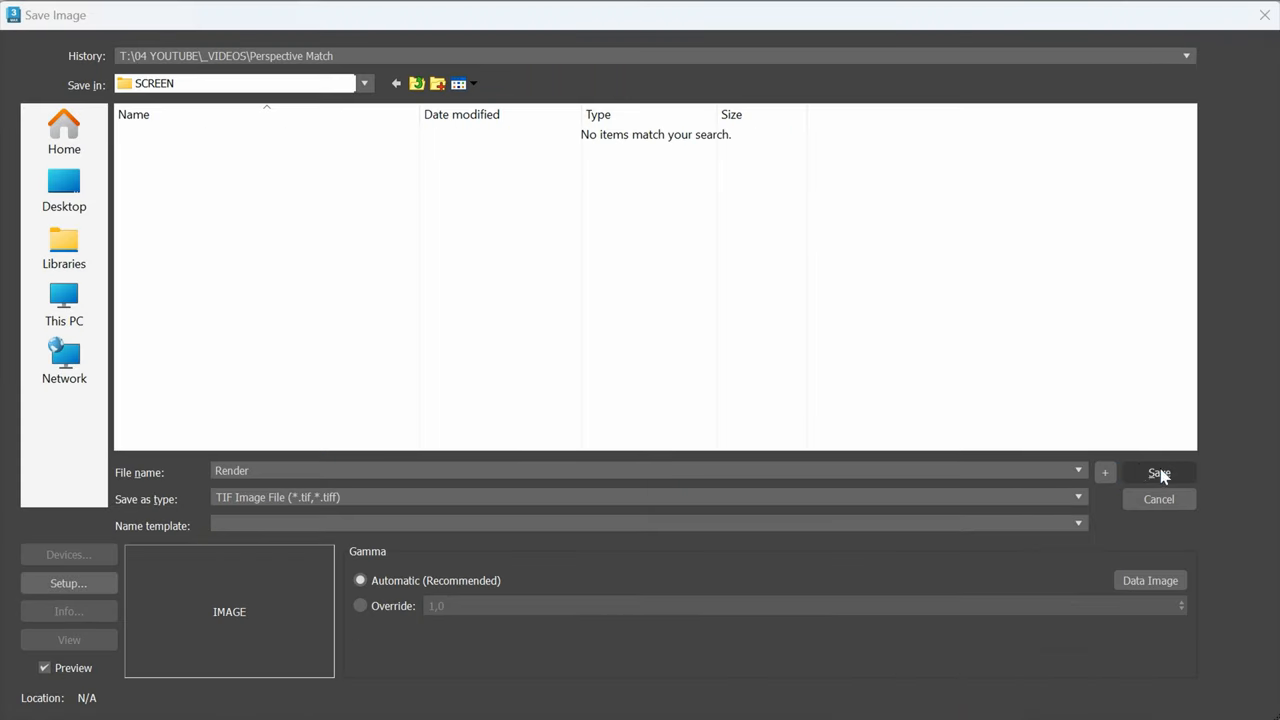
left_click(1158, 472)
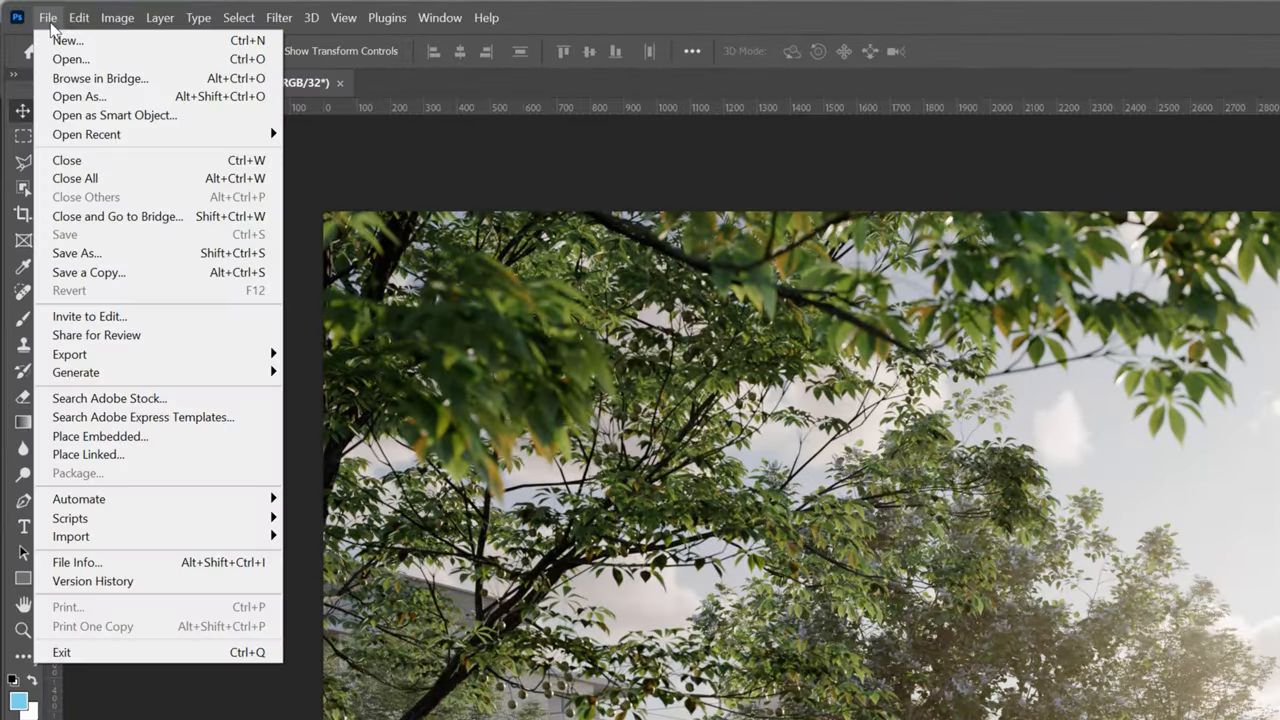
- Save a TIFF copy of the courtyard LightMix image from Photoshop
left_click(76, 252)
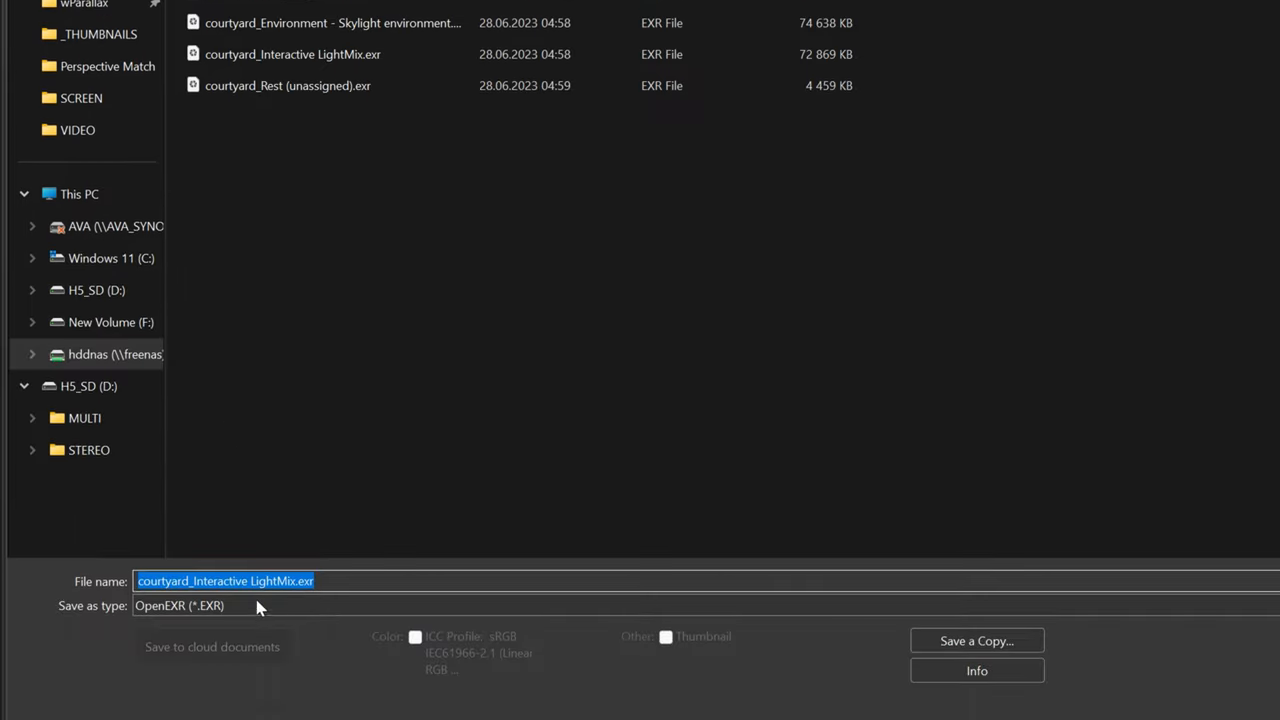
left_click(200, 604)
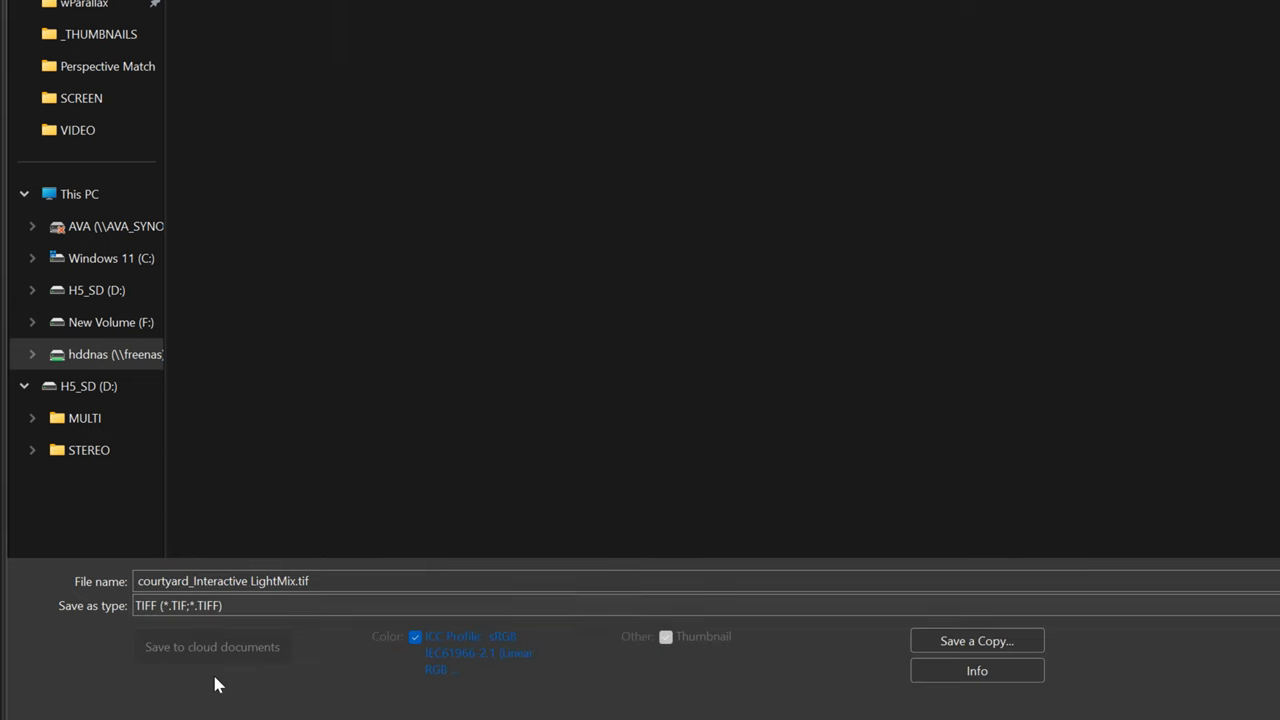
left_click(976, 640)
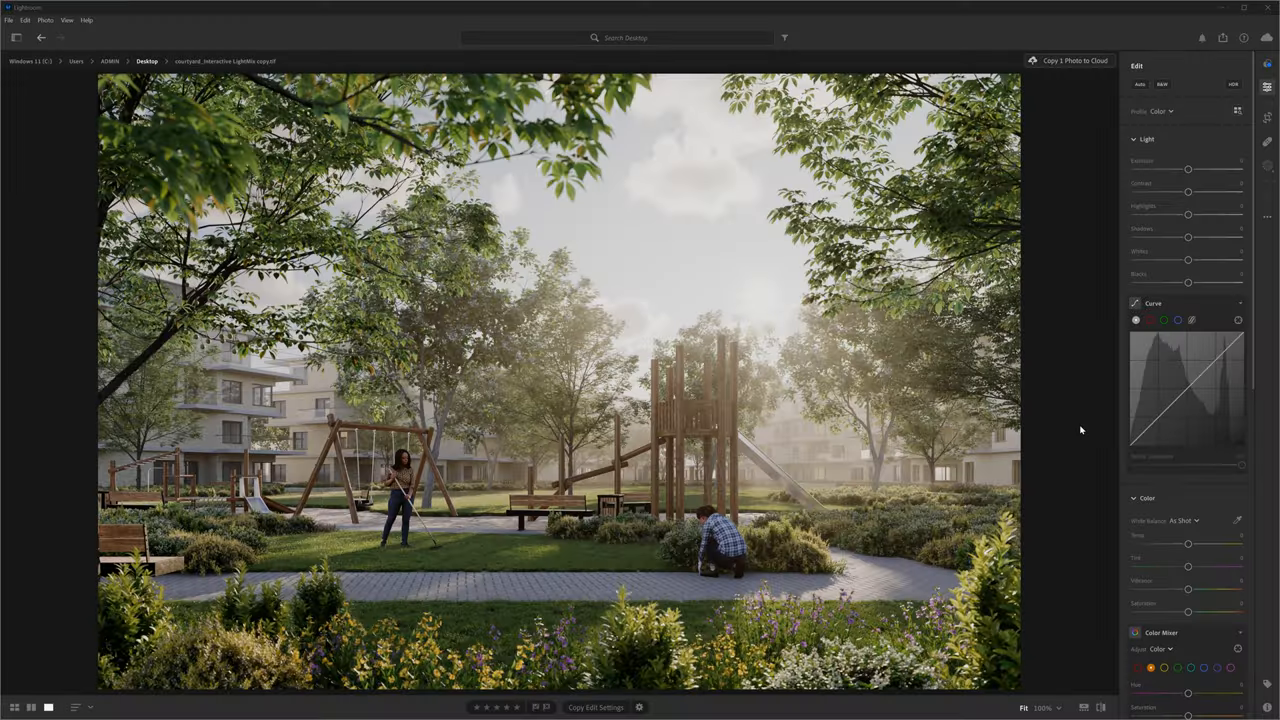
- Lower the courtyard render's highlights to recover cloud detail, keeping exposure at normal
left_click_drag(1188, 168, 1176, 168)
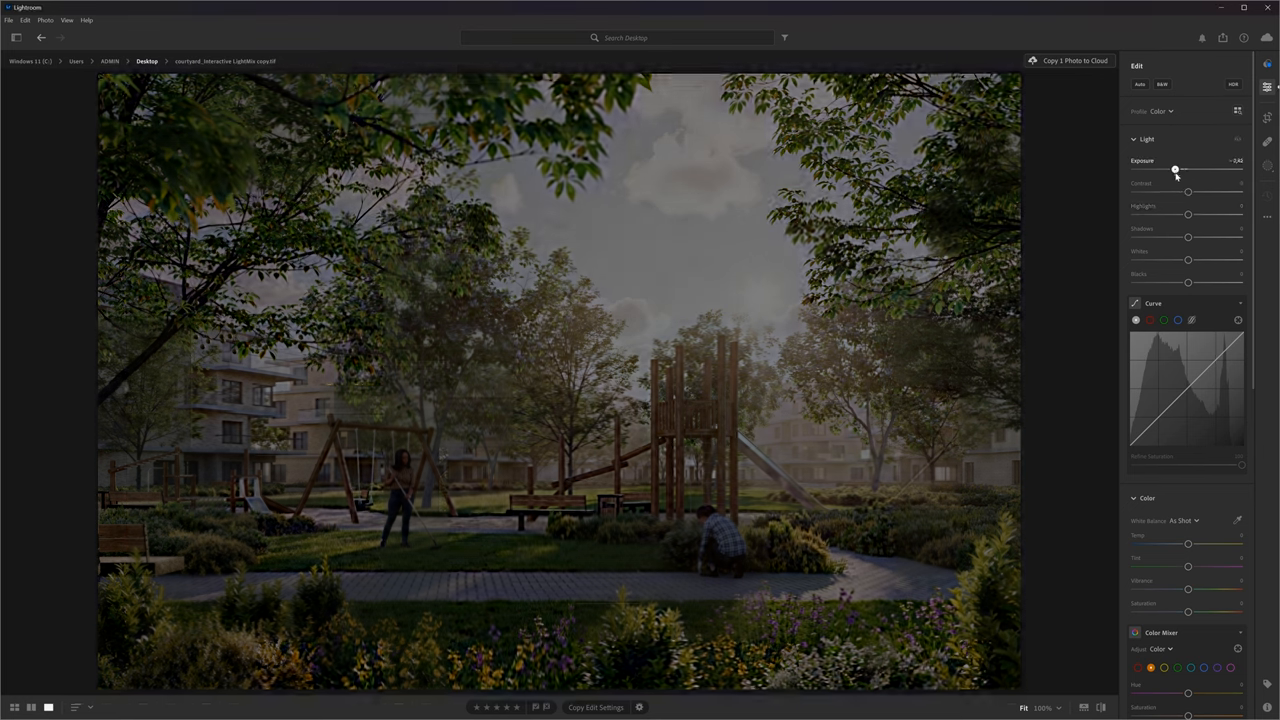
left_click_drag(1176, 170, 1200, 170)
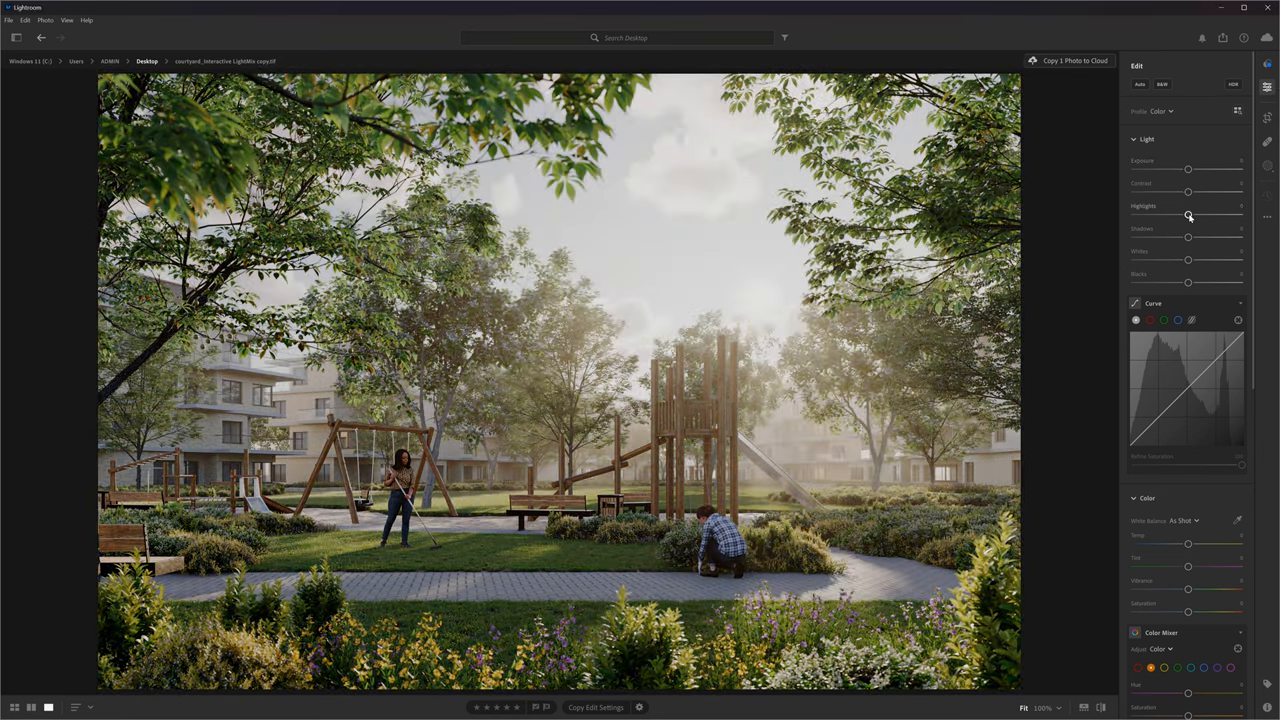
left_click_drag(1188, 216, 1134, 216)
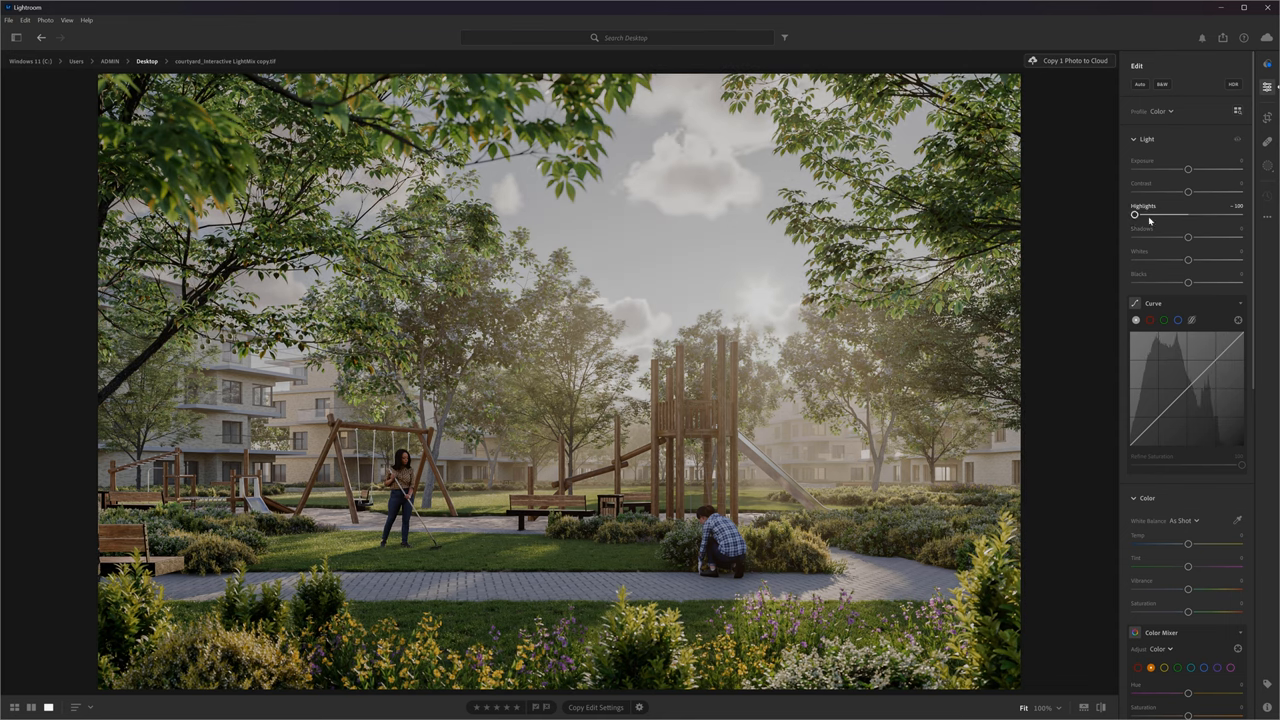
left_click_drag(1188, 236, 1240, 236)
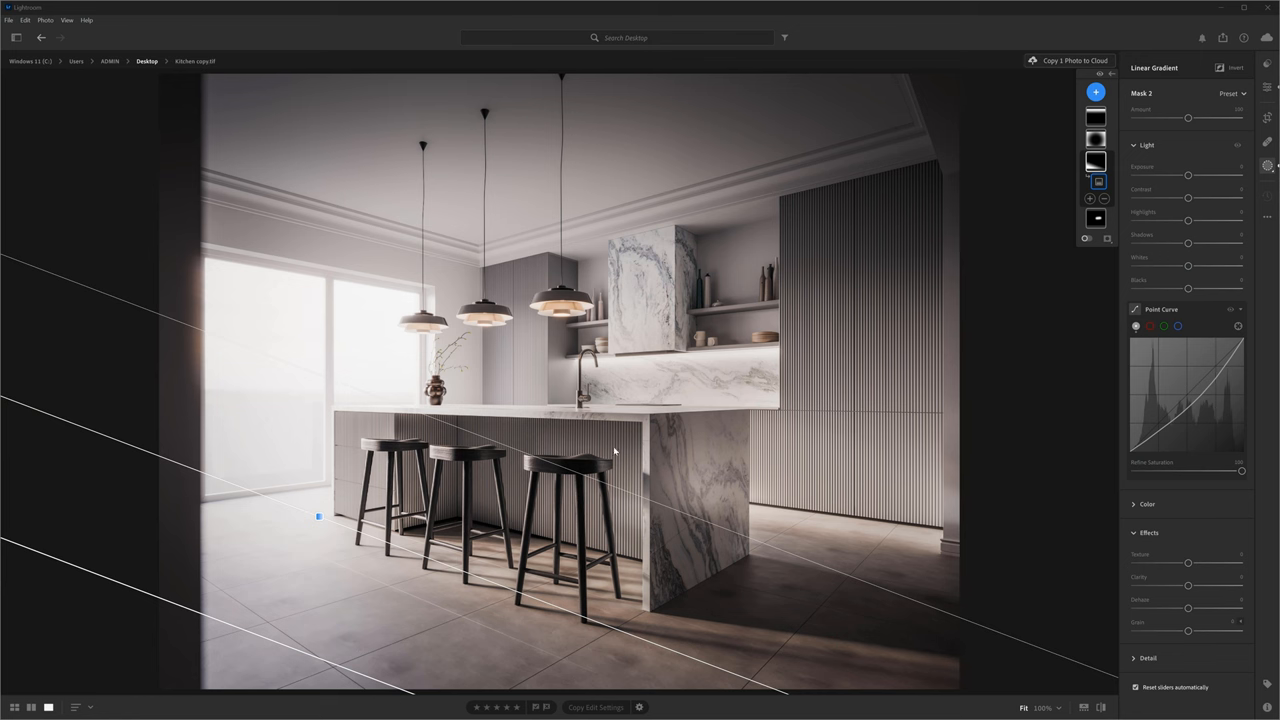
mouse_move(158, 656)
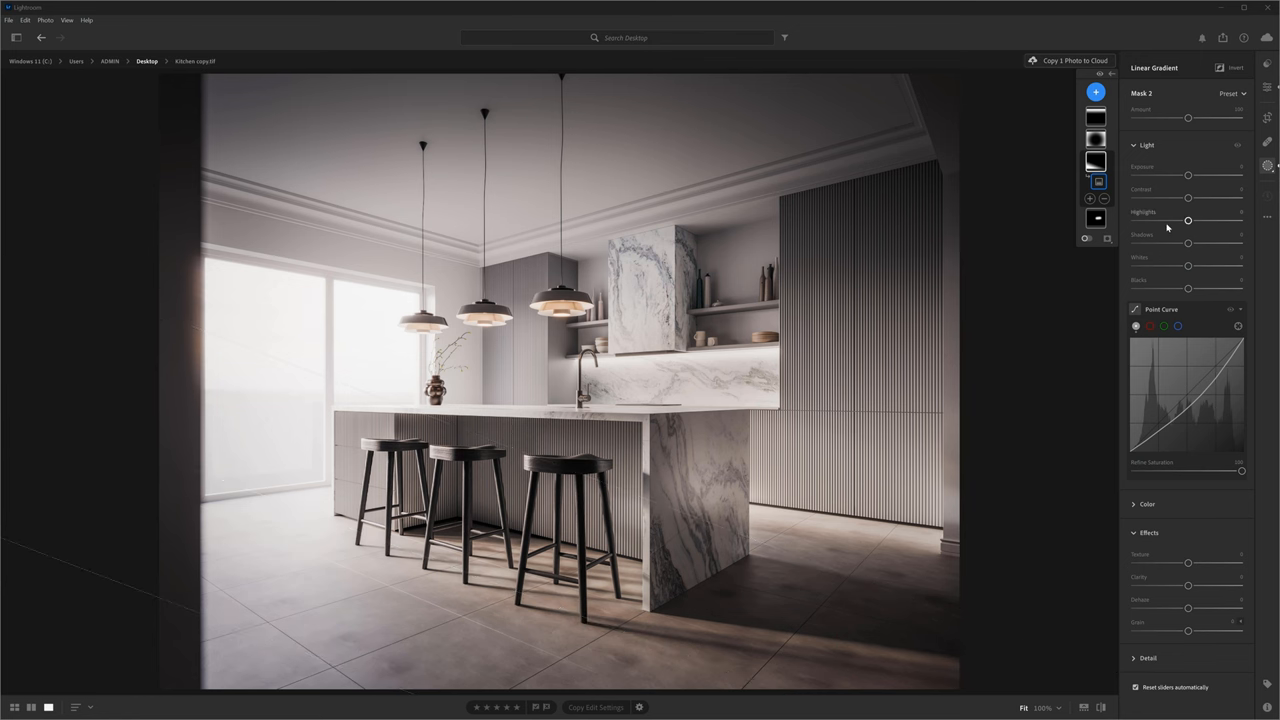
- Darken the kitchen render inside its linear gradient mask by lowering exposure and whites
left_click_drag(1188, 218, 1134, 218)
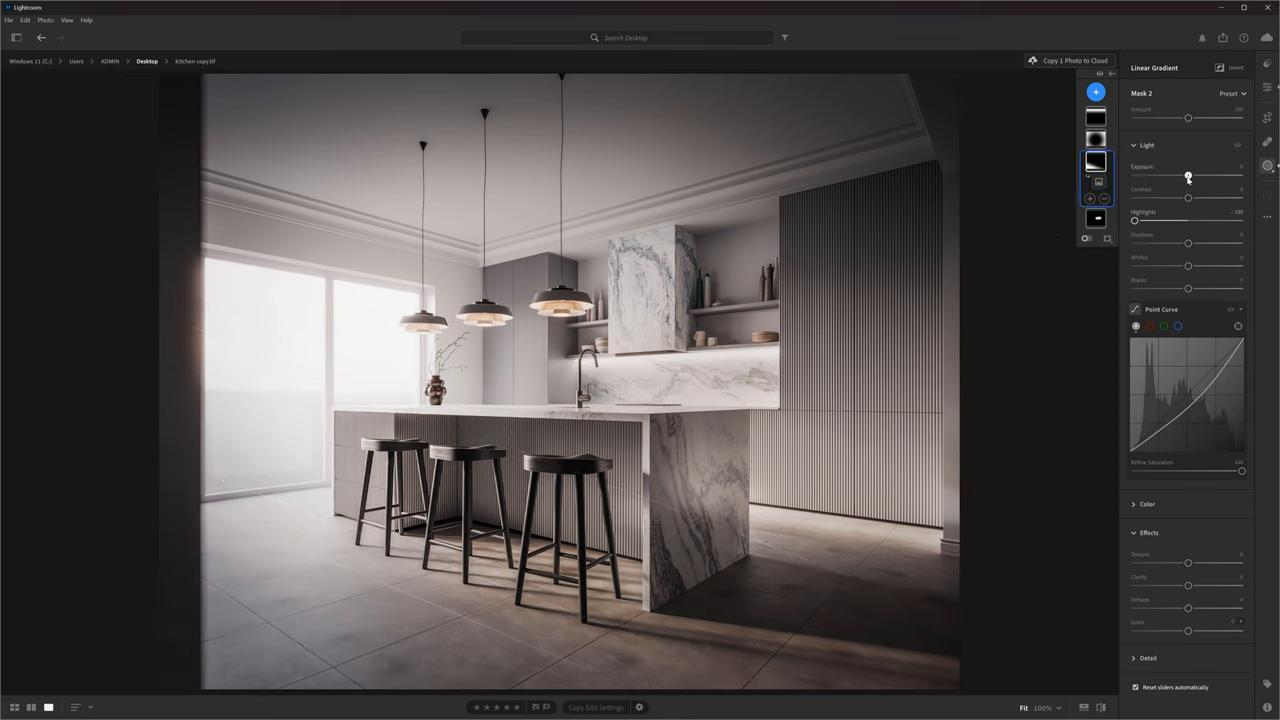
left_click_drag(1188, 176, 1182, 176)
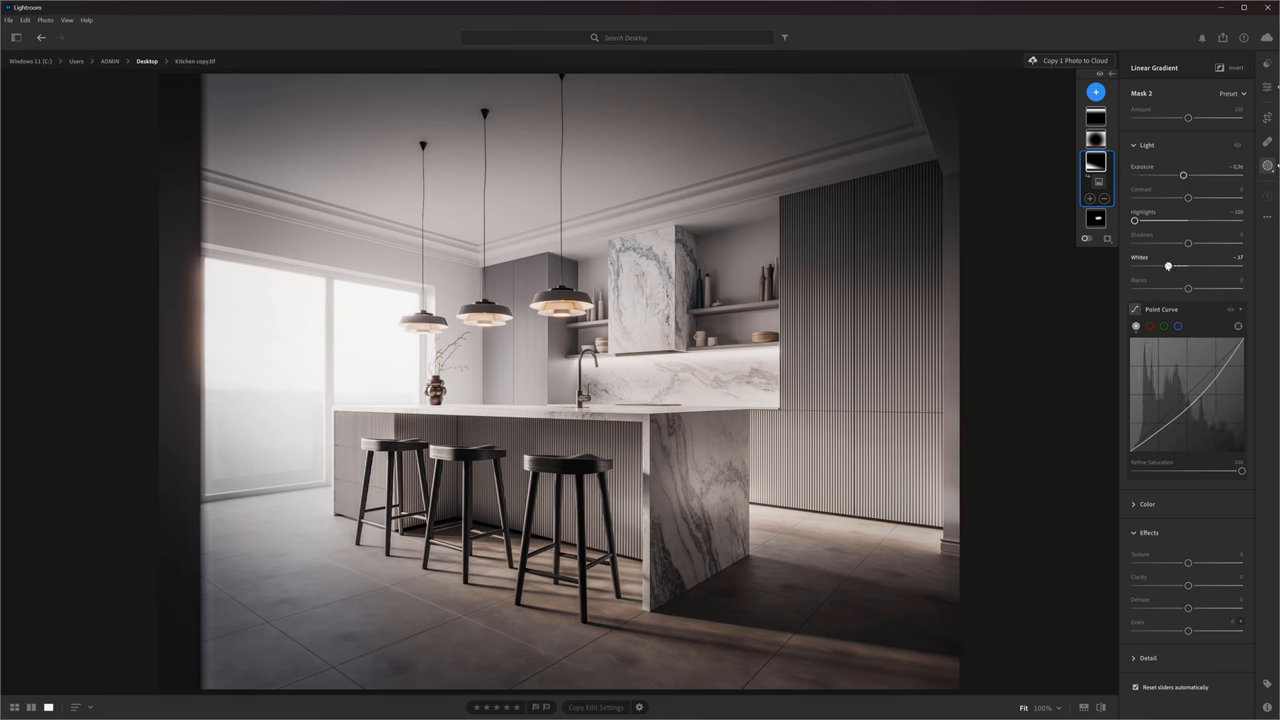
left_click_drag(1168, 264, 1164, 264)
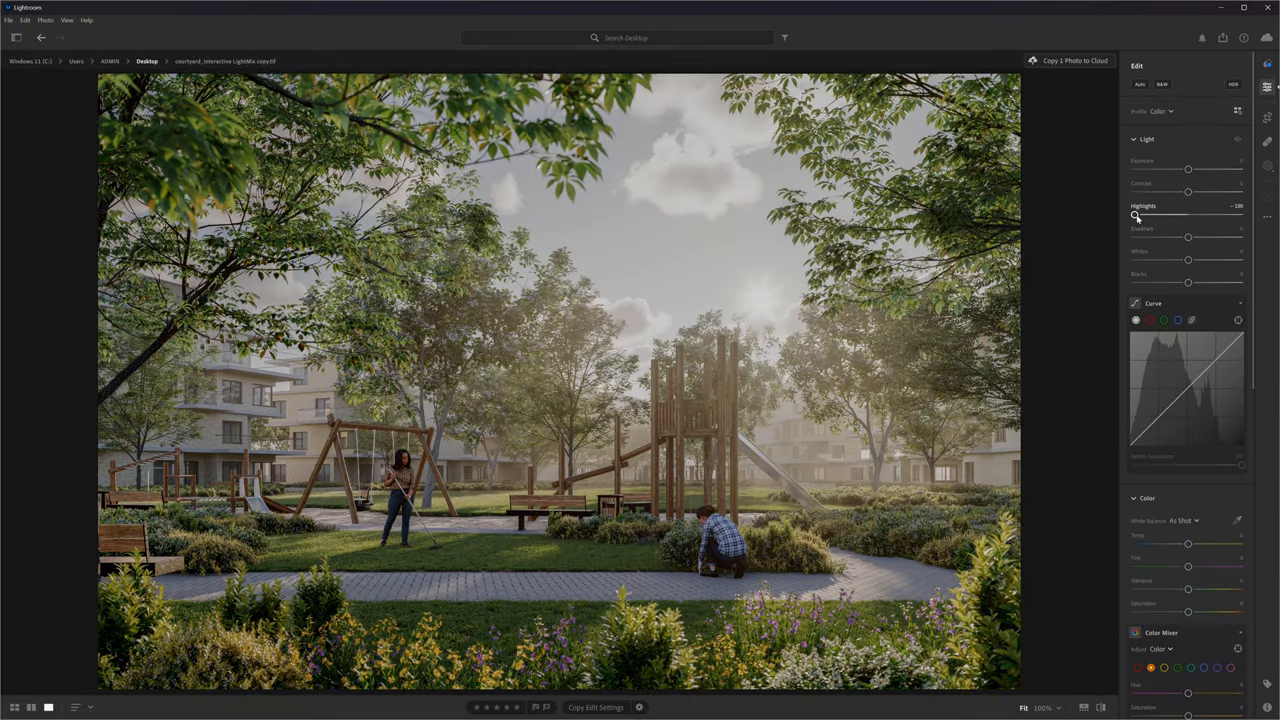
- Raise the courtyard render's contrast and fine-tune it
left_click_drag(1136, 214, 1188, 214)
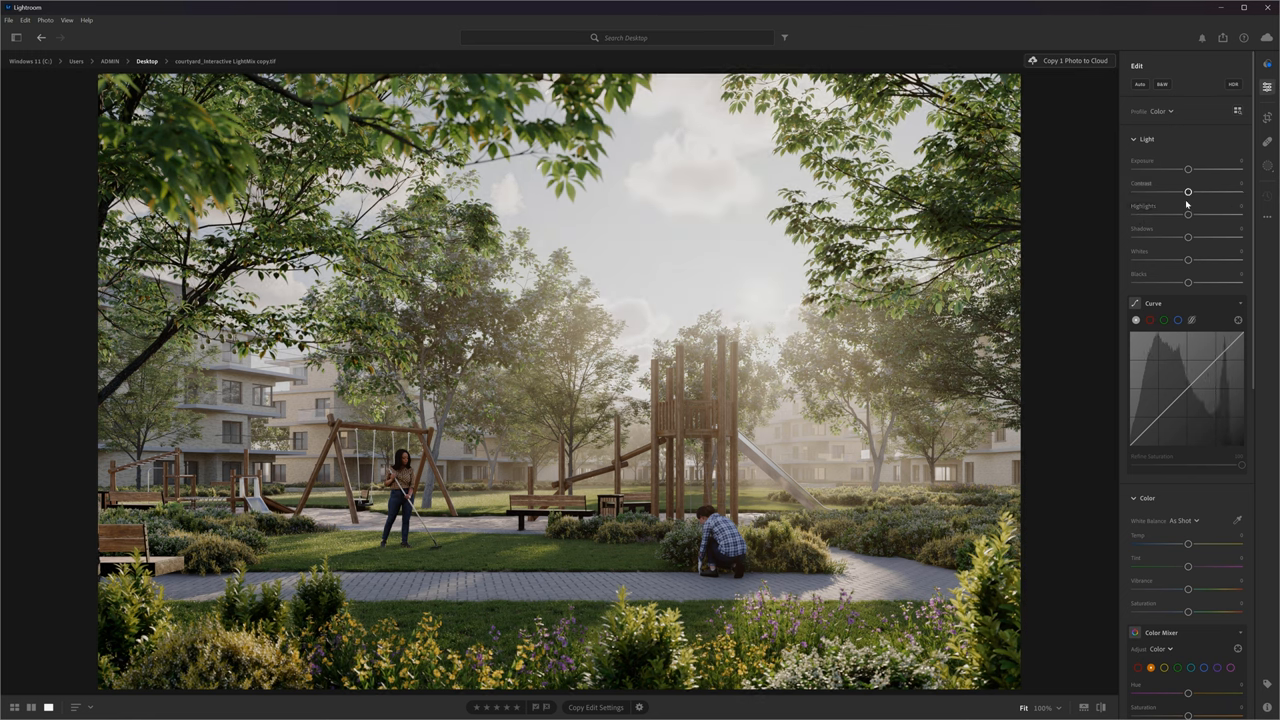
left_click_drag(1188, 192, 1212, 192)
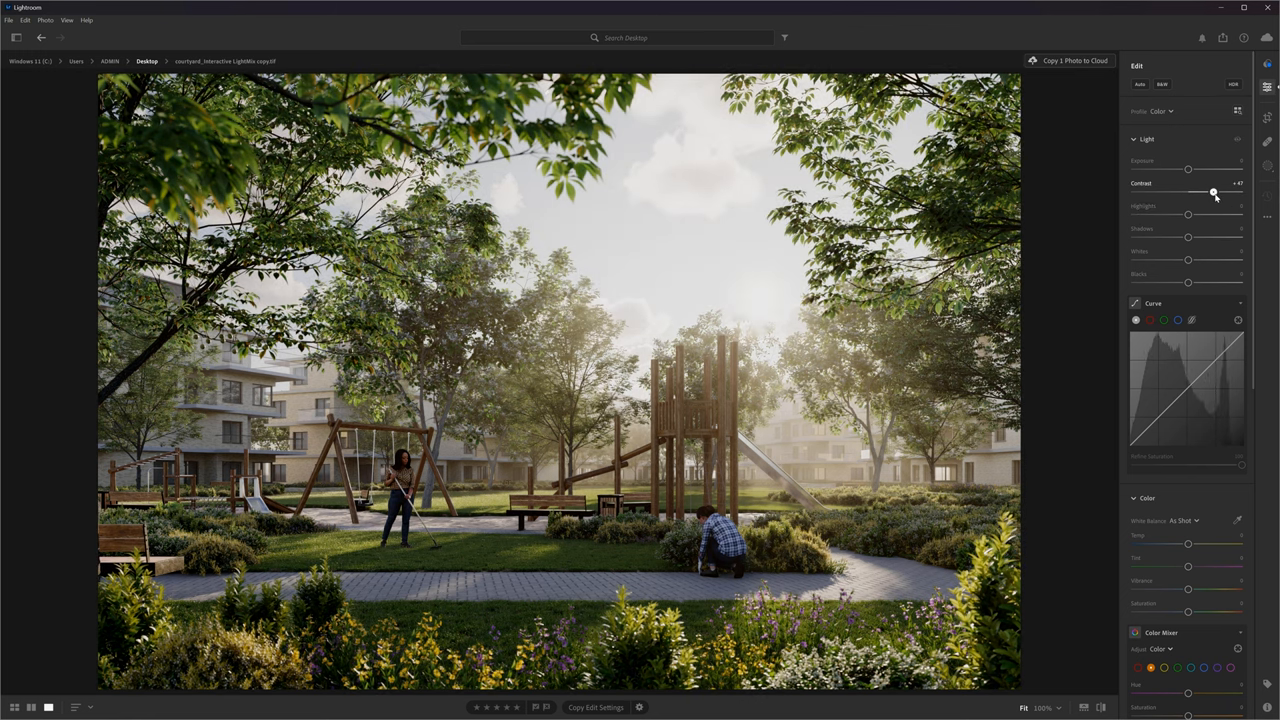
left_click_drag(1212, 192, 1212, 192)
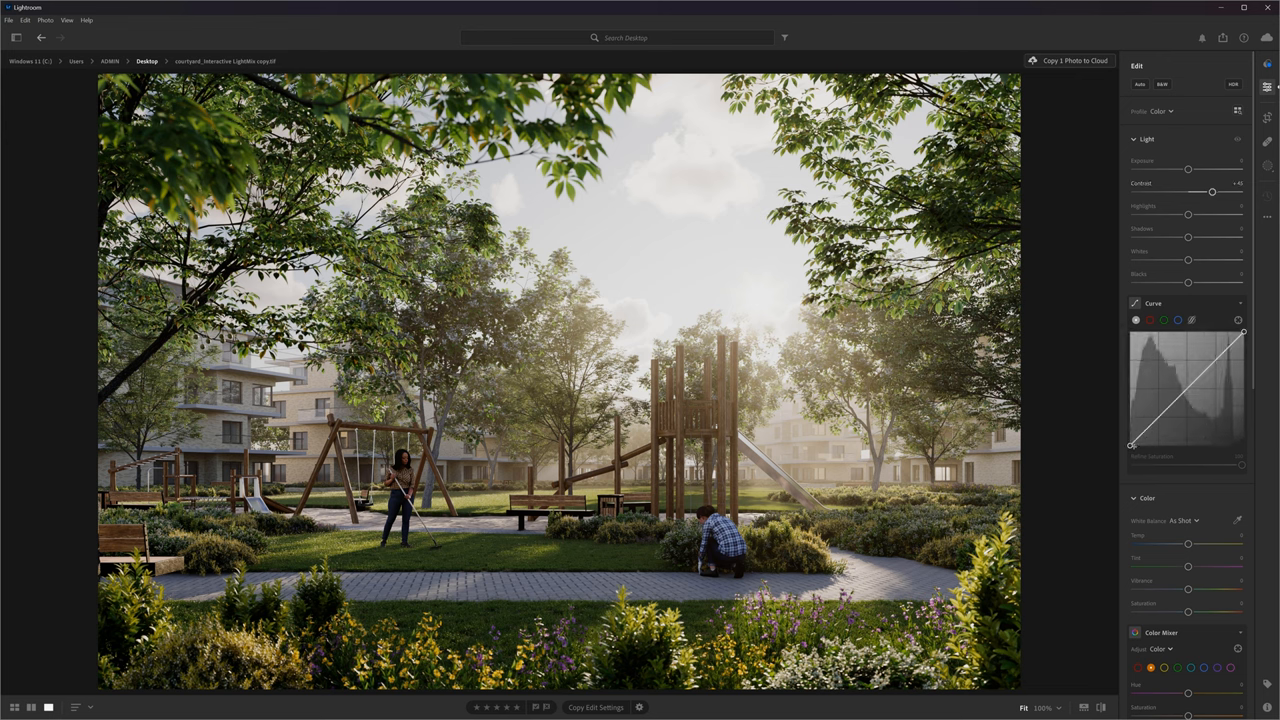
left_click_drag(1132, 446, 1140, 444)
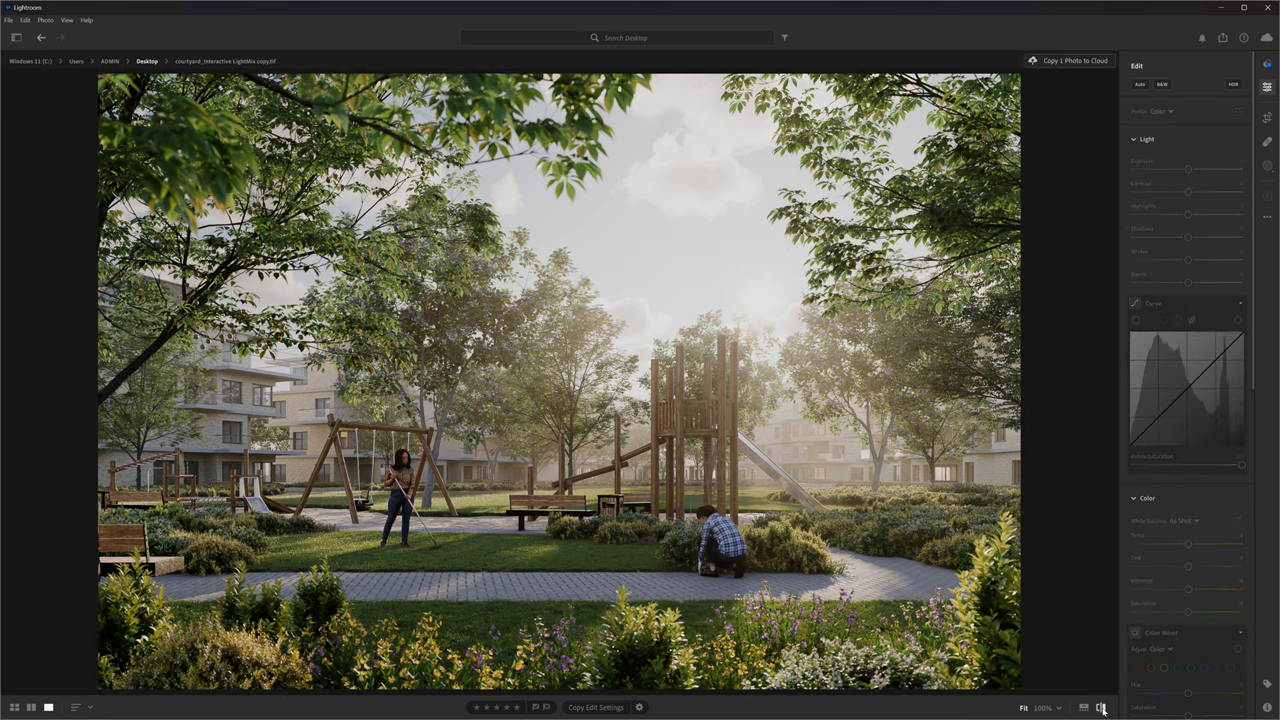
- Lift the shadows and refine the highlights and shadows levels of the courtyard render
left_click_drag(1188, 192, 1212, 192)
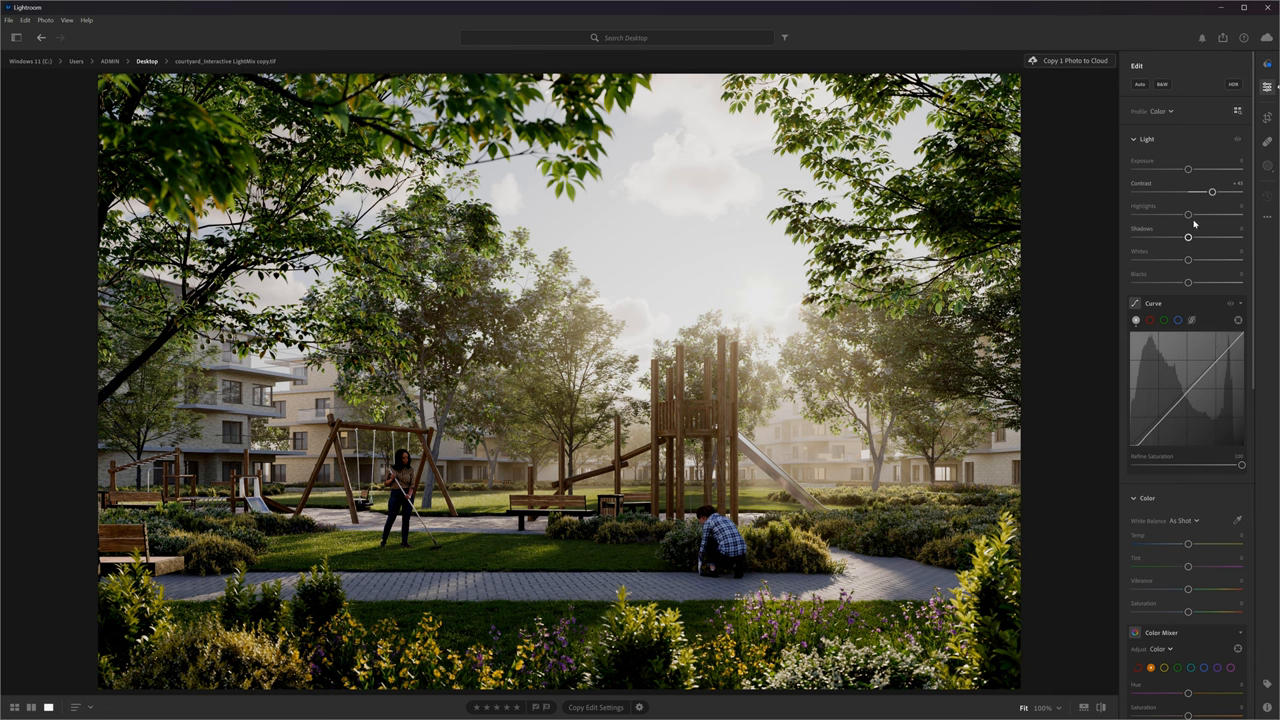
left_click_drag(1188, 214, 1210, 214)
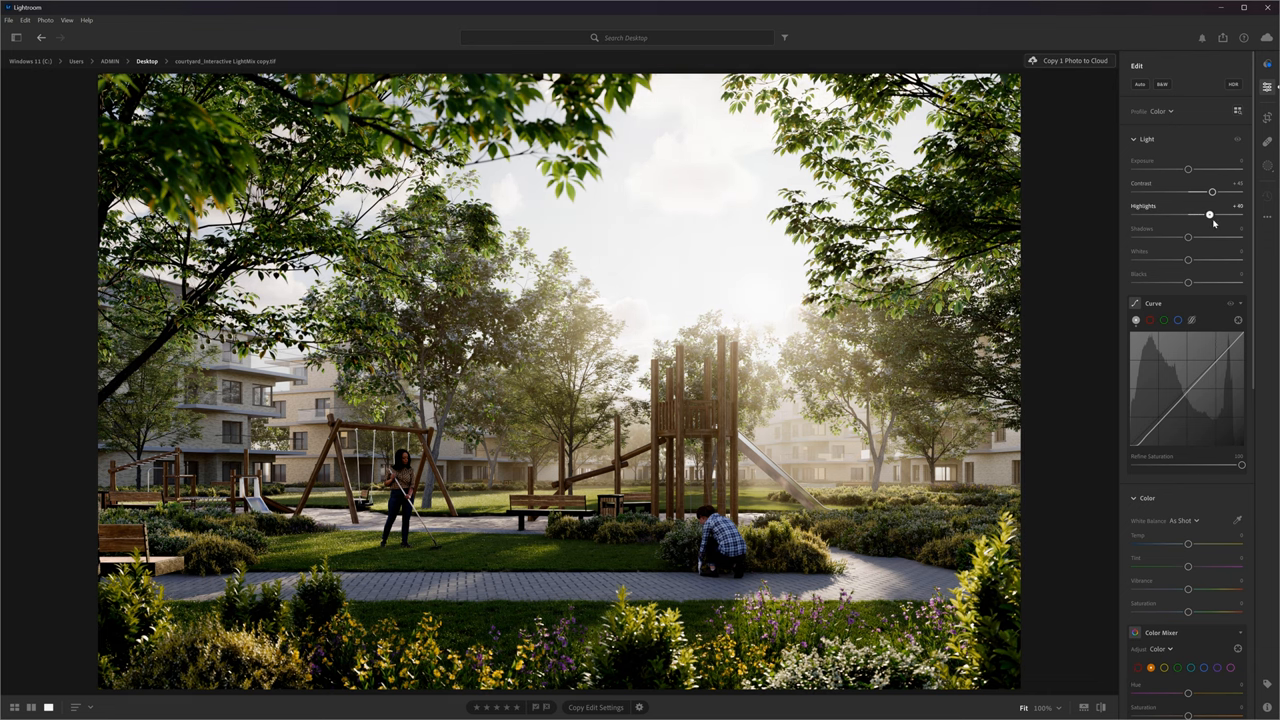
left_click_drag(1210, 216, 1208, 216)
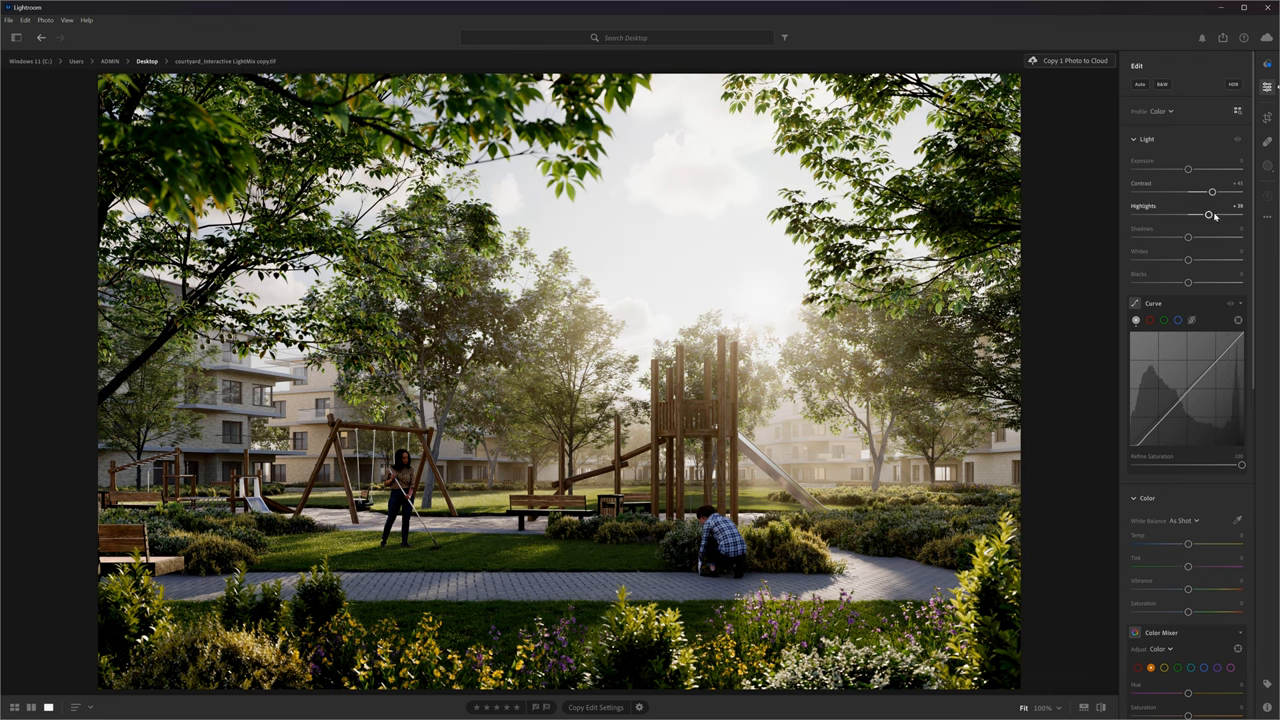
left_click_drag(1208, 216, 1198, 216)
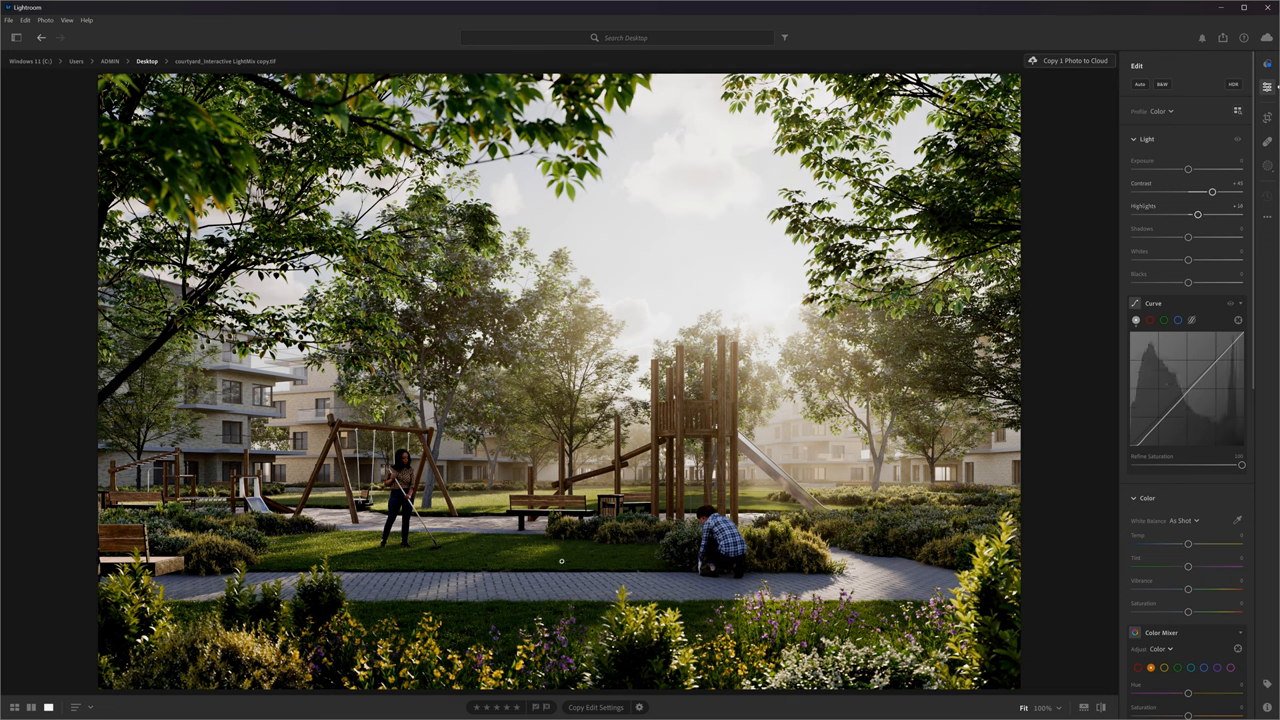
left_click_drag(1188, 236, 1200, 236)
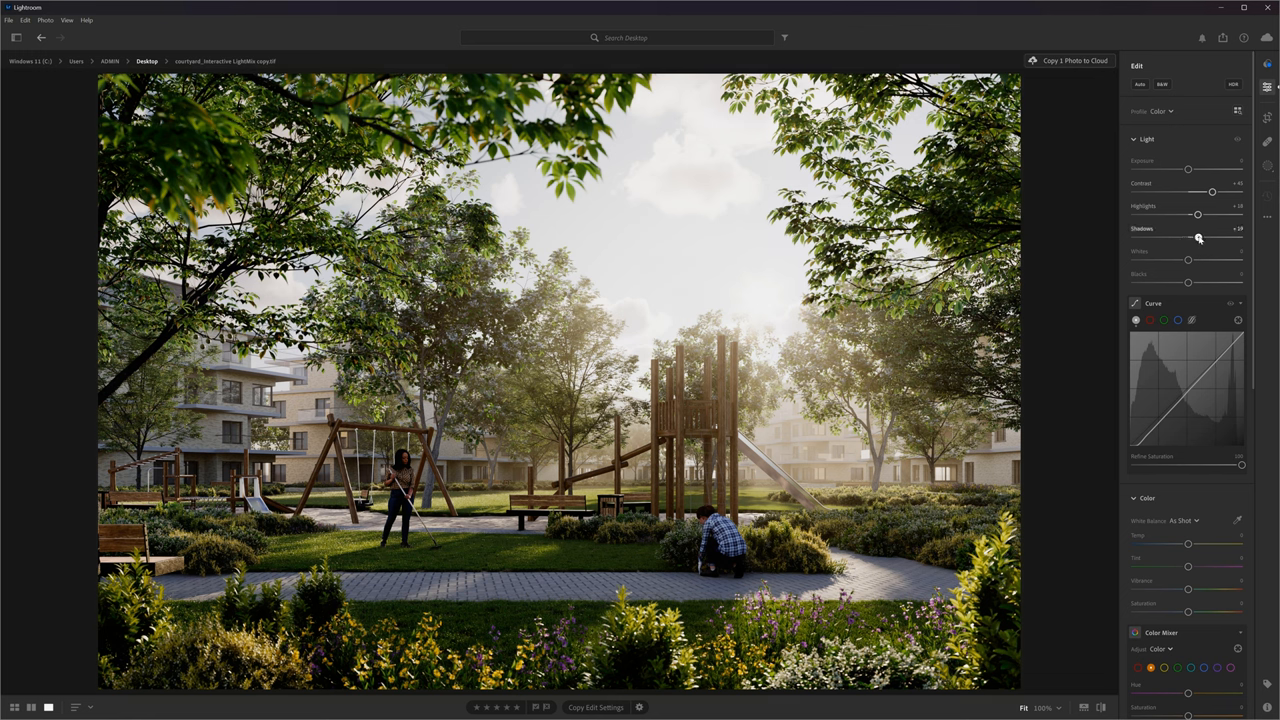
left_click_drag(1196, 236, 1206, 236)
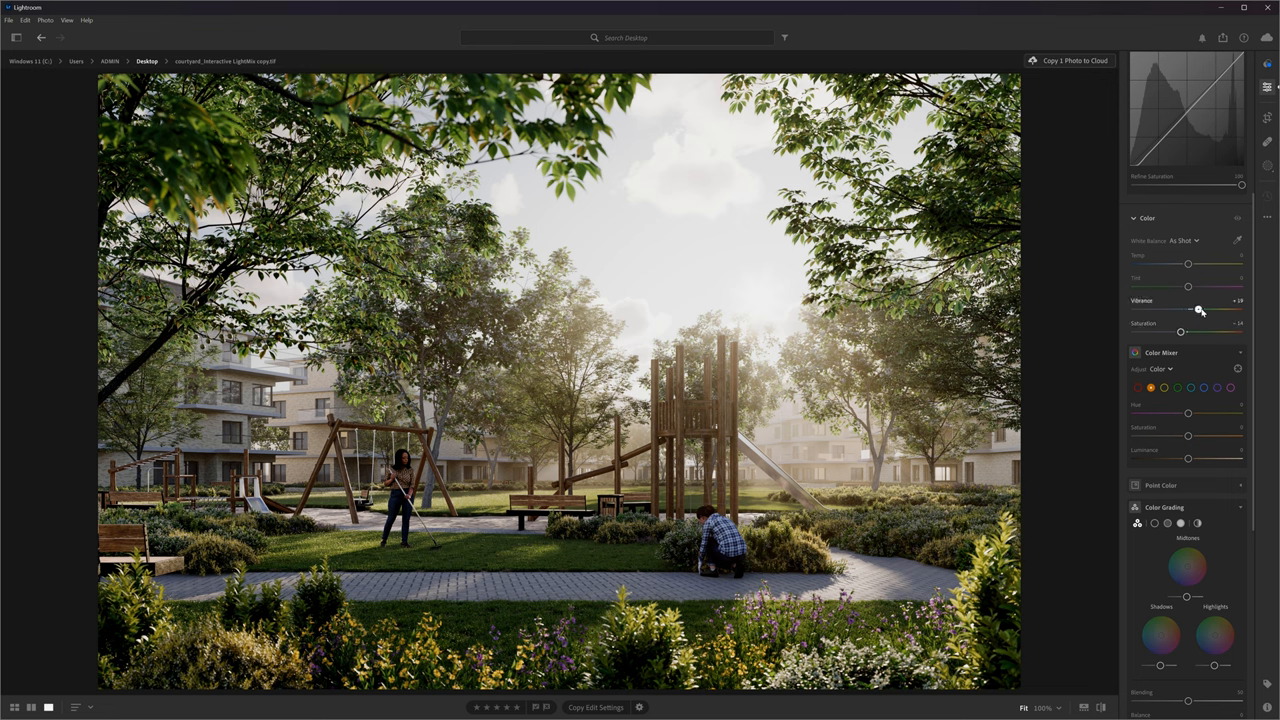
- Raise the courtyard render's saturation and vibrance slightly in the Color panel
left_click(1236, 218)
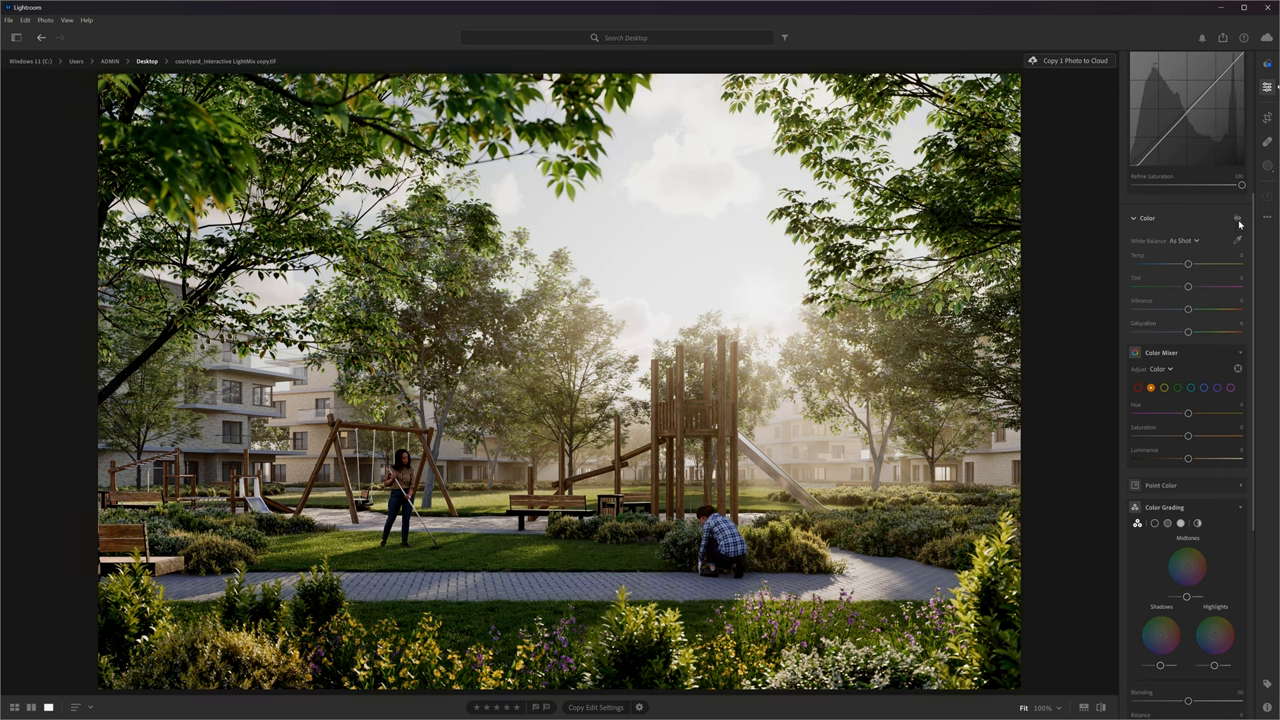
left_click_drag(1188, 310, 1204, 310)
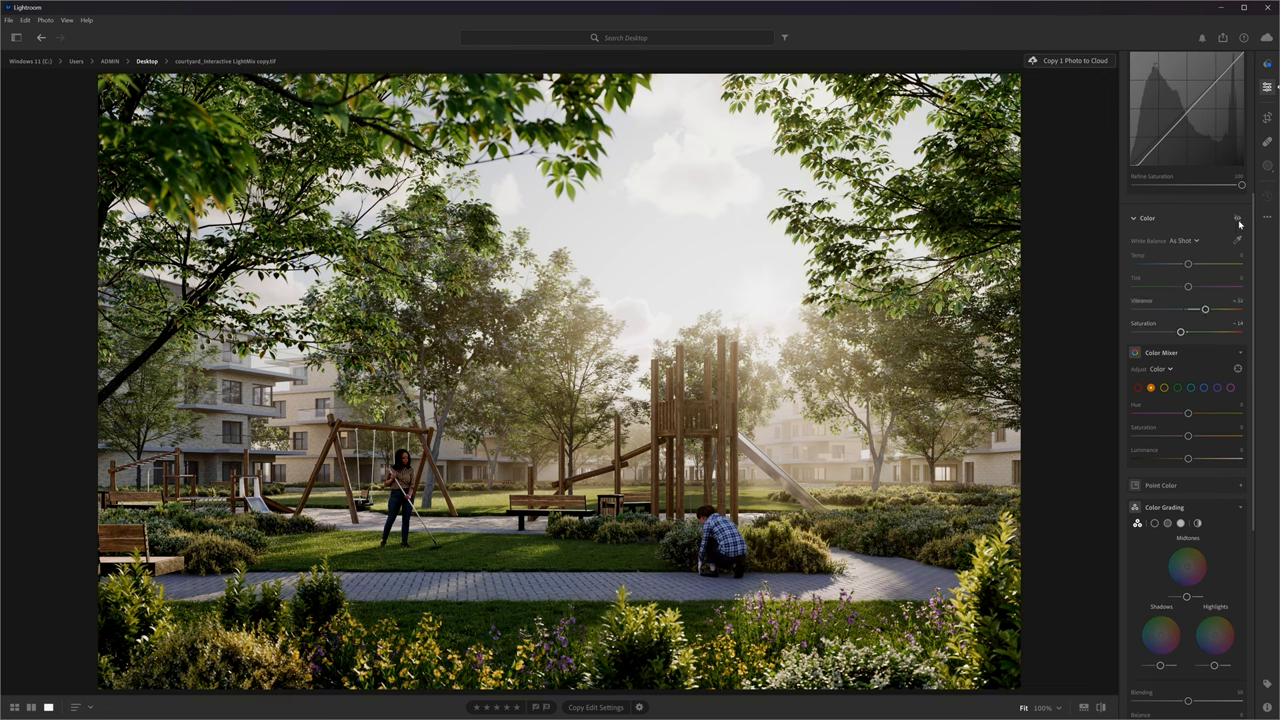
left_click_drag(1188, 310, 1204, 310)
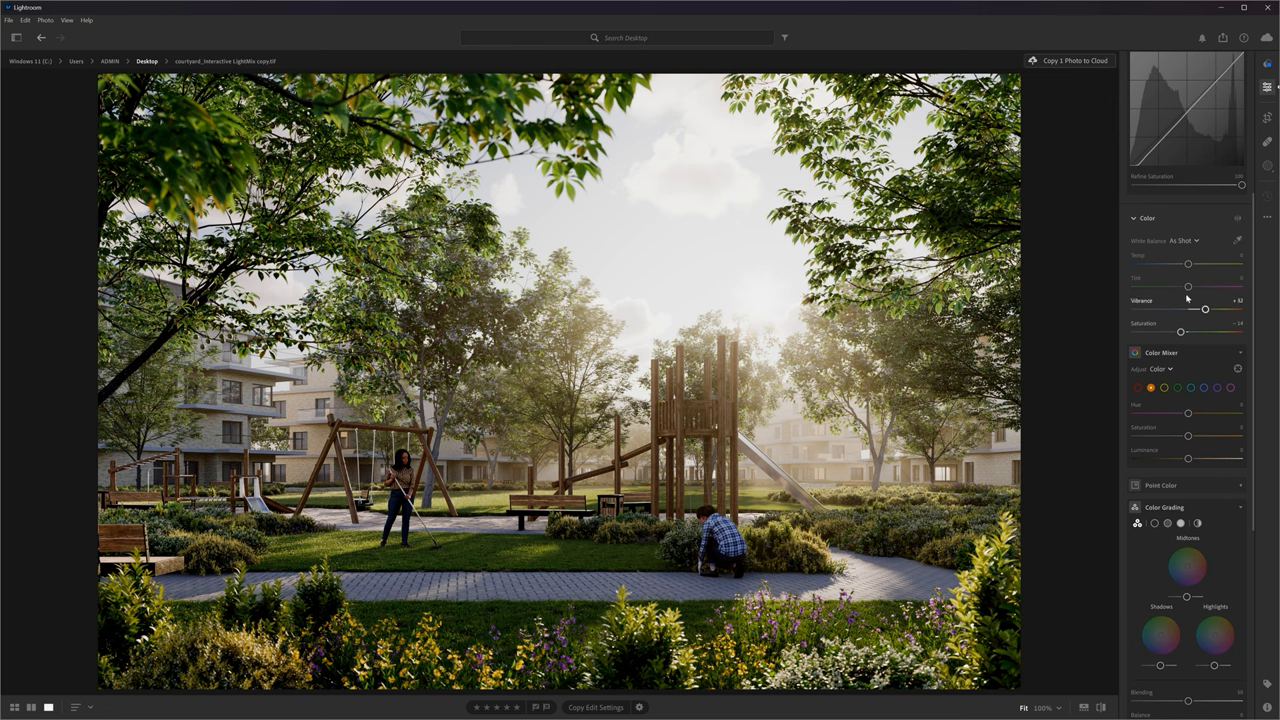
left_click_drag(1188, 264, 1188, 264)
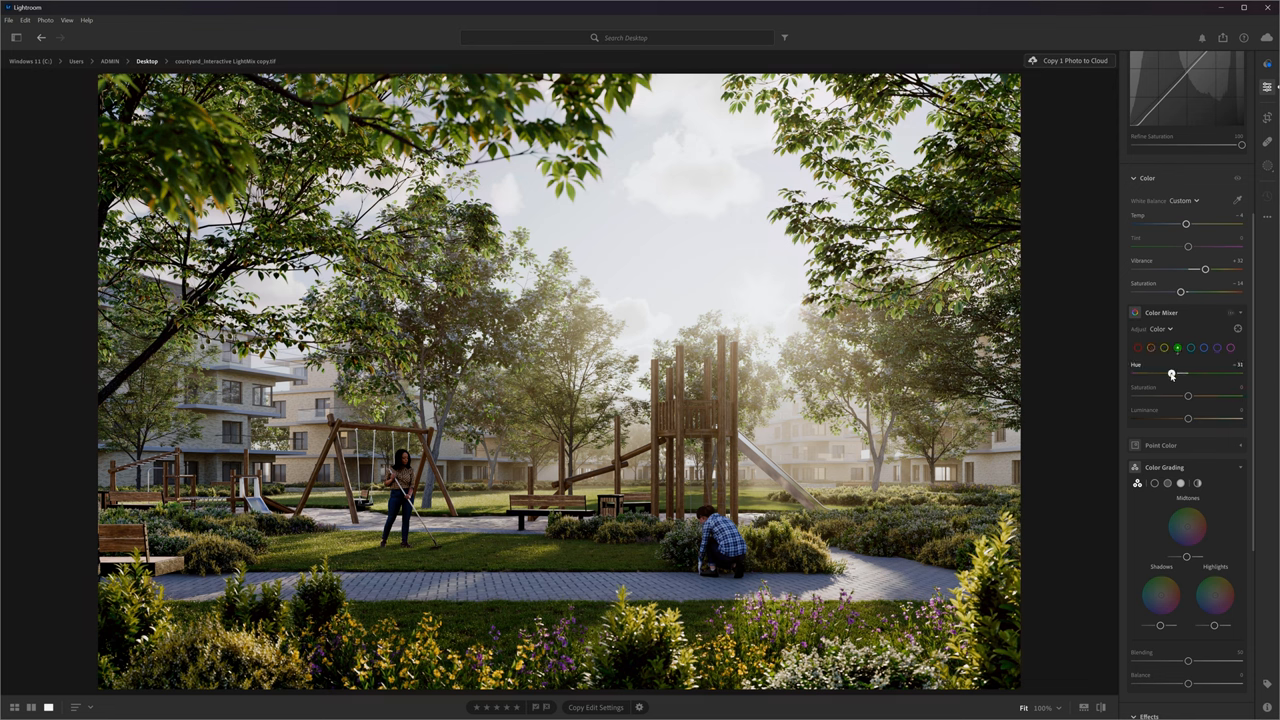
- Shift hue and saturation of several foliage colour ranges in the Color Mixer
left_click_drag(1184, 374, 1176, 374)
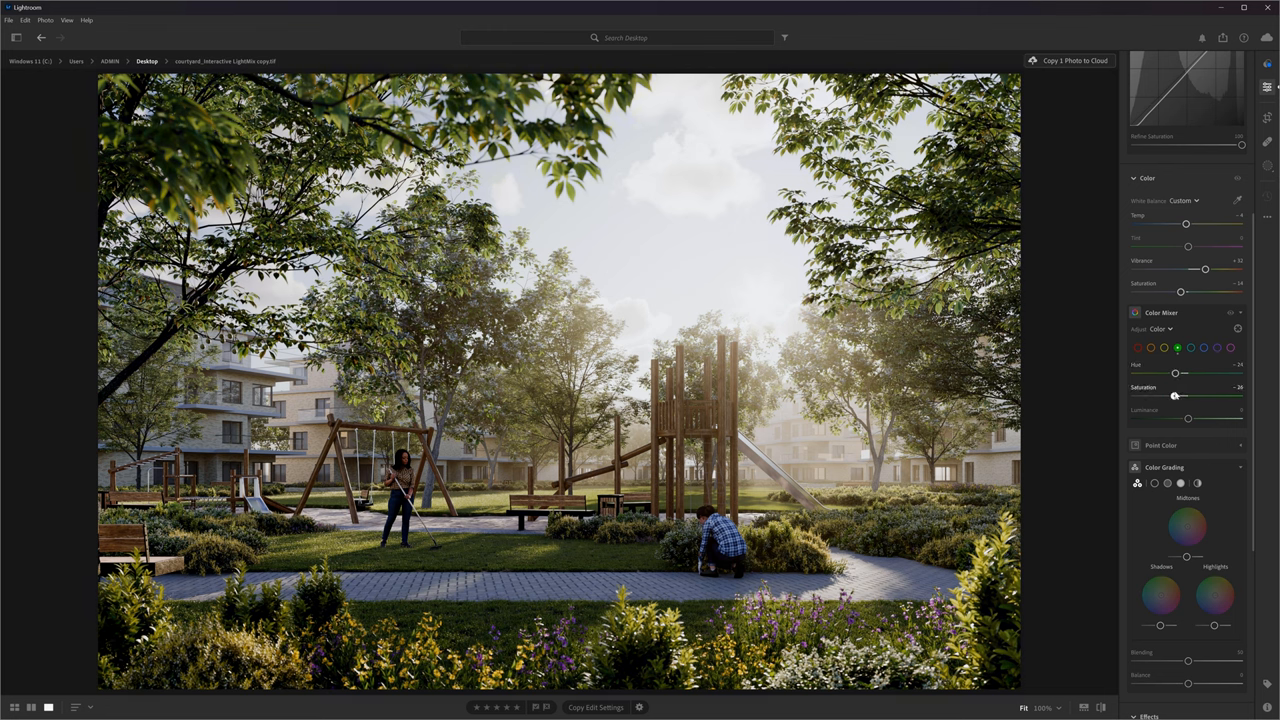
left_click_drag(1188, 416, 1184, 416)
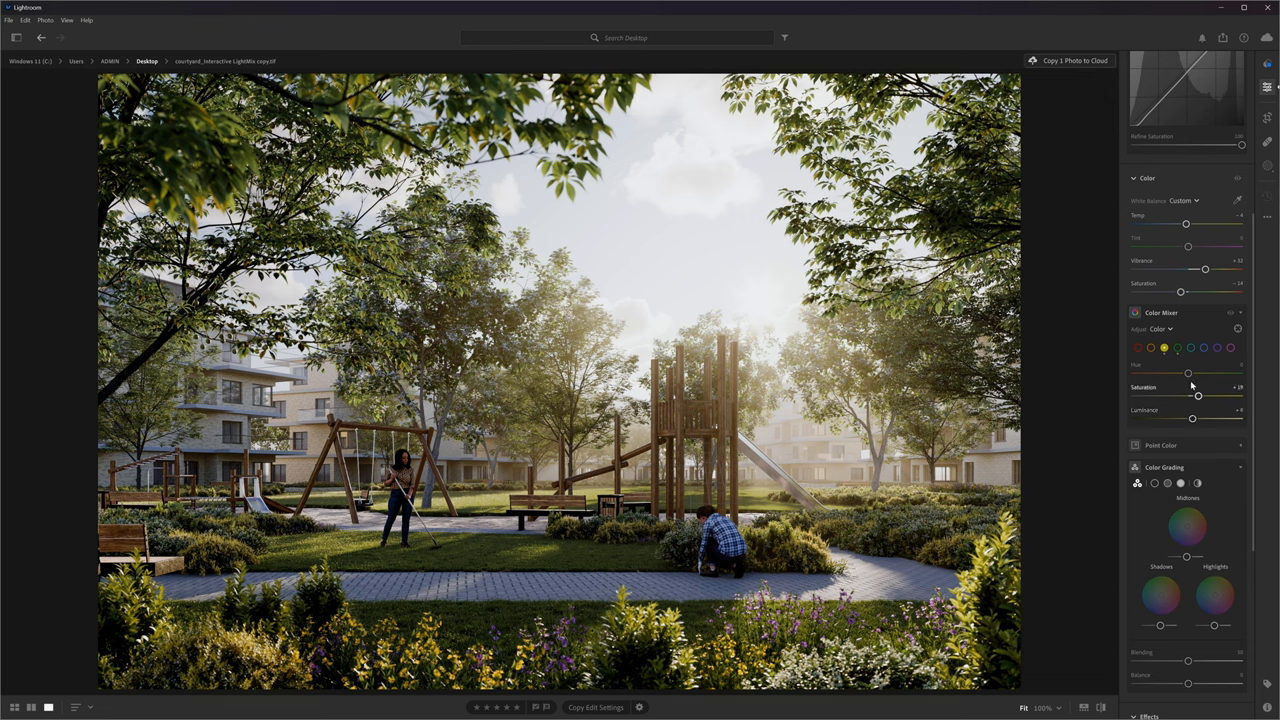
left_click_drag(1188, 374, 1180, 374)
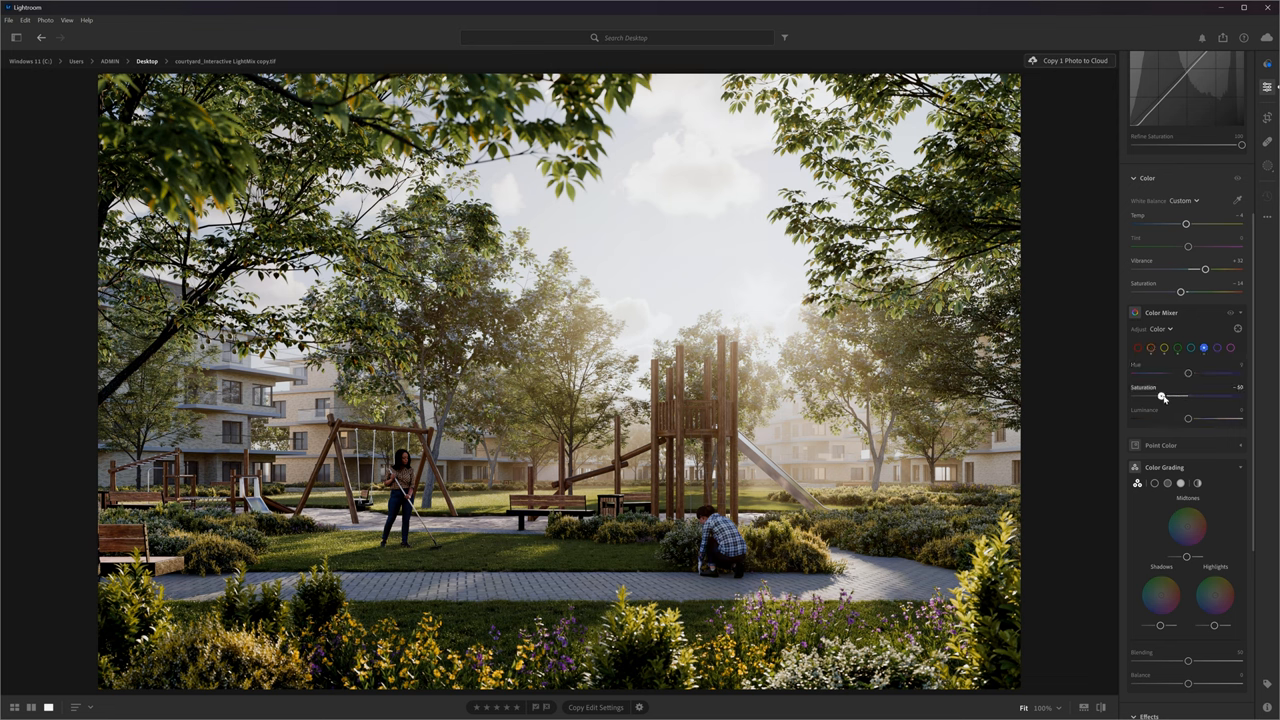
left_click_drag(1160, 396, 1230, 396)
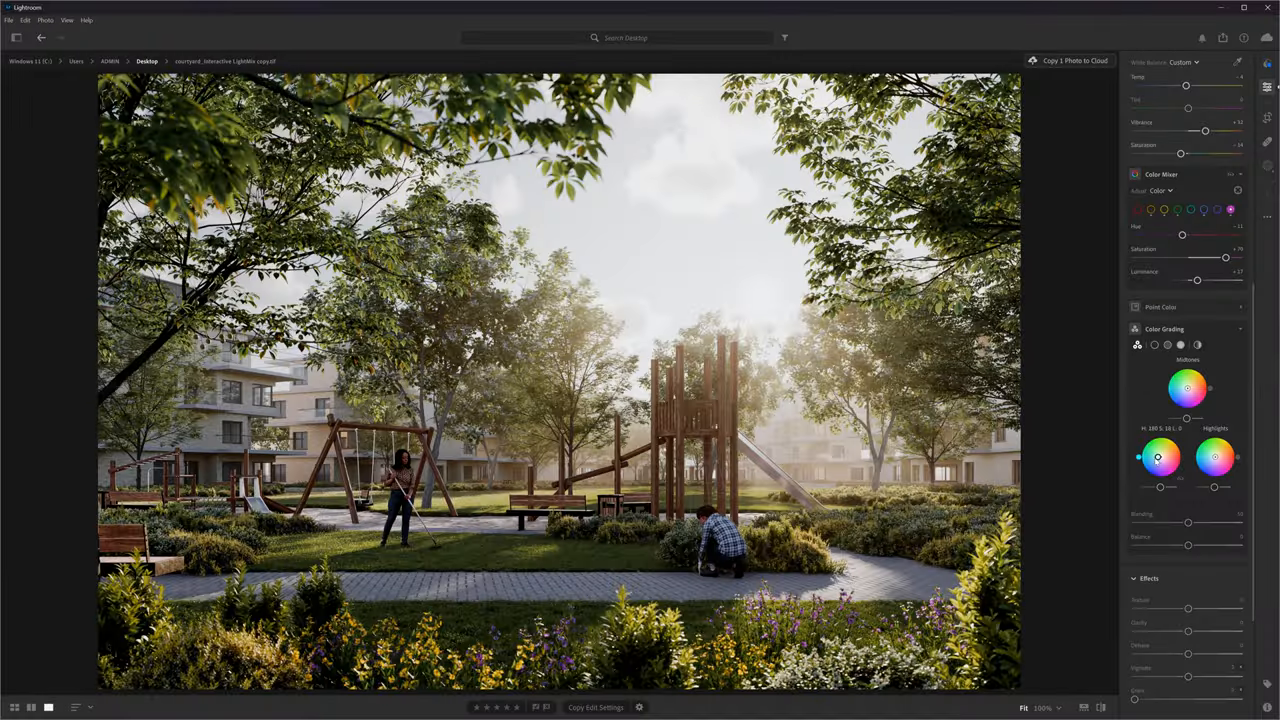
- Give the midtones a subtle purple tint and the shadows a slight tint, then move to the highlights wheel
left_click_drag(1188, 388, 1192, 392)
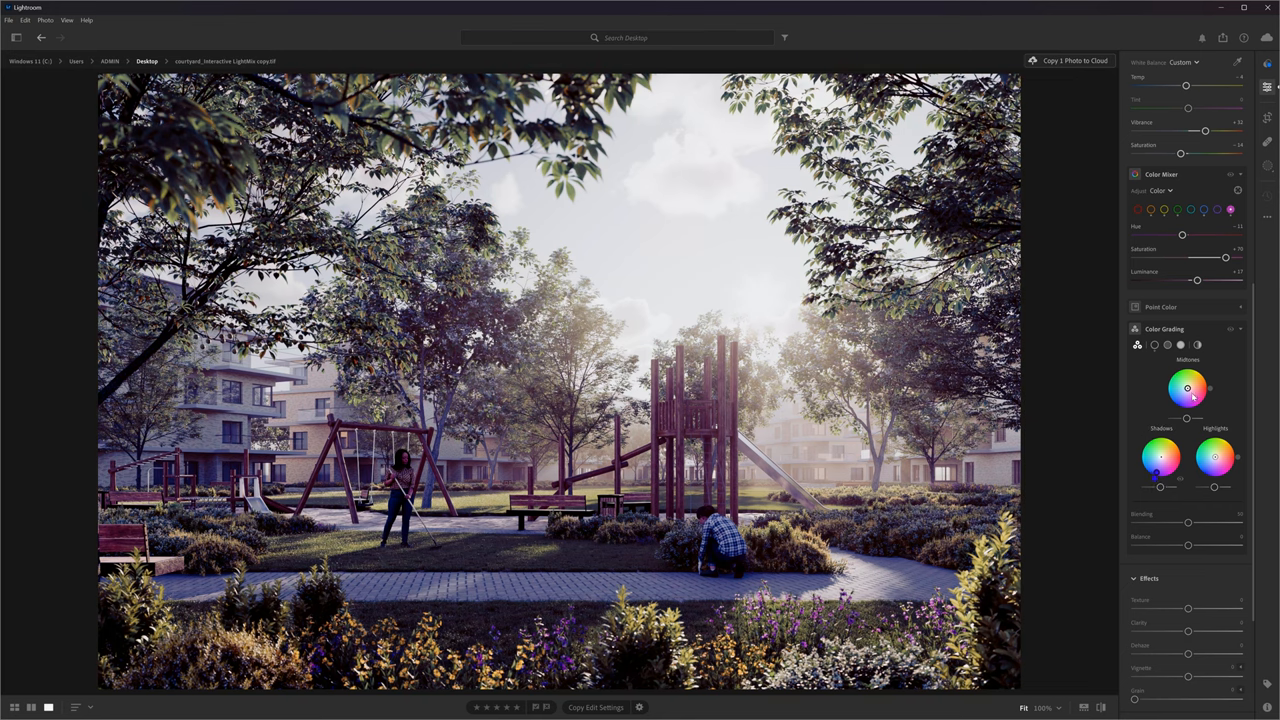
left_click_drag(1188, 388, 1196, 372)
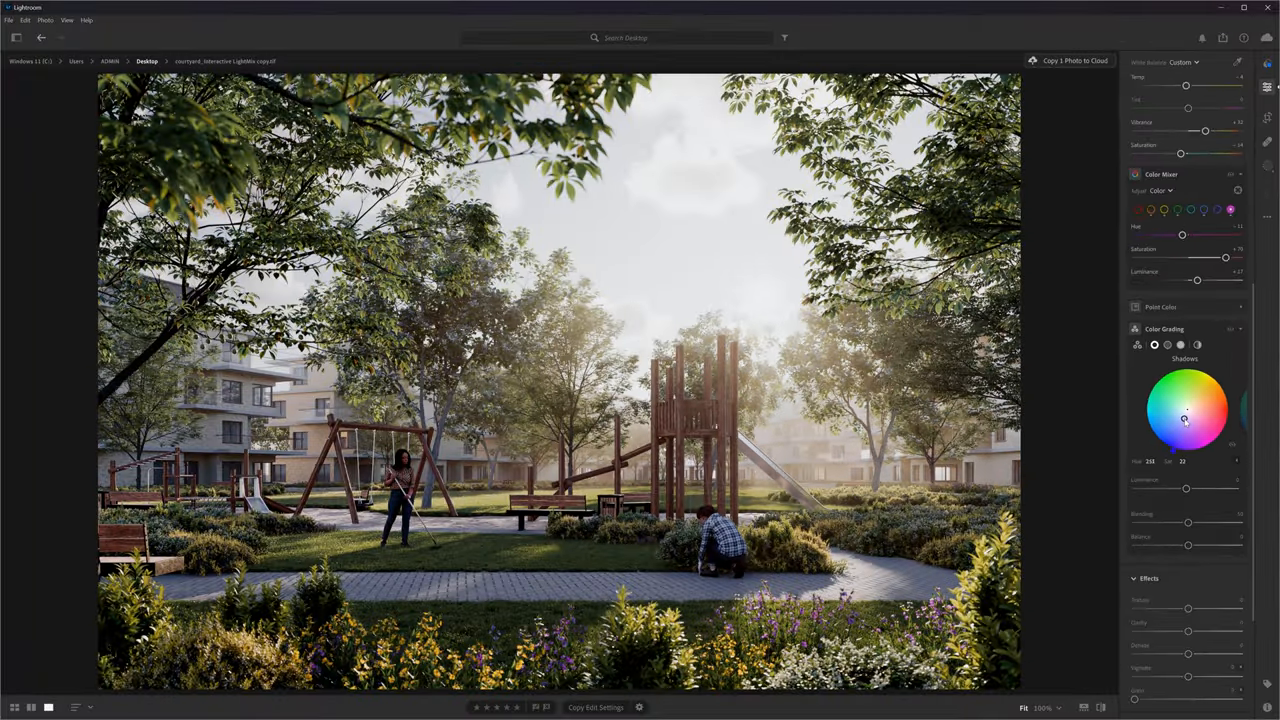
left_click_drag(1184, 420, 1182, 414)
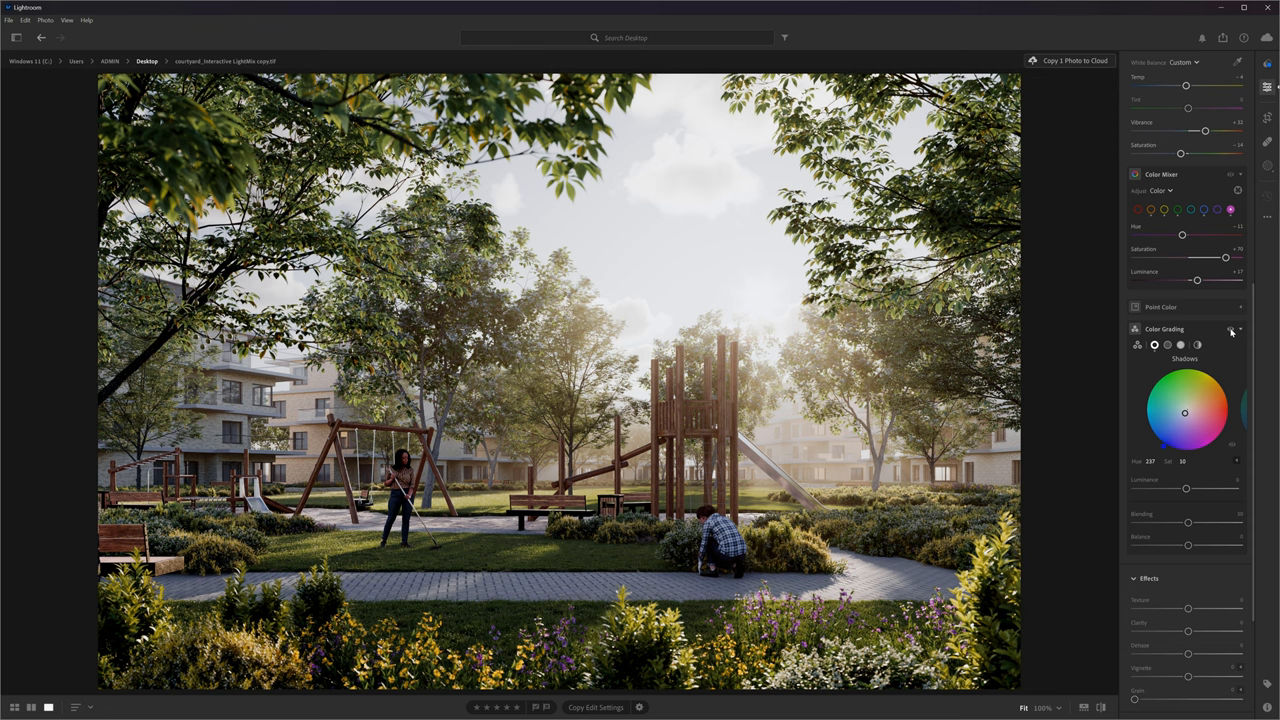
left_click(1180, 344)
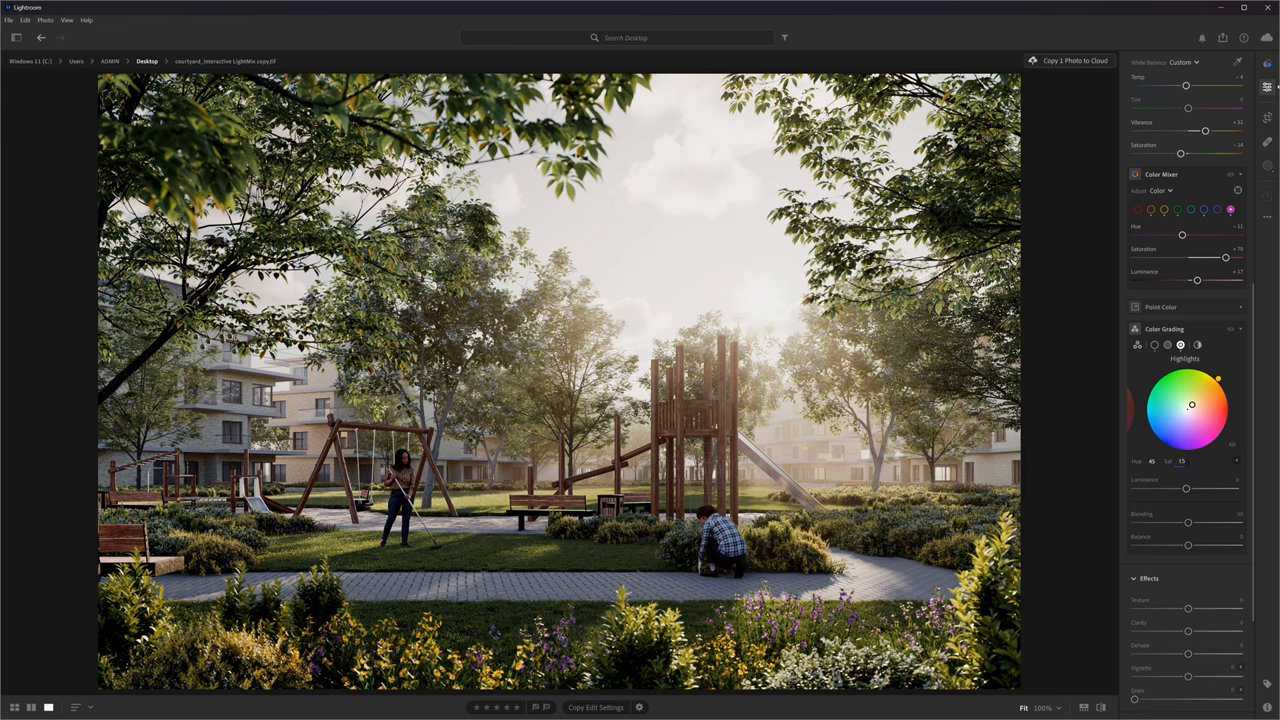
scroll("down", 3)
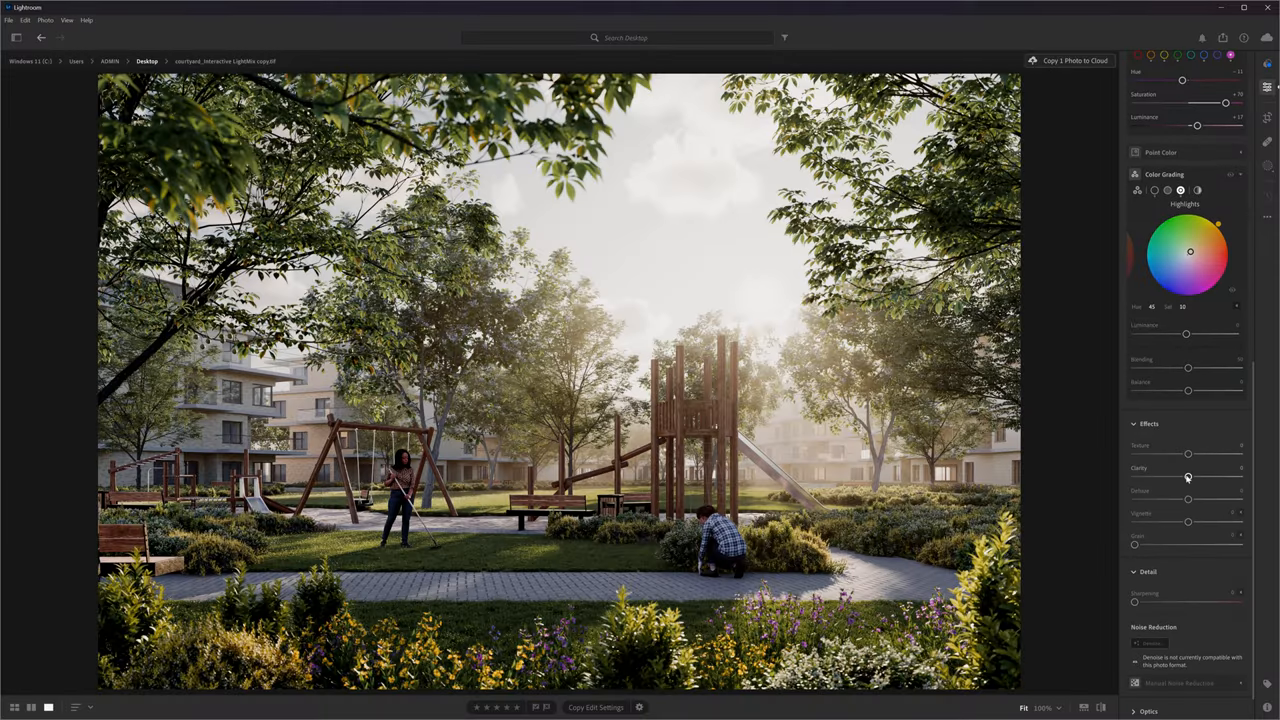
- Reduce clarity for a soft glowing look and tweak texture and dehaze for a slight haze
left_click_drag(1188, 476, 1216, 476)
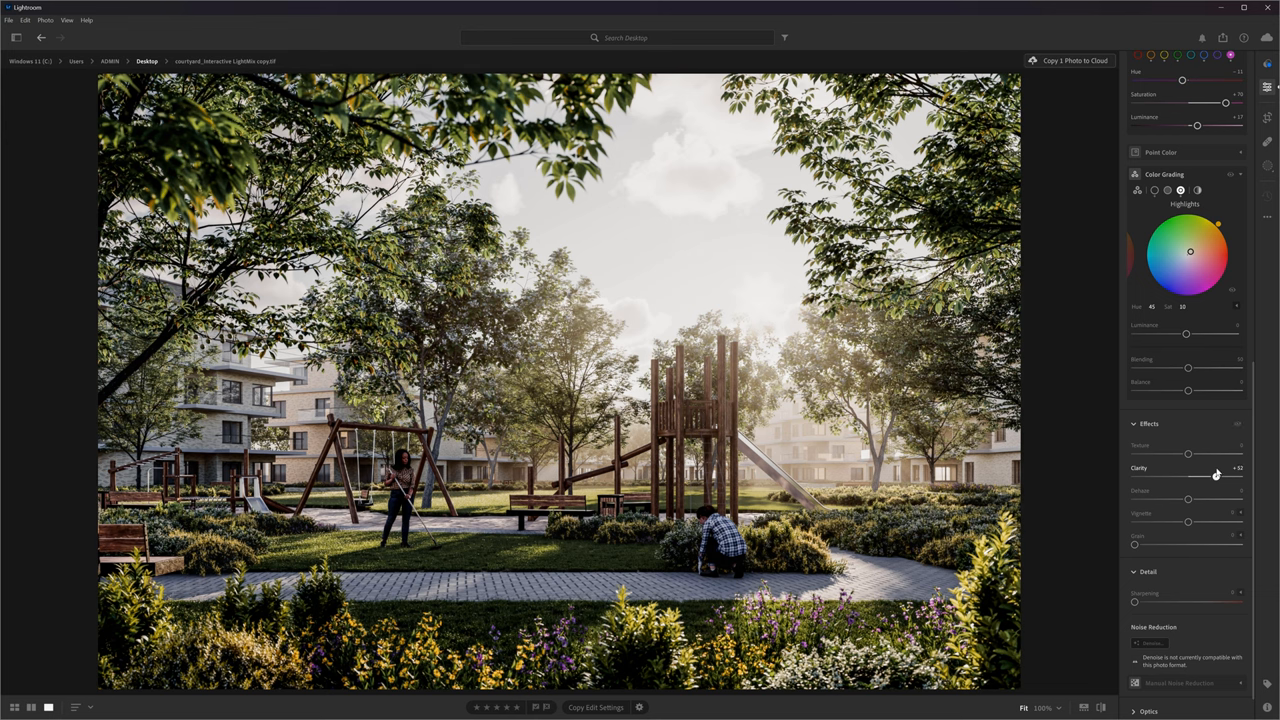
left_click_drag(1216, 476, 1152, 476)
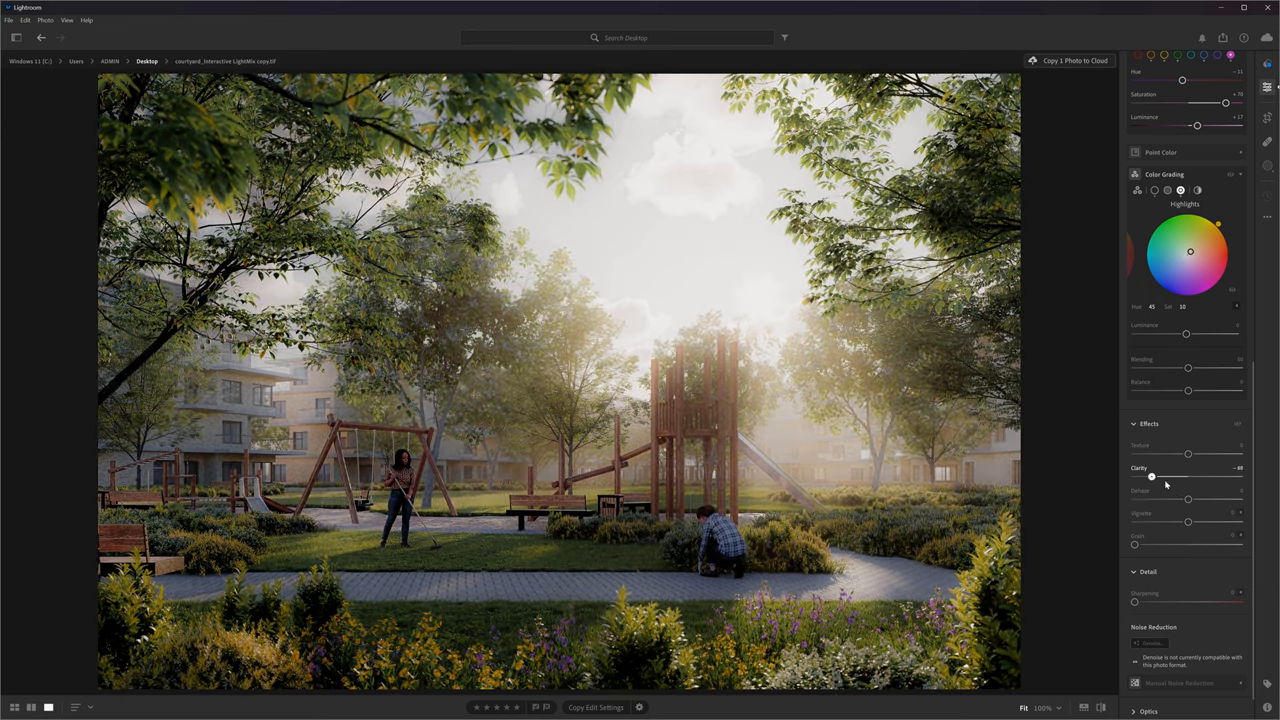
left_click_drag(1150, 476, 1178, 476)
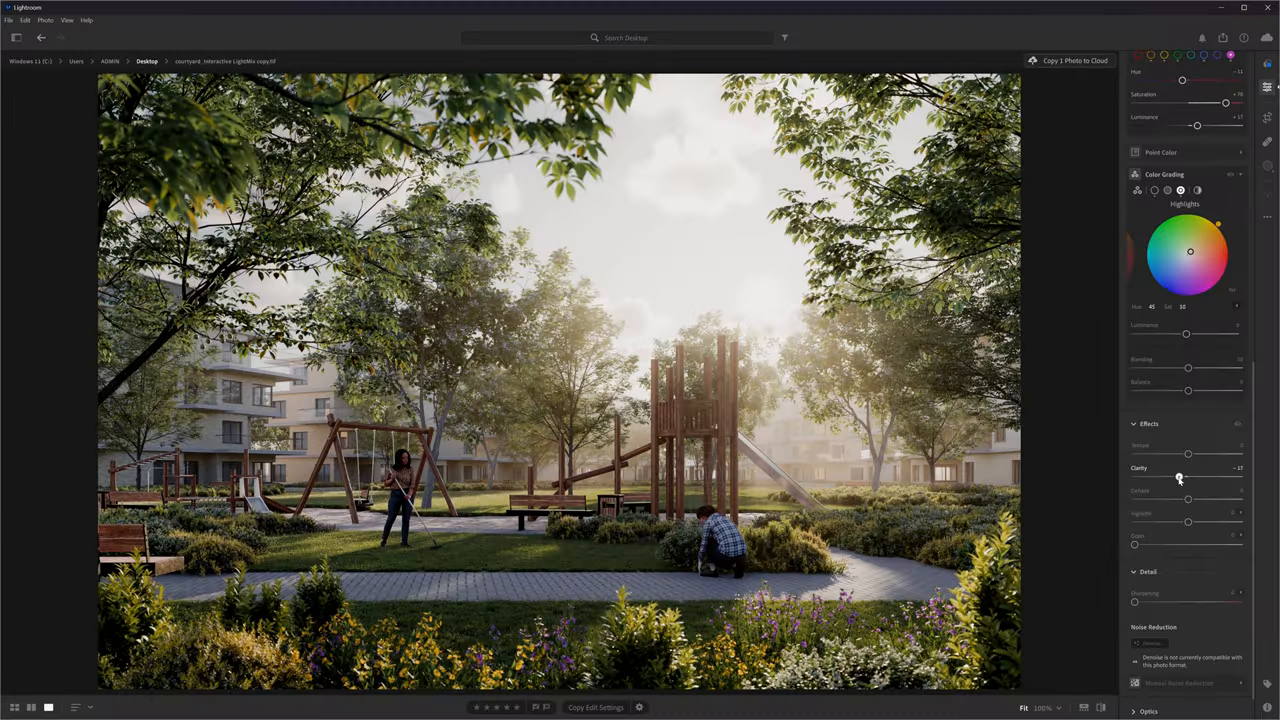
left_click_drag(1178, 476, 1178, 476)
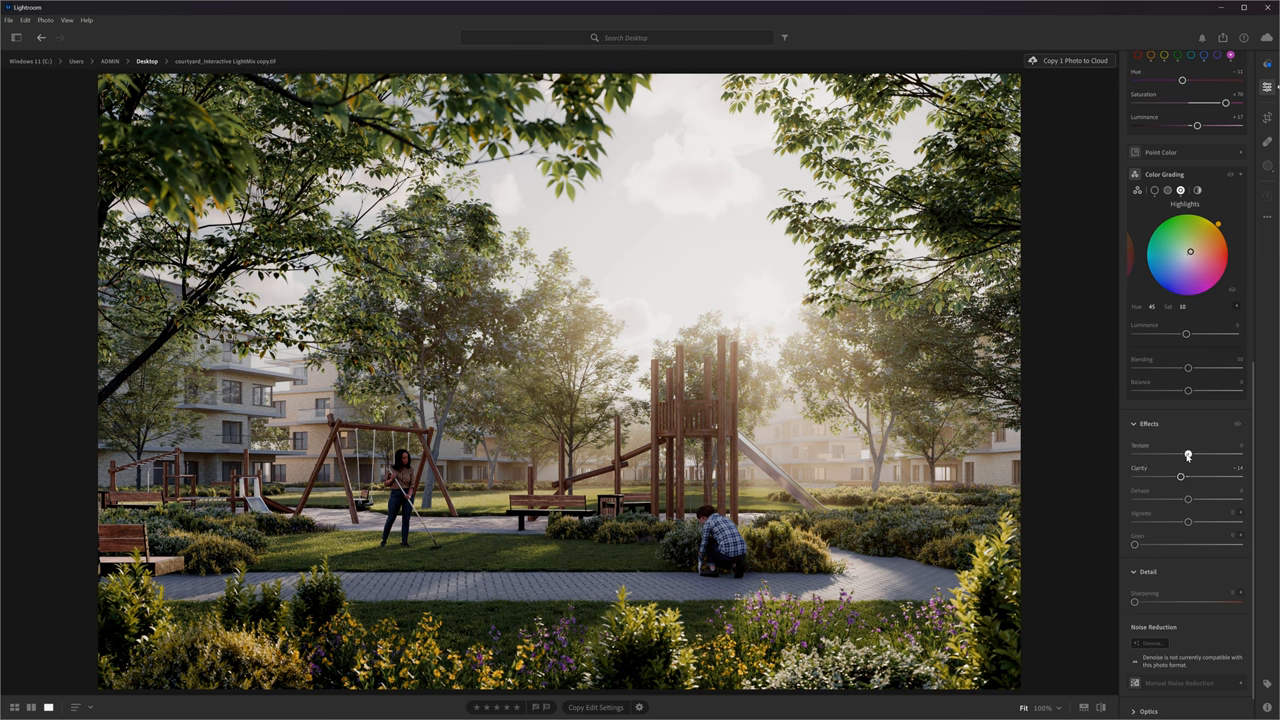
left_click_drag(1188, 456, 1176, 454)
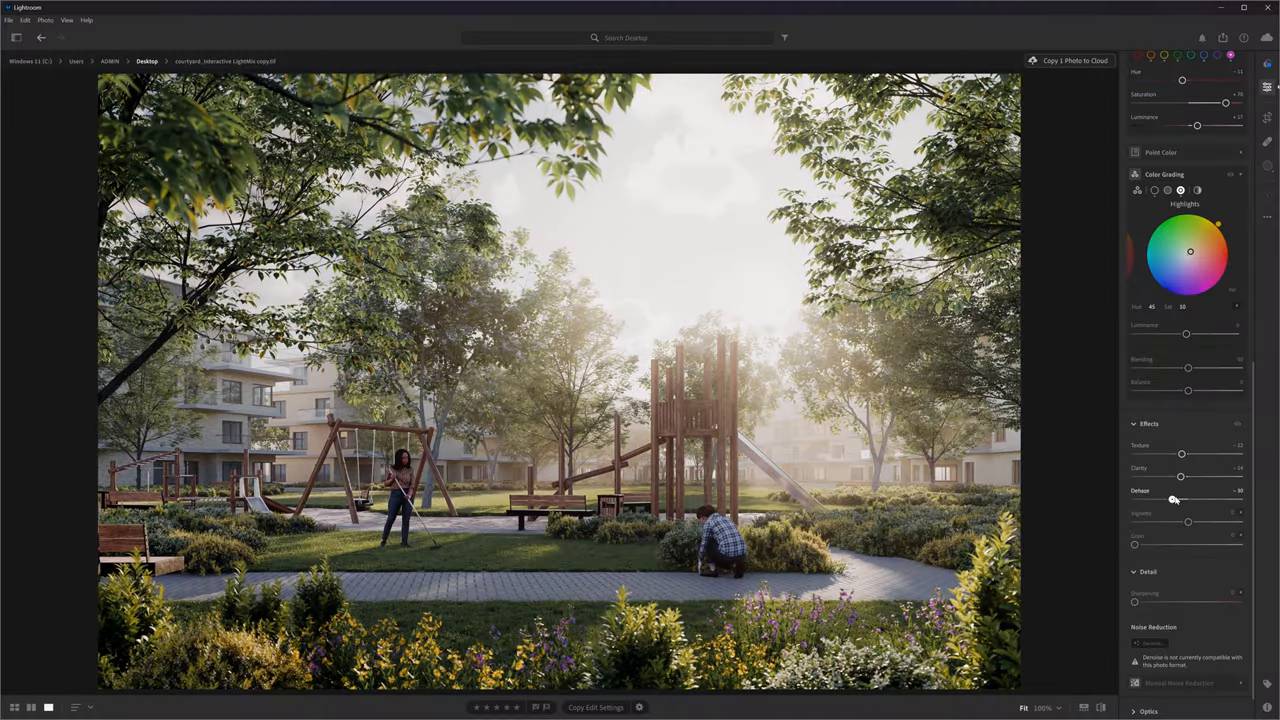
left_click_drag(1176, 500, 1180, 500)
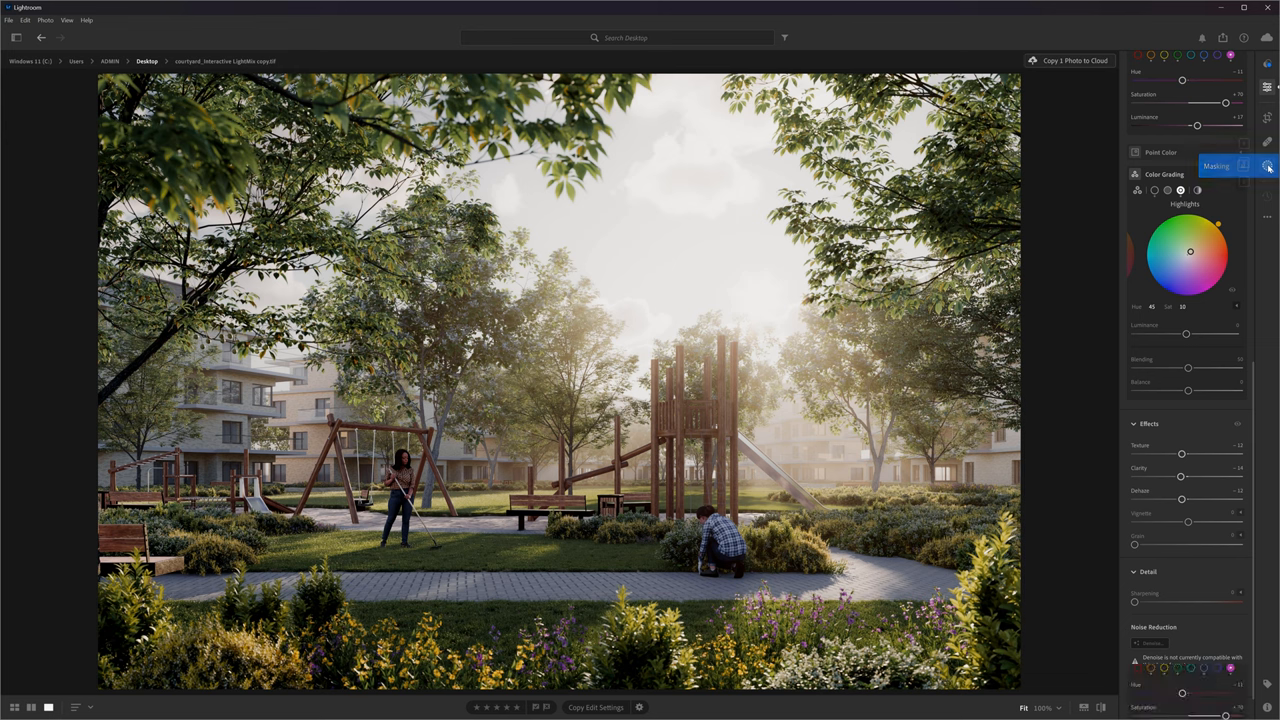
- Add a linear gradient mask to the render and subtly darken its exposure
left_click(1268, 164)
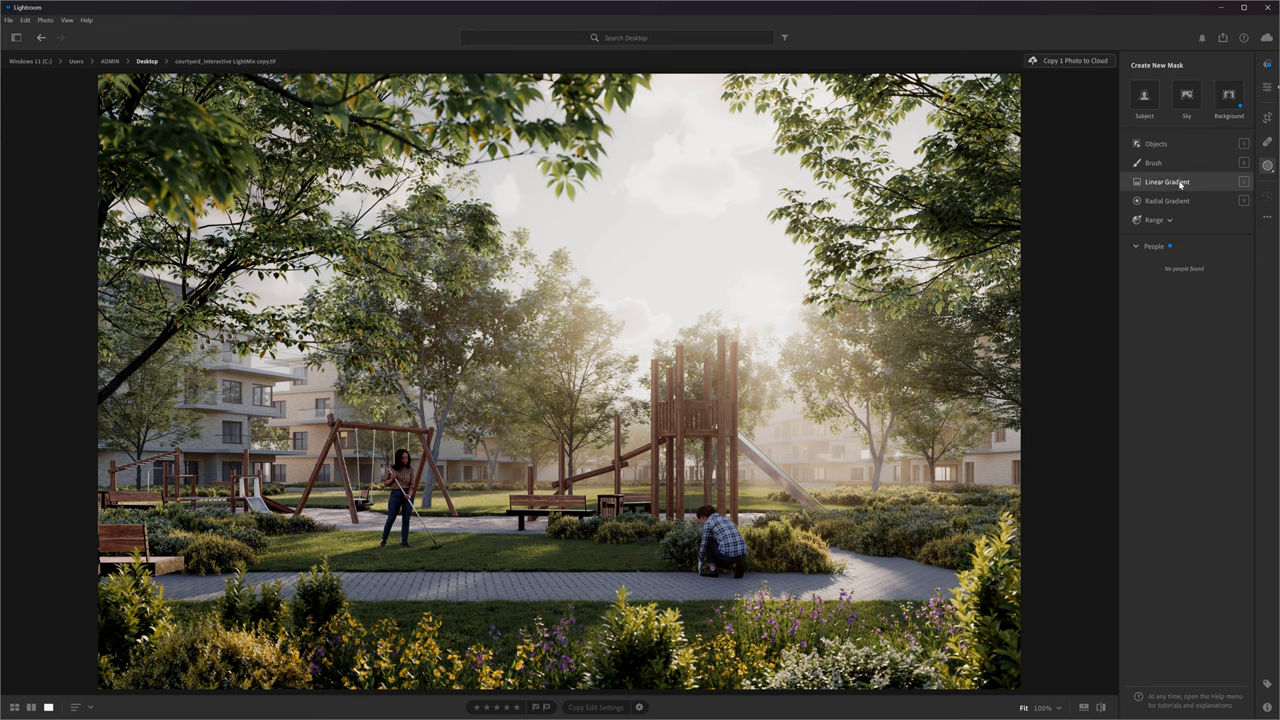
left_click(1168, 180)
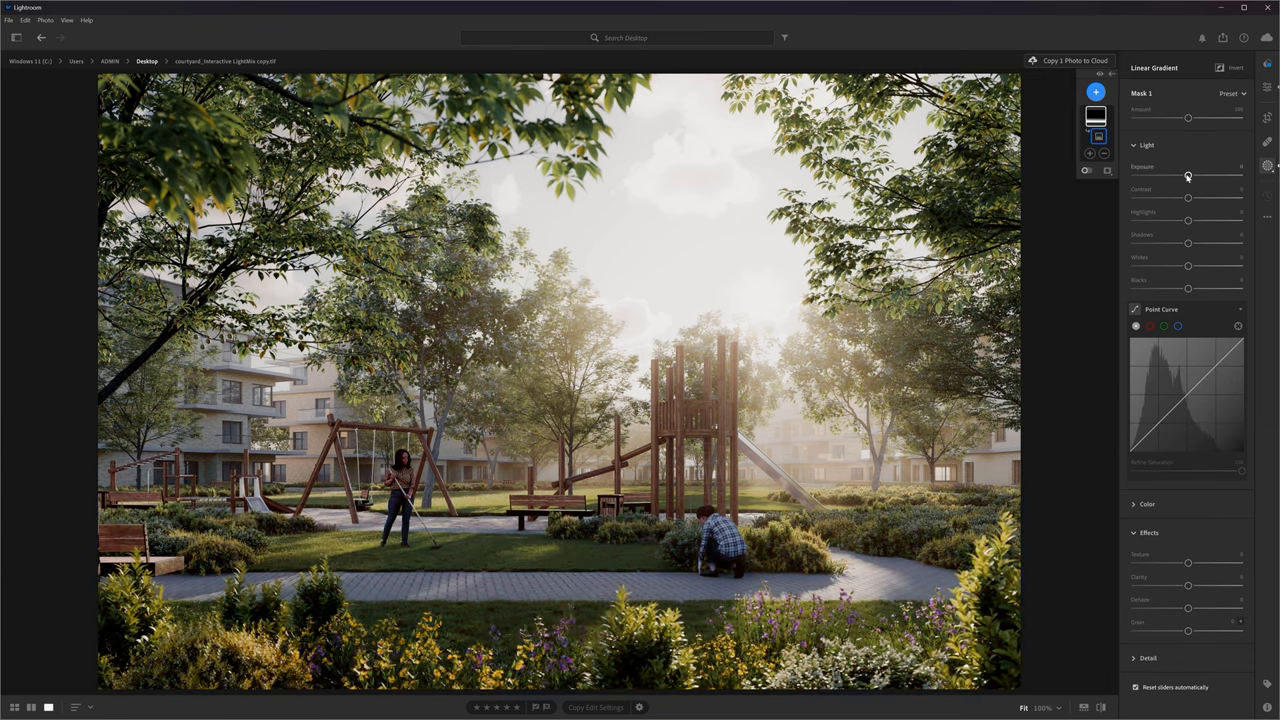
left_click_drag(1188, 176, 1142, 176)
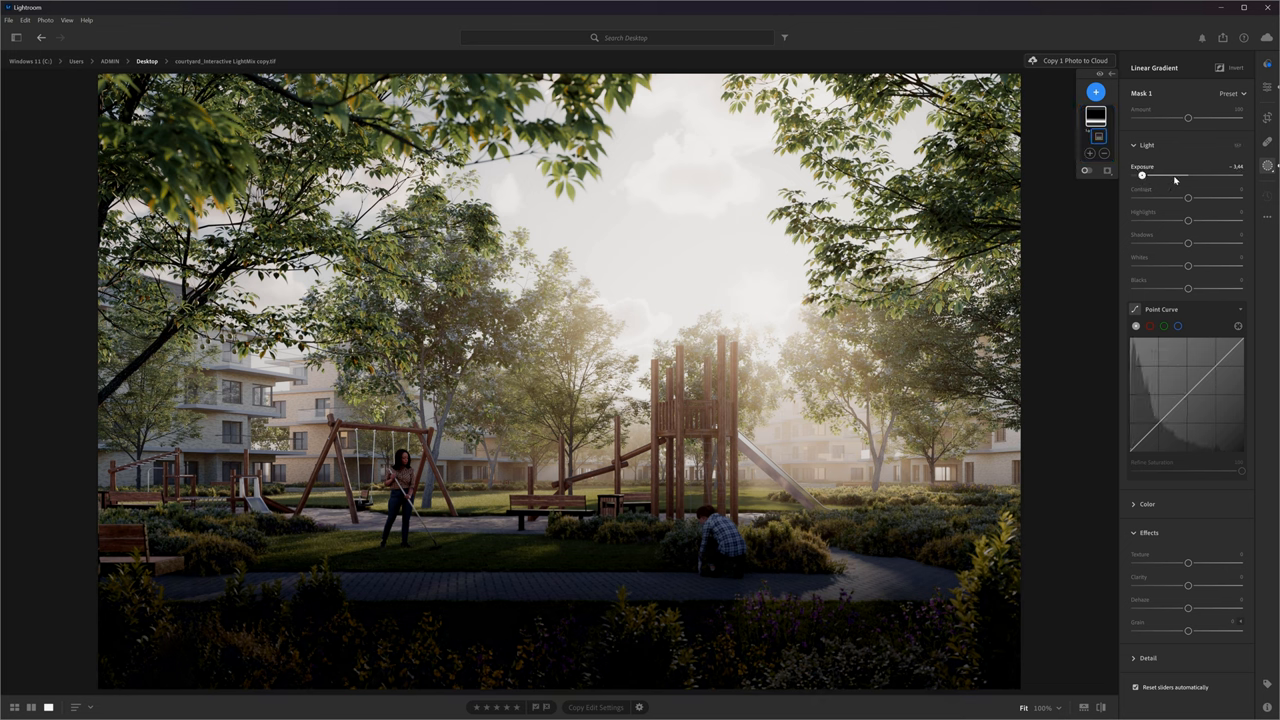
left_click_drag(1142, 176, 1236, 176)
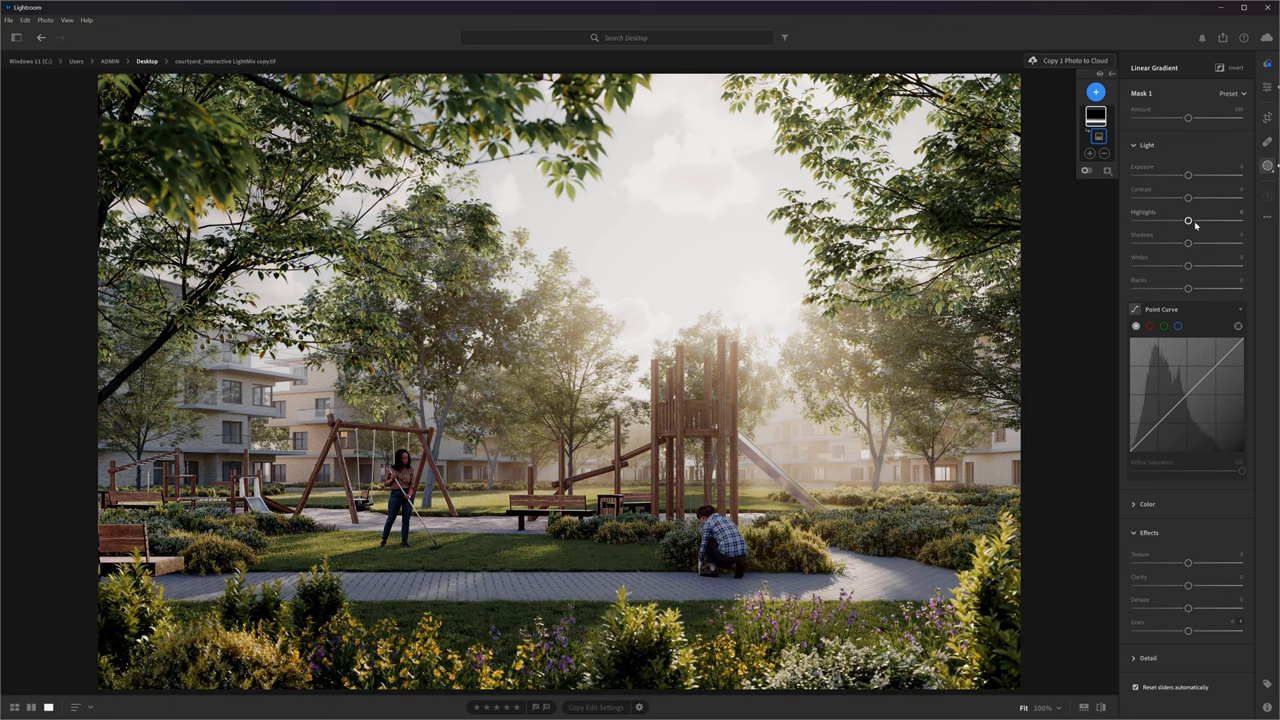
- Adjust highlights and raise contrast within the gradient mask
left_click_drag(1188, 198, 1228, 198)
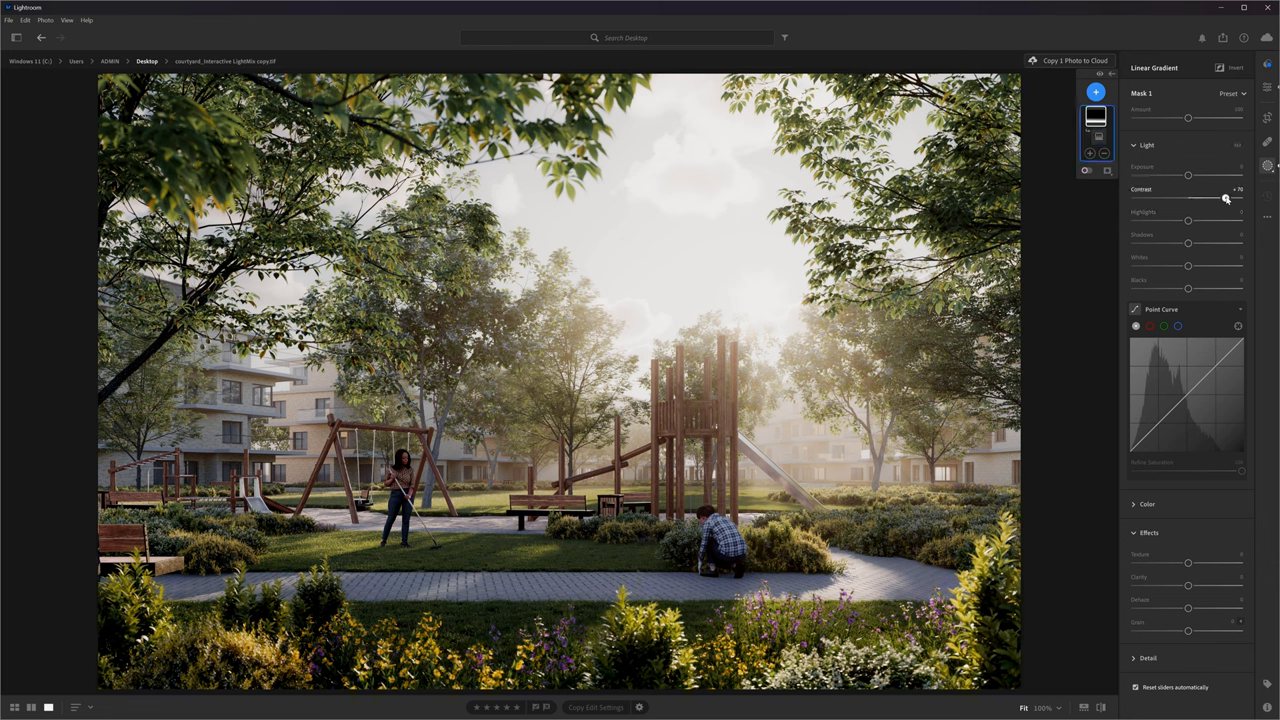
left_click_drag(1228, 198, 1224, 198)
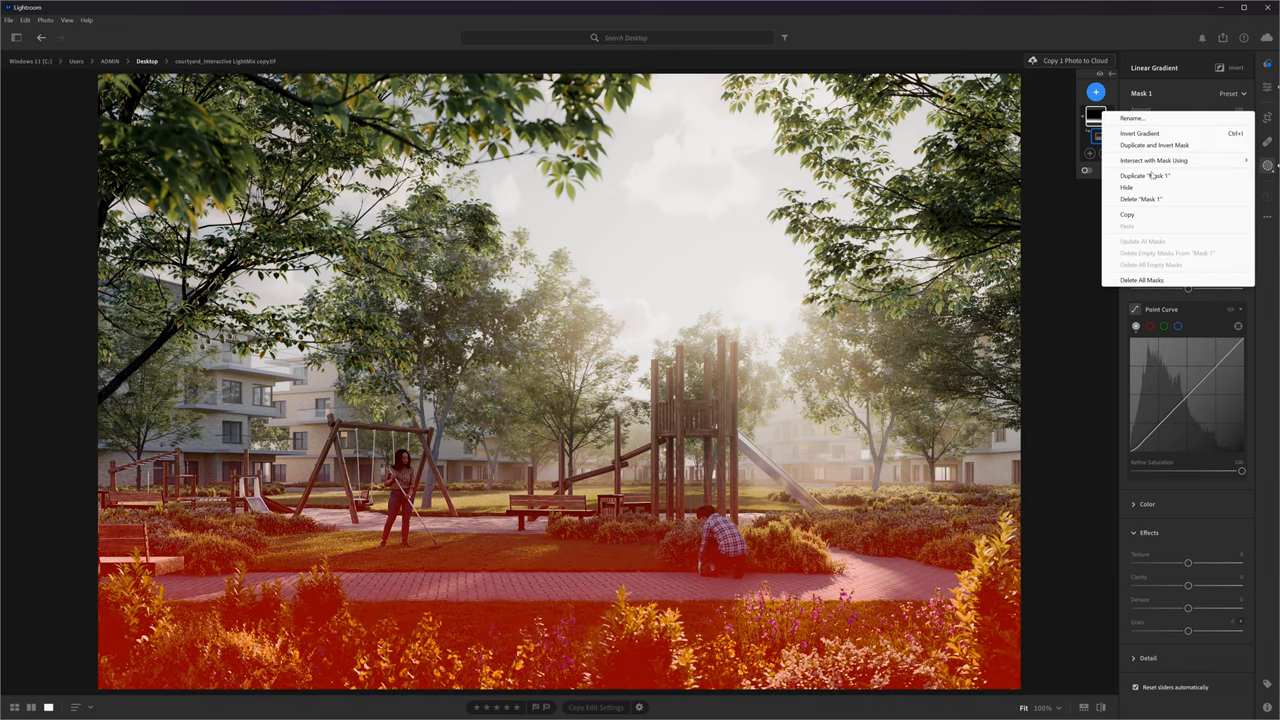
mouse_move(1156, 144)
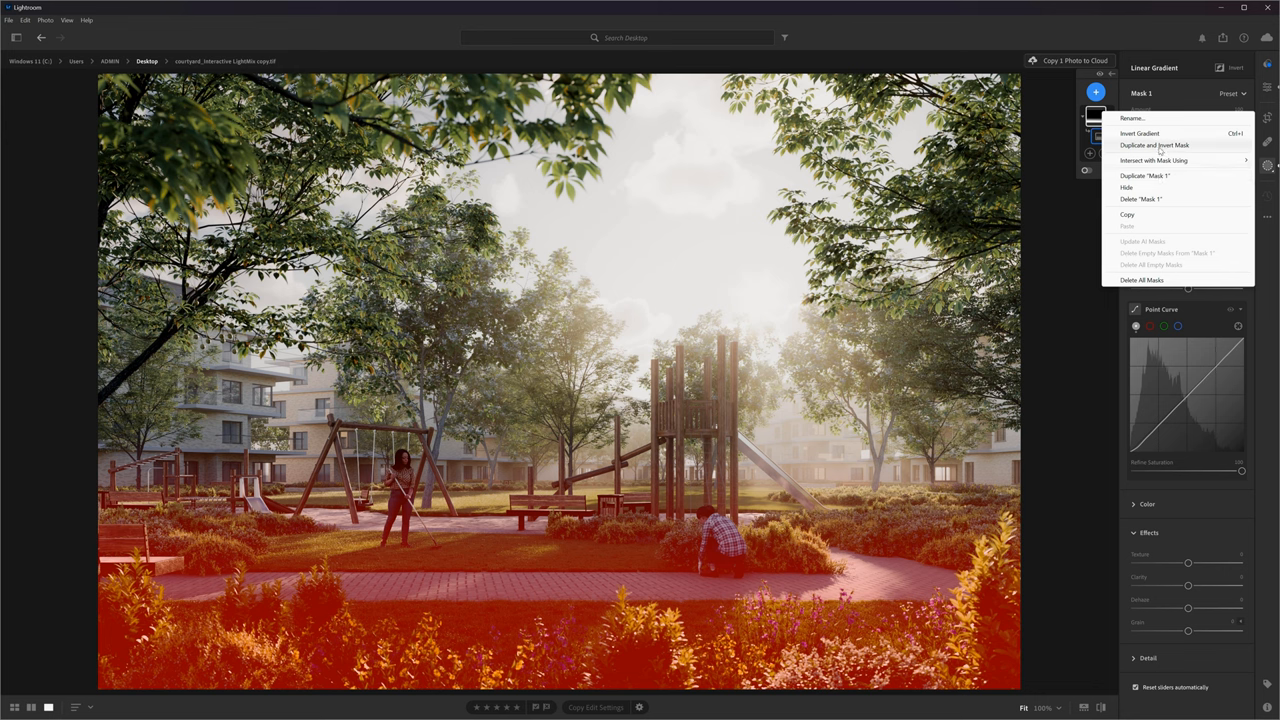
- Duplicate and invert Mask 1, tweak its exposure, contrast and shadows, then raise clarity on the foreground gradient
left_click(1154, 144)
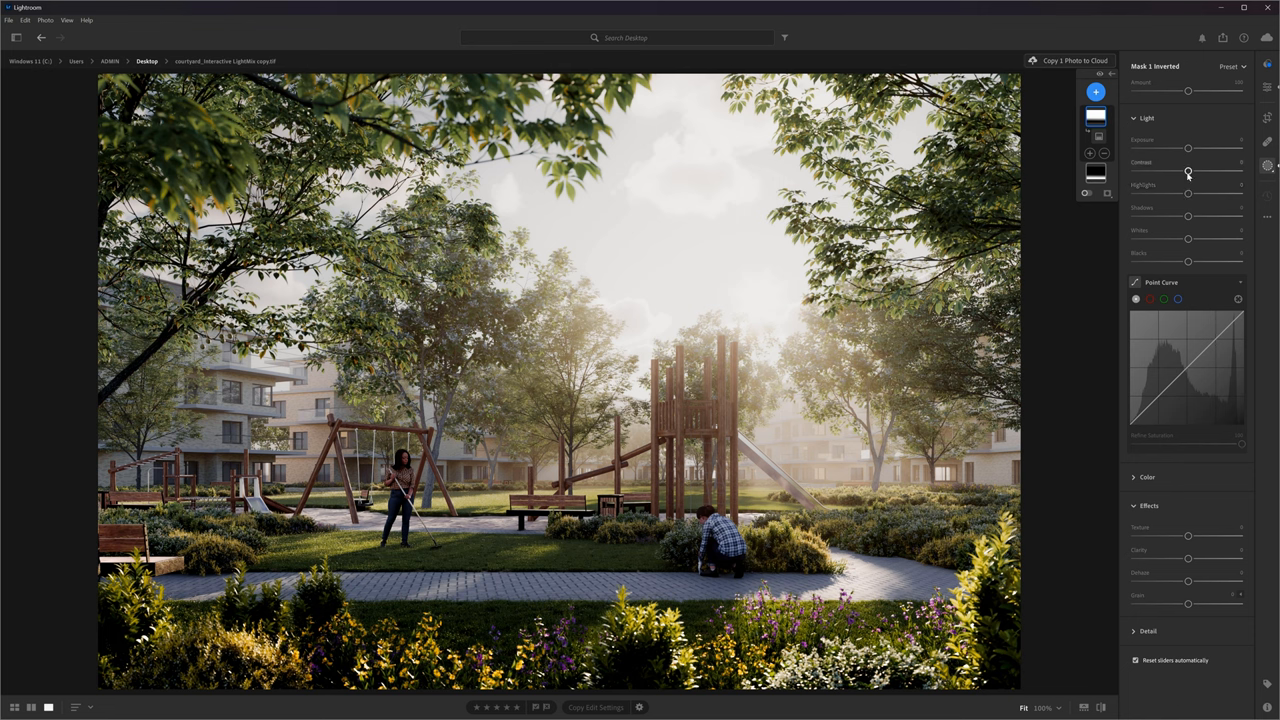
left_click_drag(1188, 172, 1176, 172)
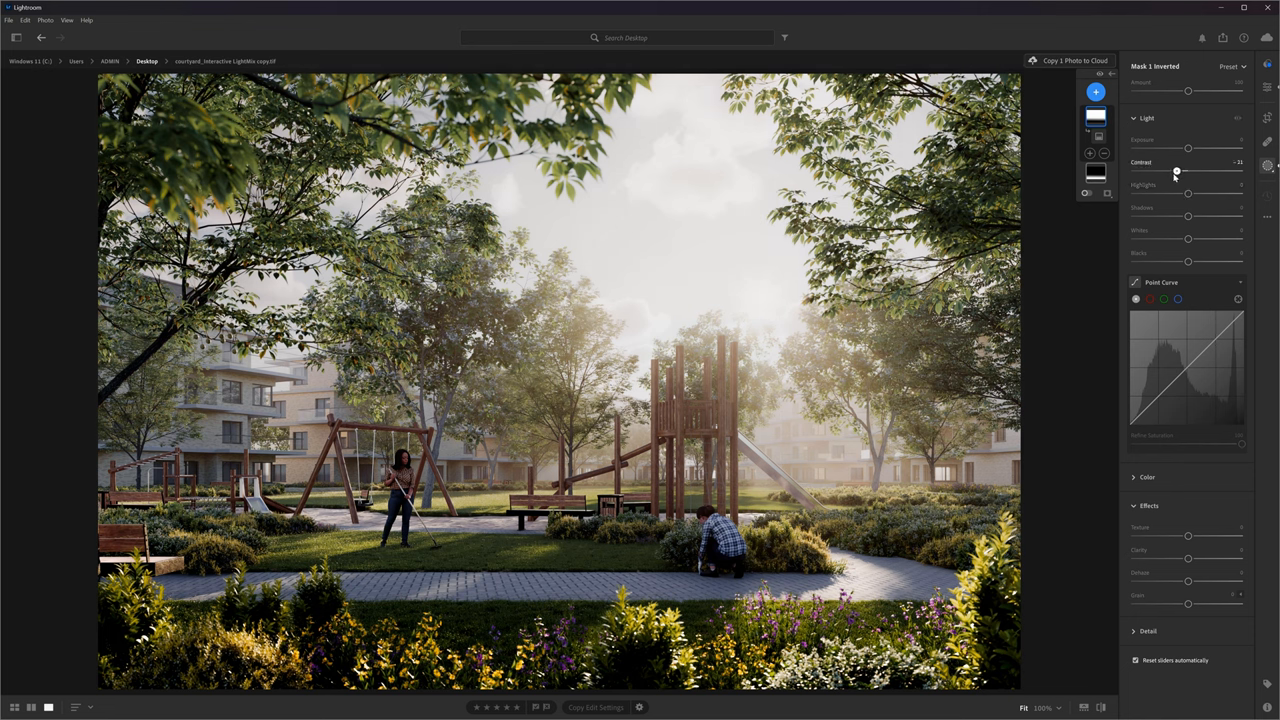
left_click_drag(1188, 192, 1198, 192)
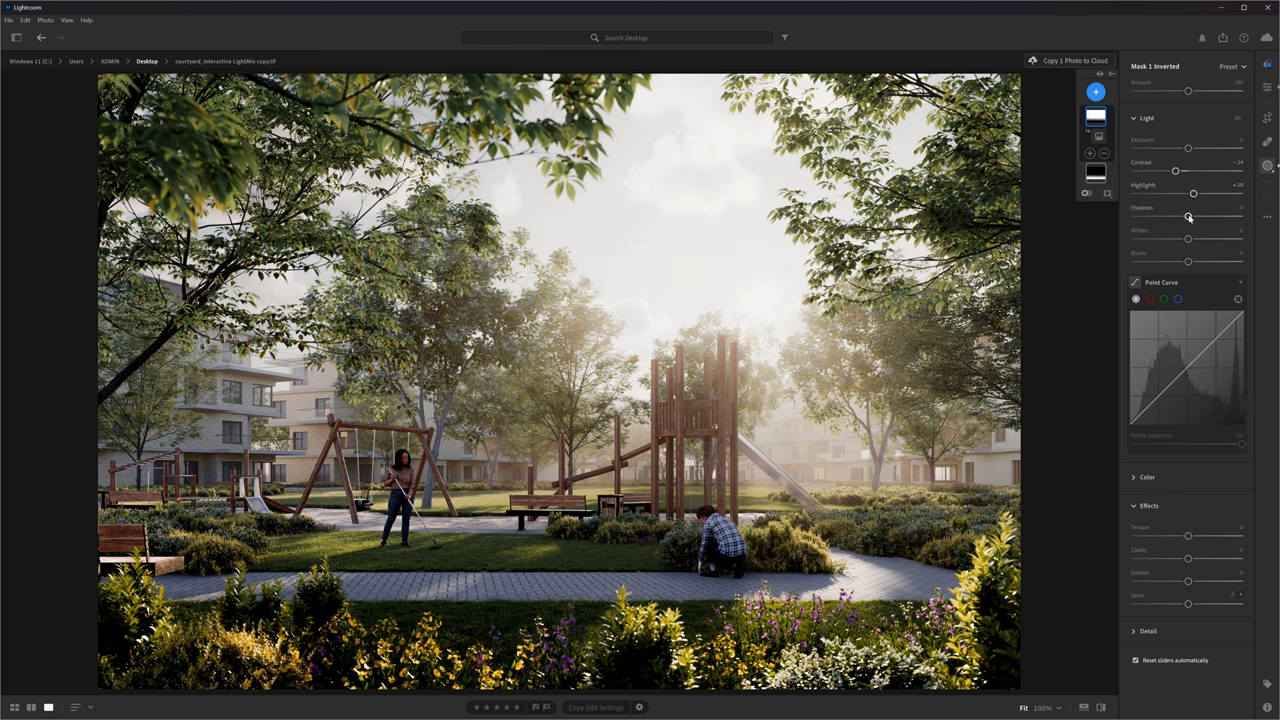
left_click_drag(1188, 216, 1194, 216)
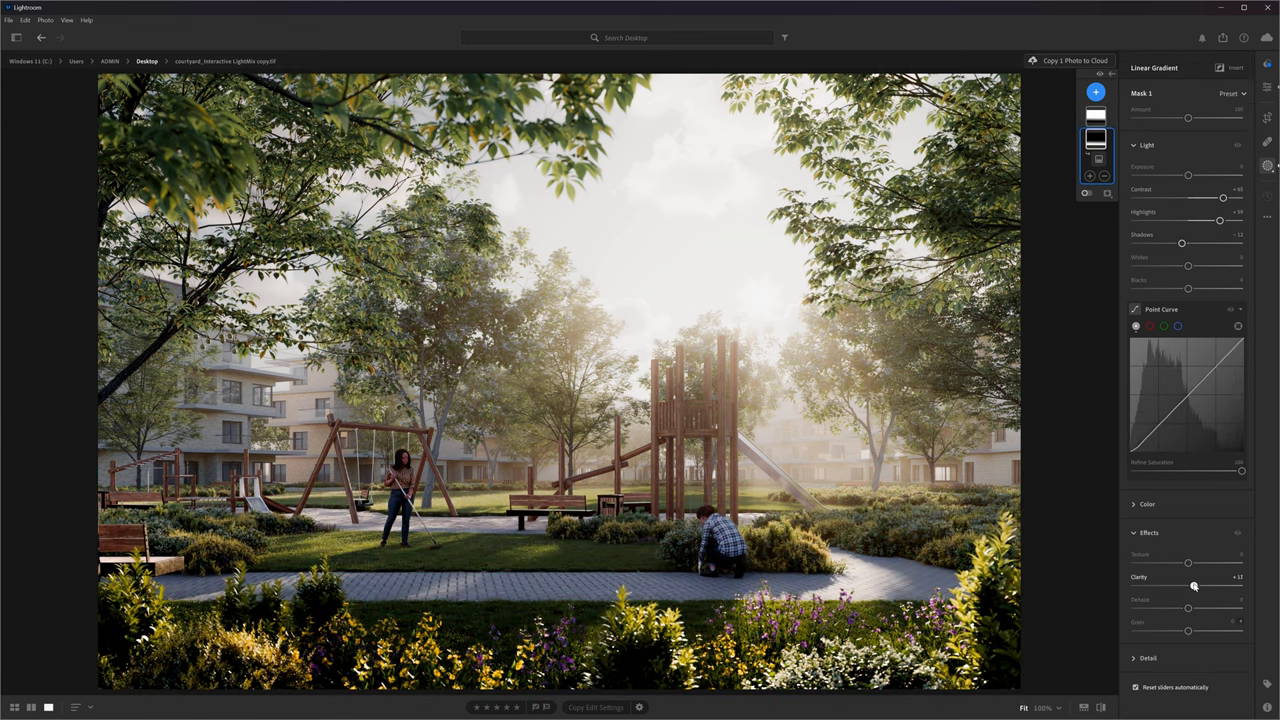
left_click_drag(1188, 562, 1196, 562)
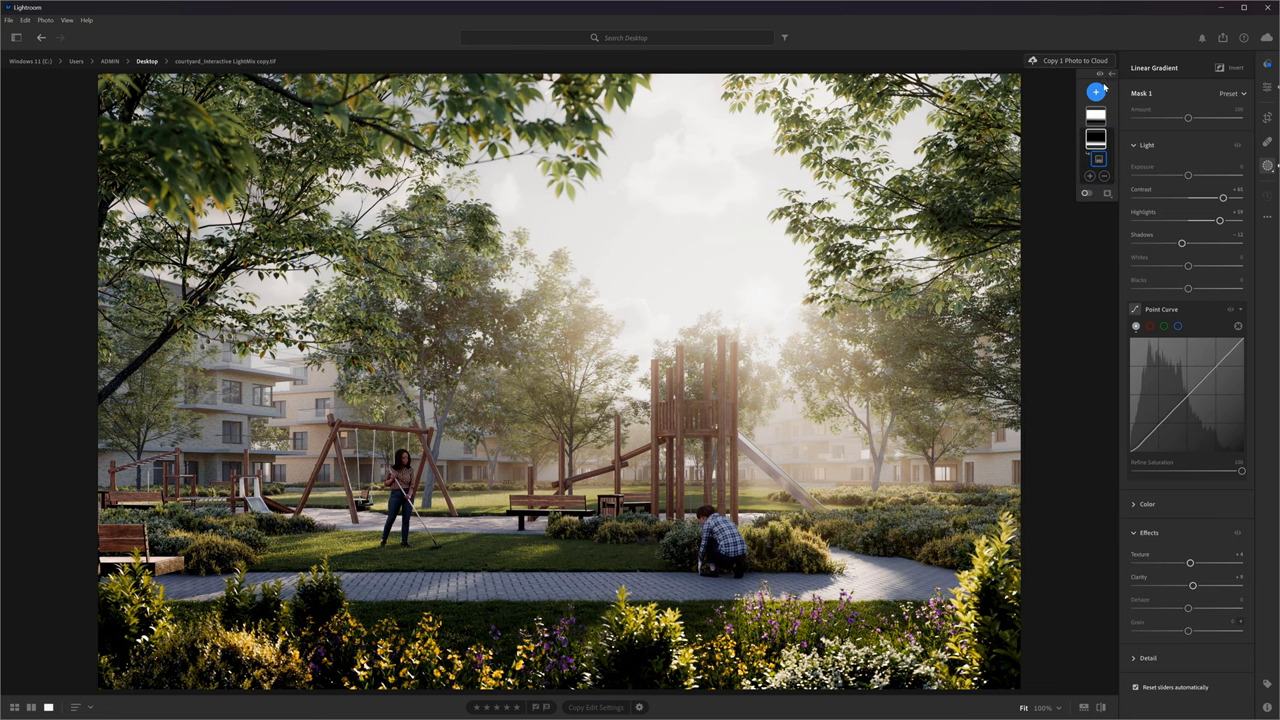
- Add an inverted radial gradient mask and lower exposure to darken the image edges
left_click(1096, 92)
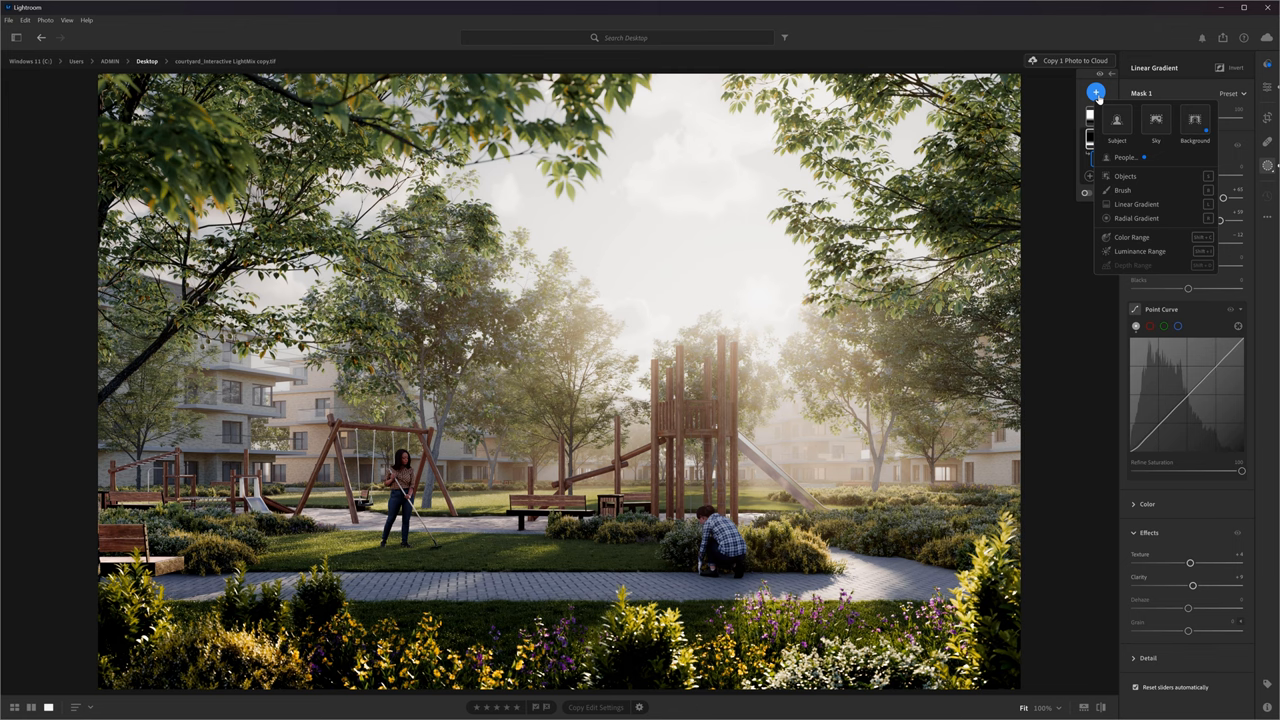
left_click(1136, 218)
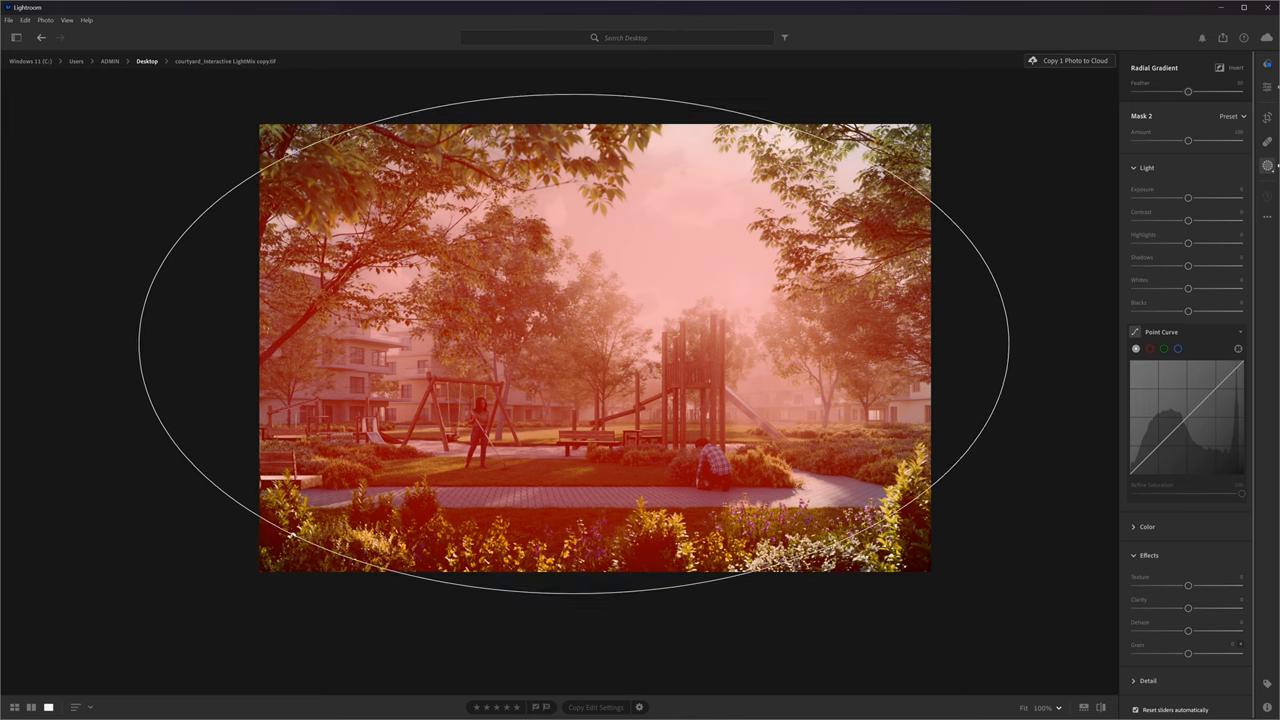
right_click(1094, 118)
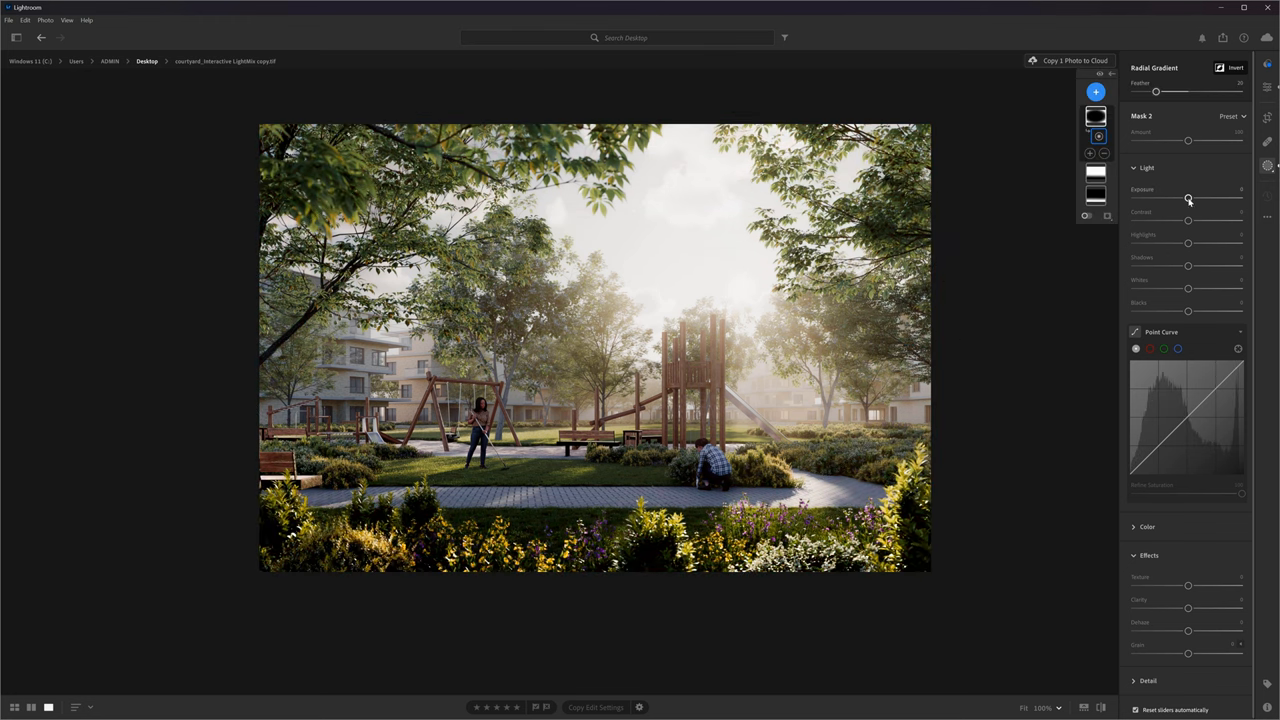
left_click_drag(1188, 200, 1184, 200)
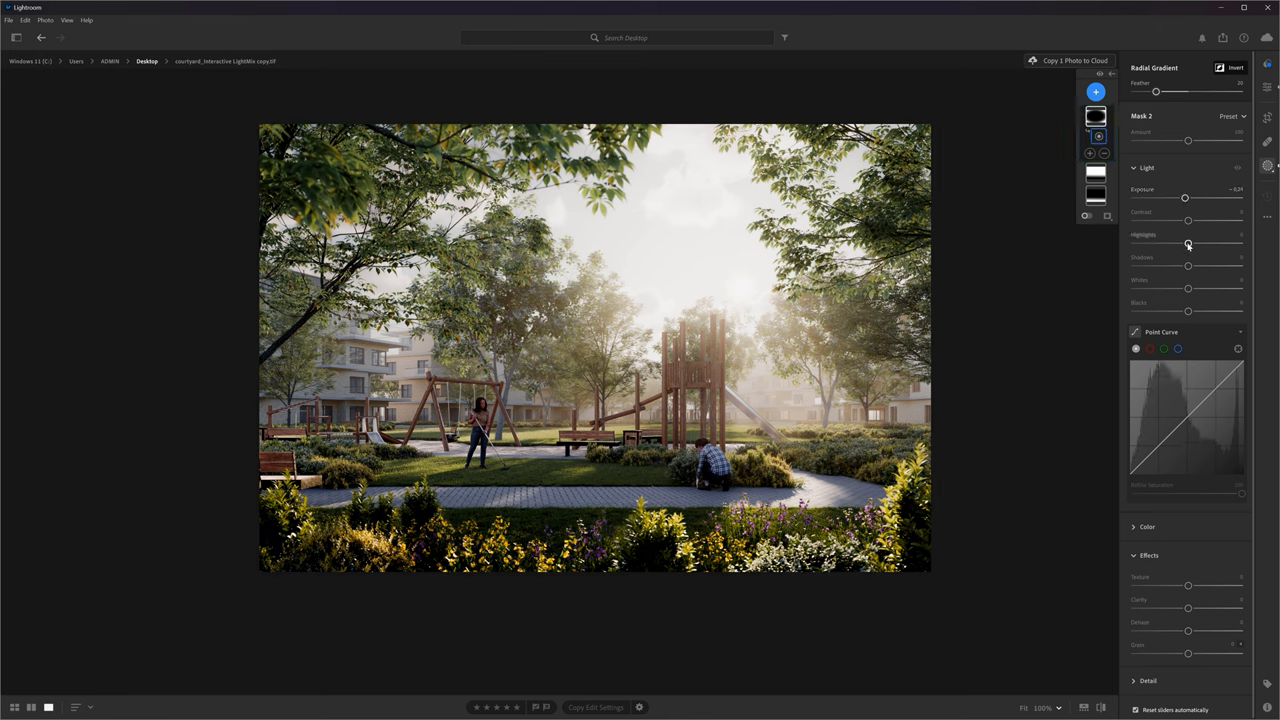
- Refine the vignette's highlights and tone curve, then use the mask's context menu
left_click_drag(1188, 264, 1180, 264)
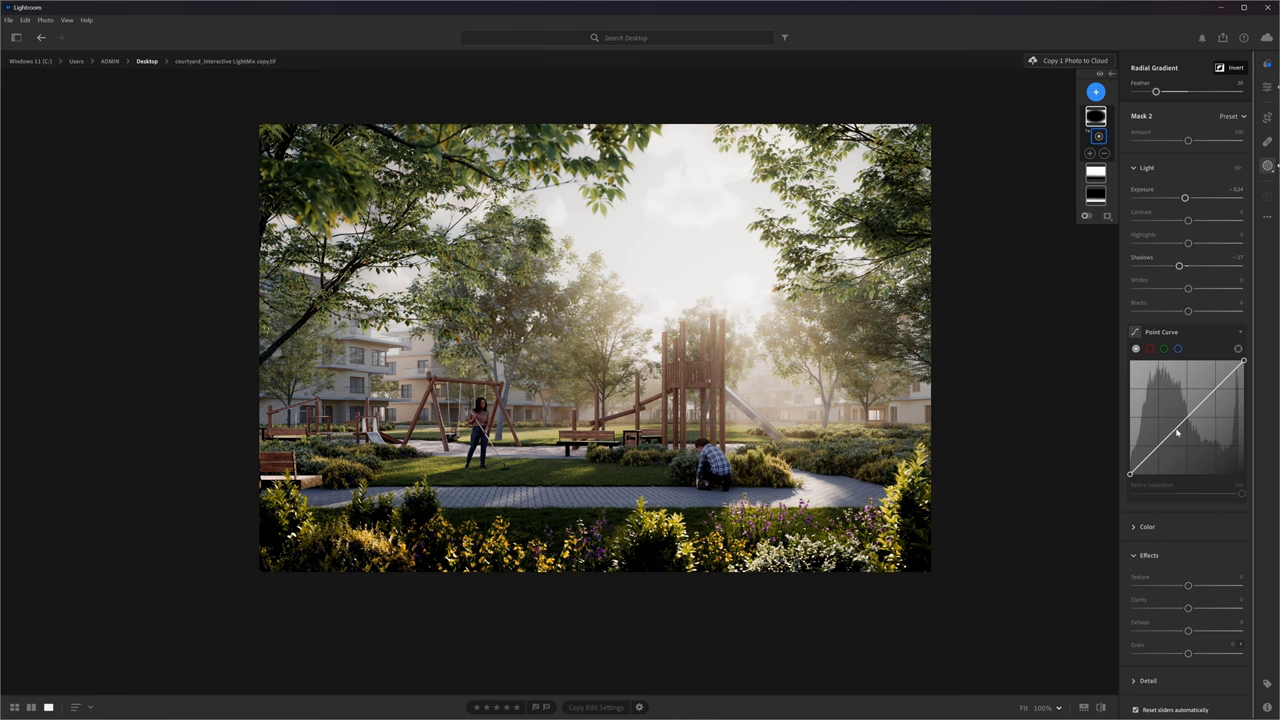
left_click_drag(1180, 432, 1180, 428)
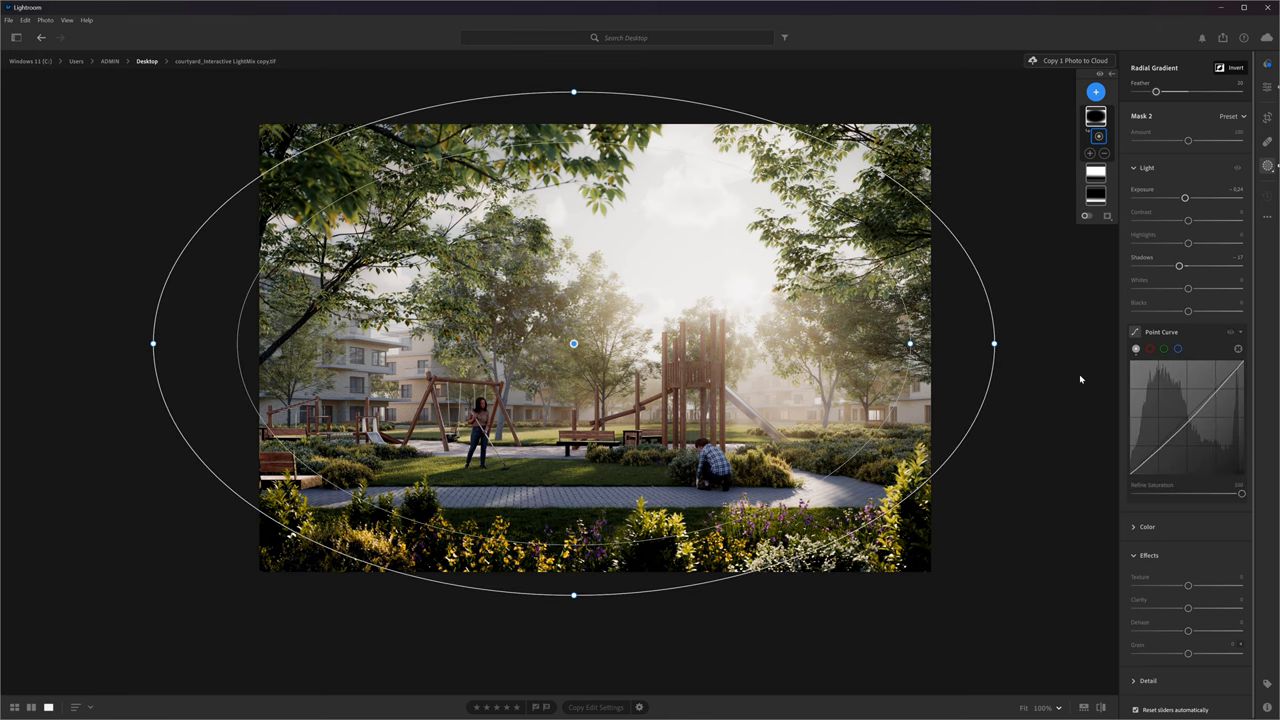
right_click(1096, 116)
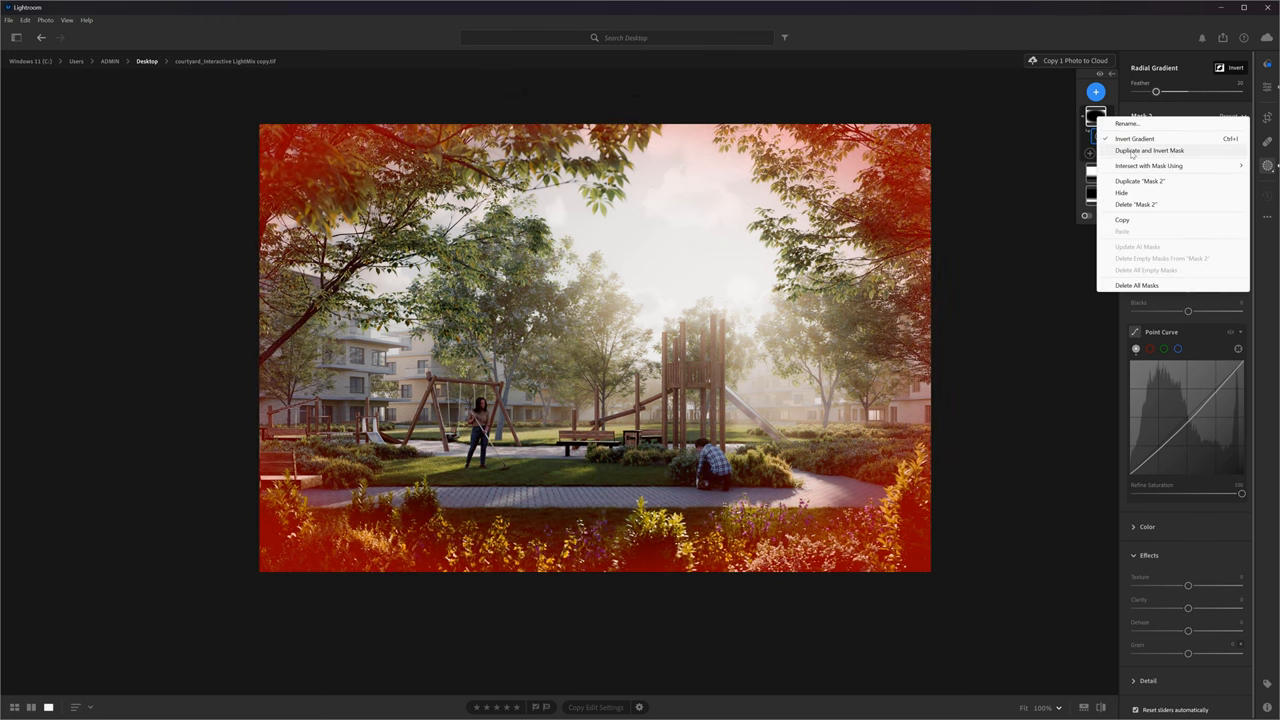
left_click(1148, 150)
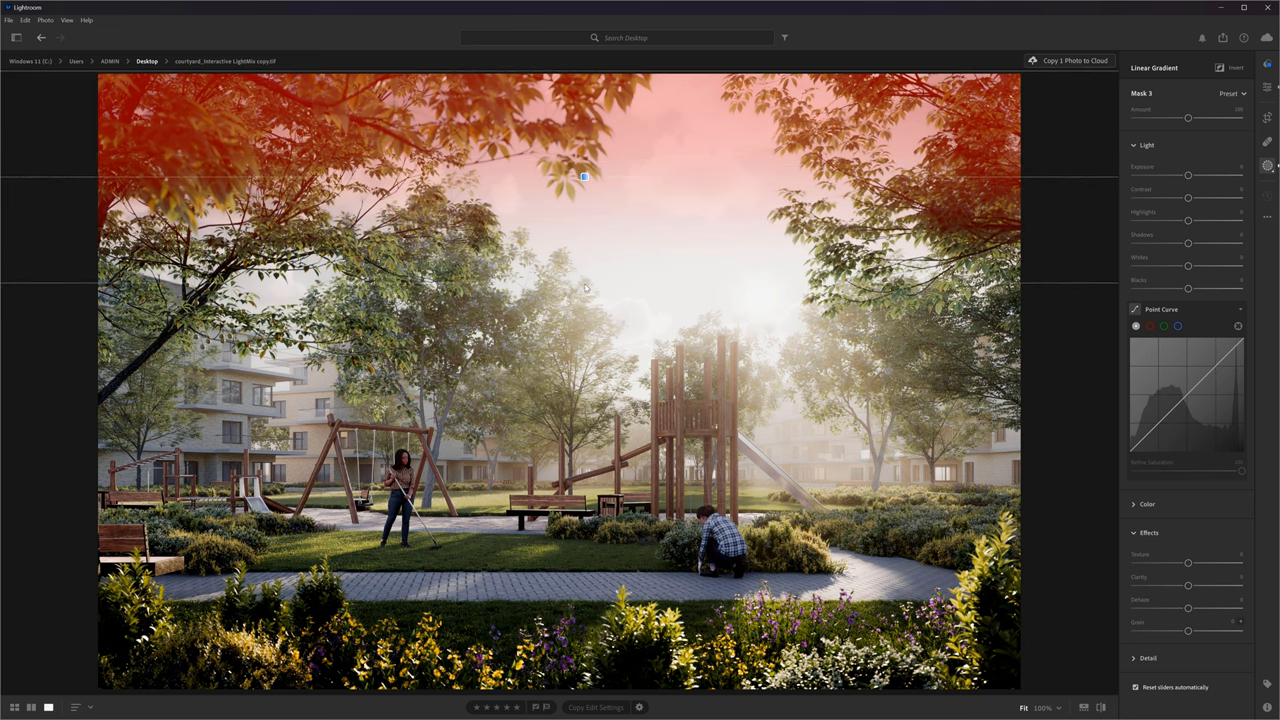
- Draw a linear gradient down over the sky and treetops and fine-tune its exposure
left_click_drag(1188, 176, 1184, 176)
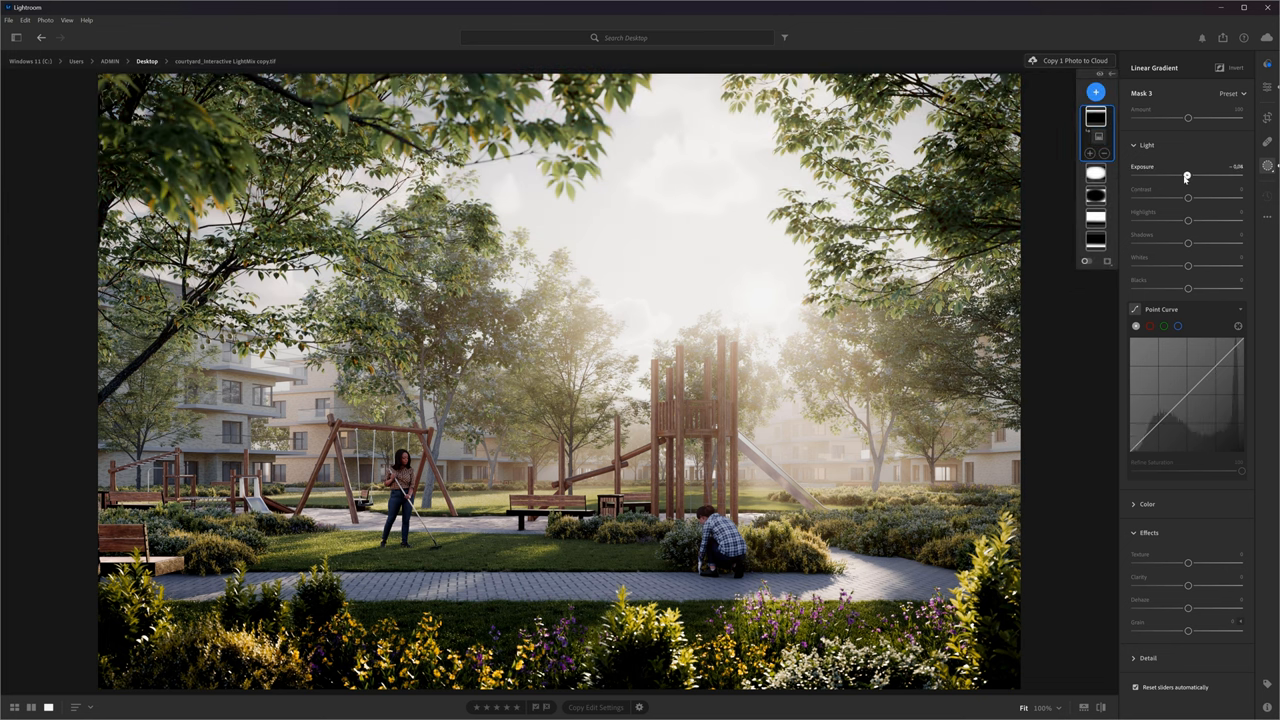
left_click_drag(1188, 176, 1184, 176)
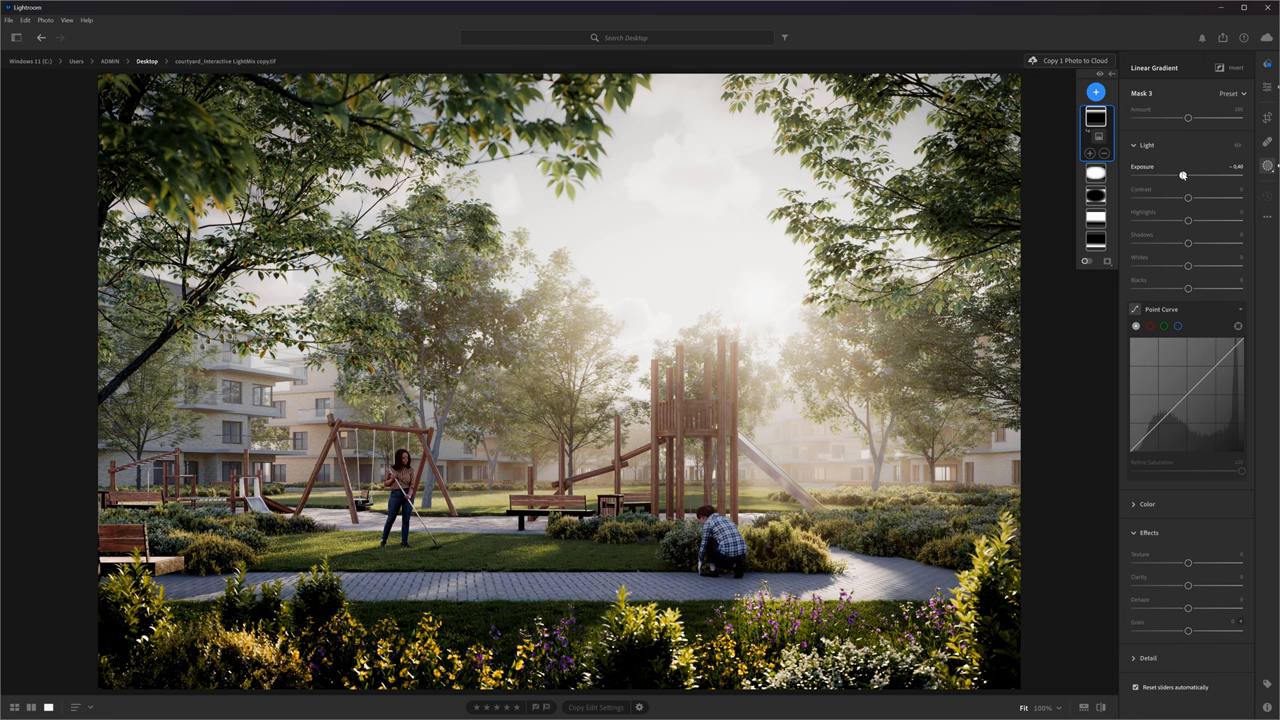
left_click_drag(1188, 196, 1218, 196)
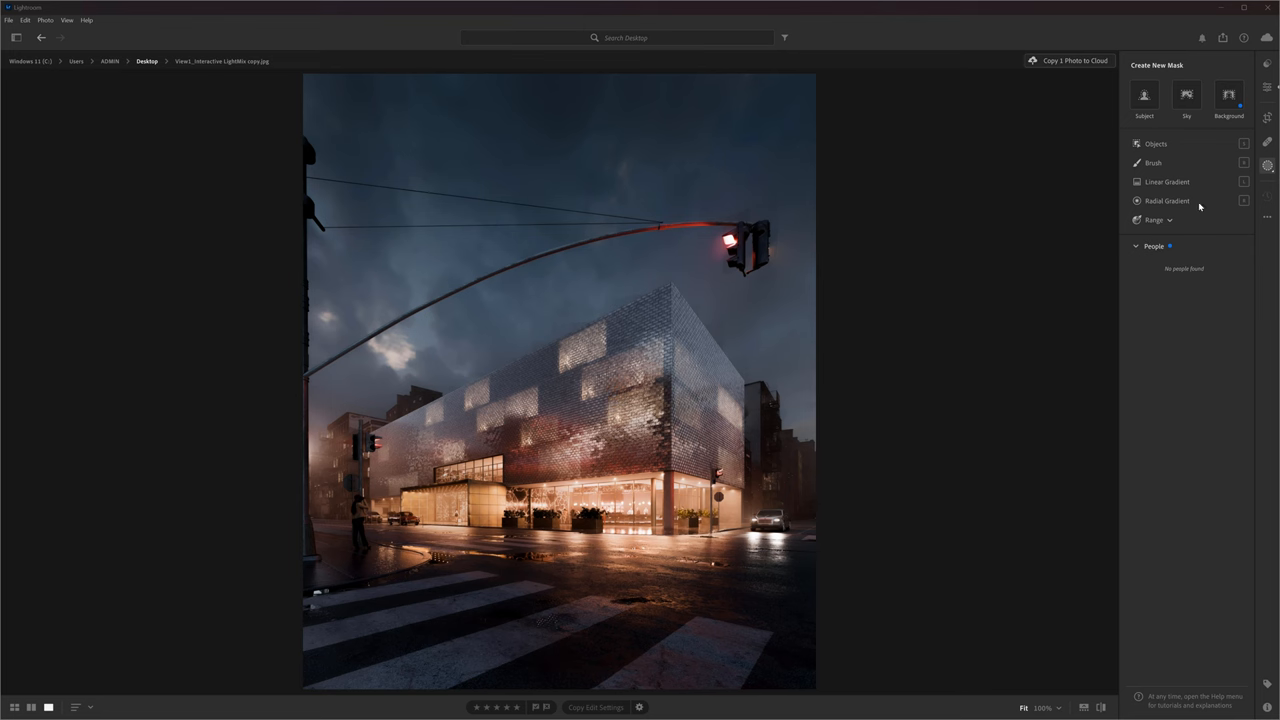
- Create a sky mask on the night render and dial its exposure up and down to a balanced level
left_click(1188, 96)
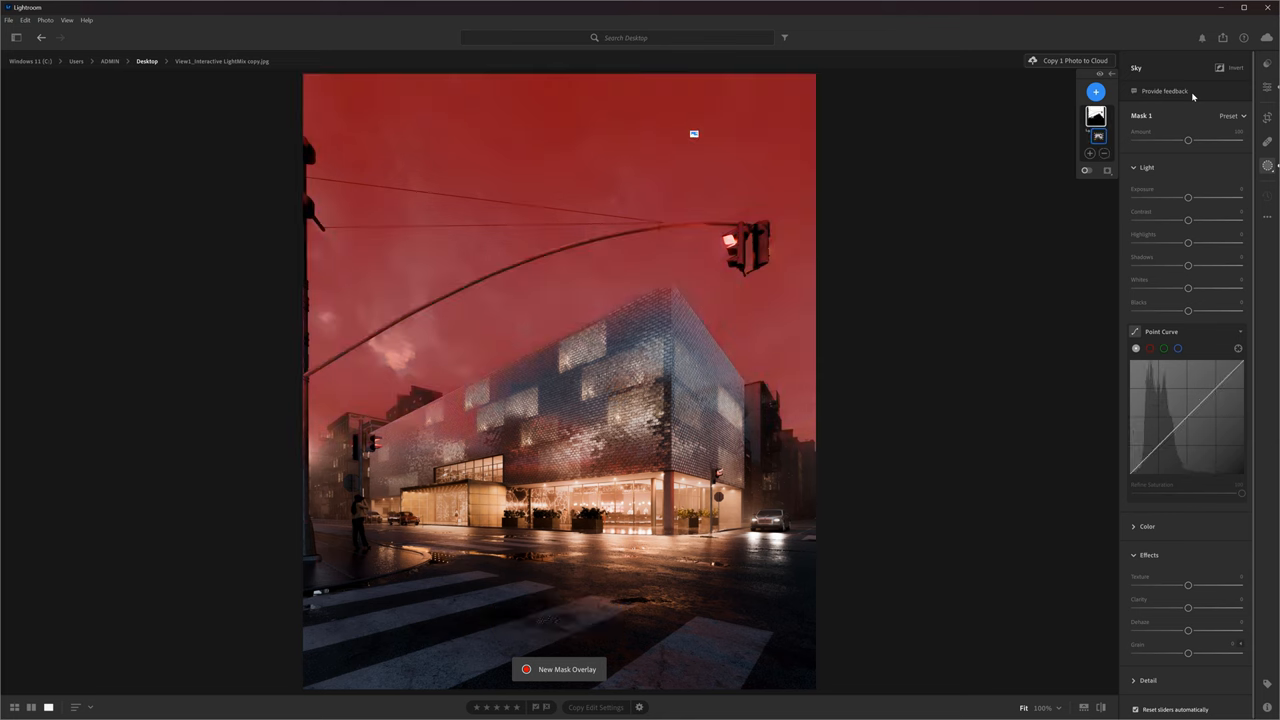
left_click_drag(1188, 198, 1180, 198)
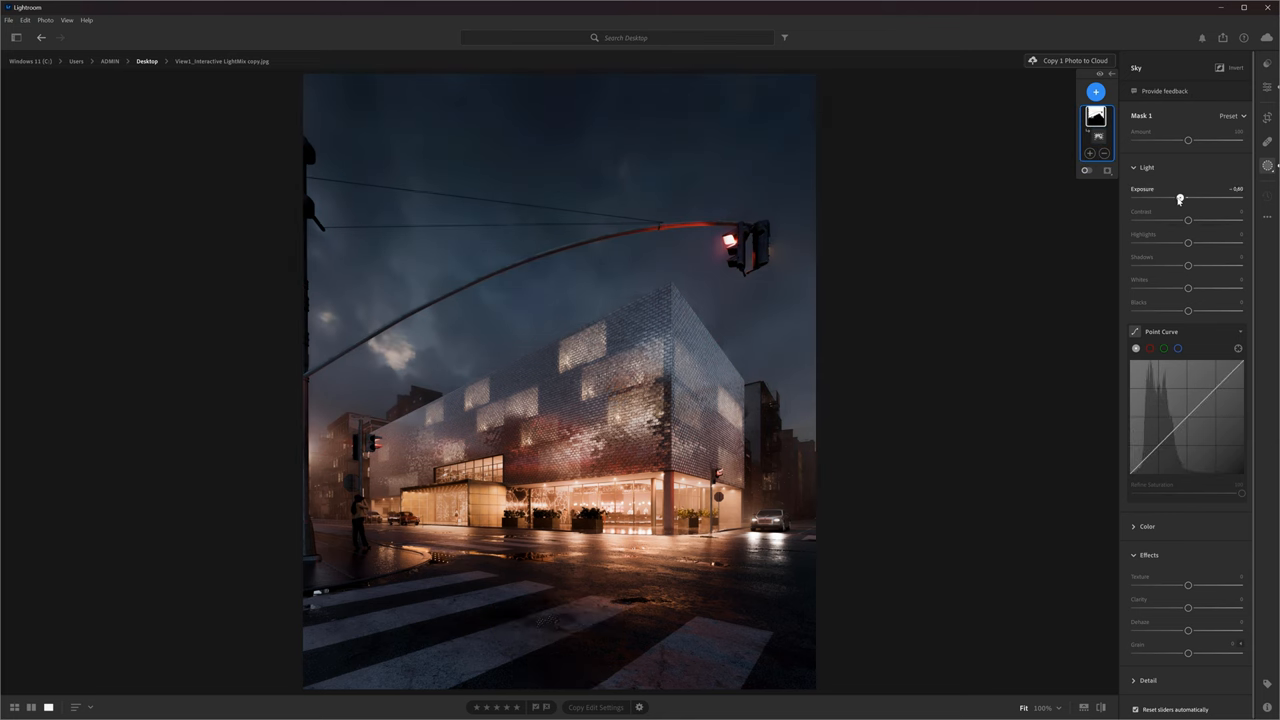
left_click_drag(1180, 198, 1216, 198)
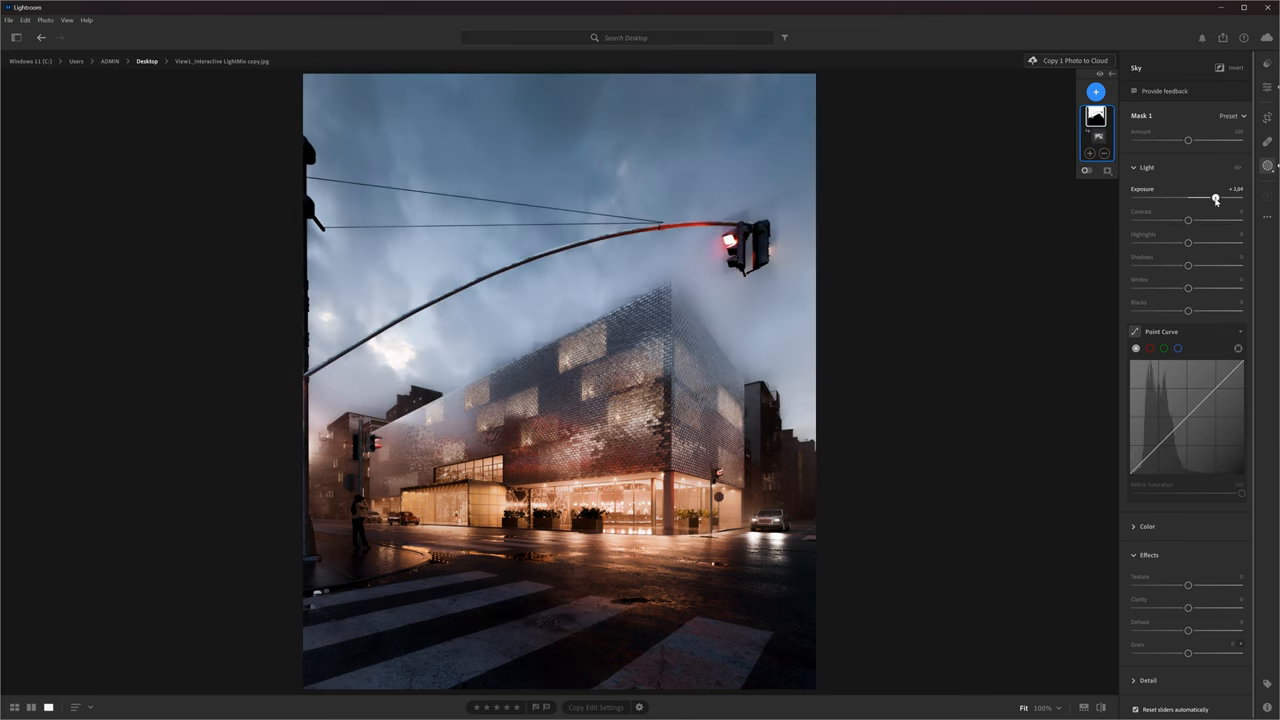
left_click_drag(1188, 198, 1218, 198)
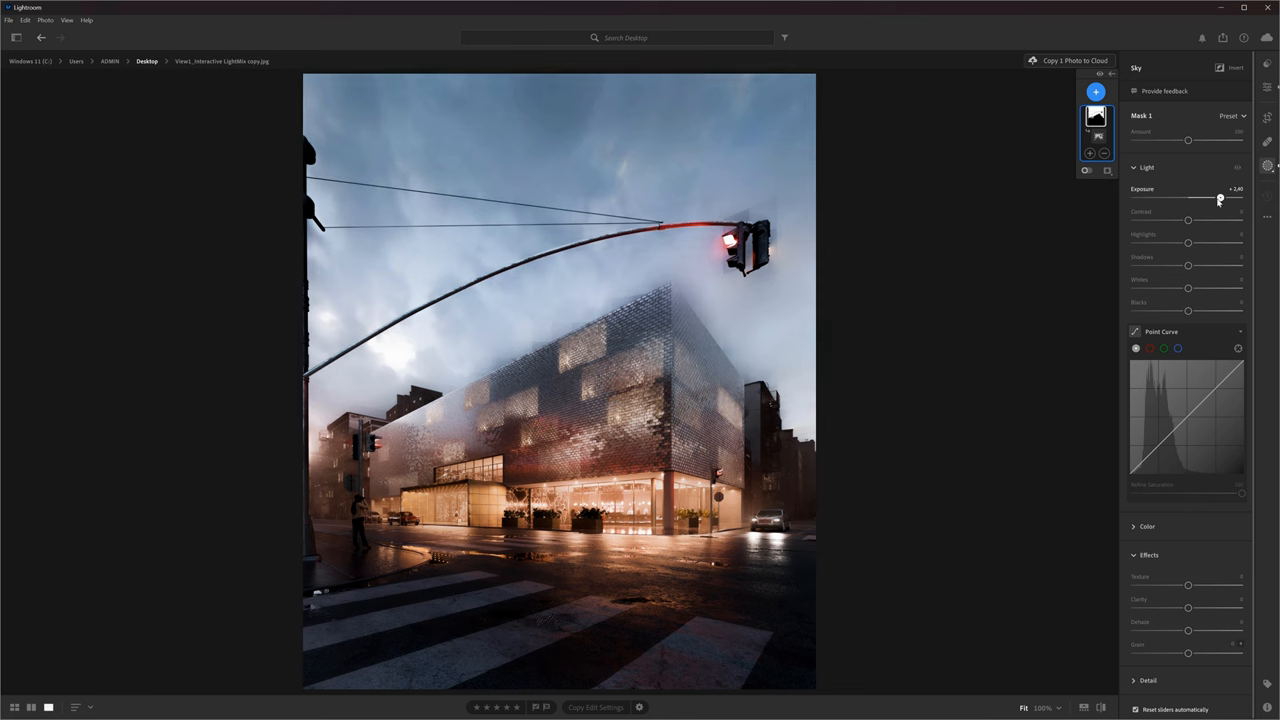
left_click_drag(1218, 198, 1170, 198)
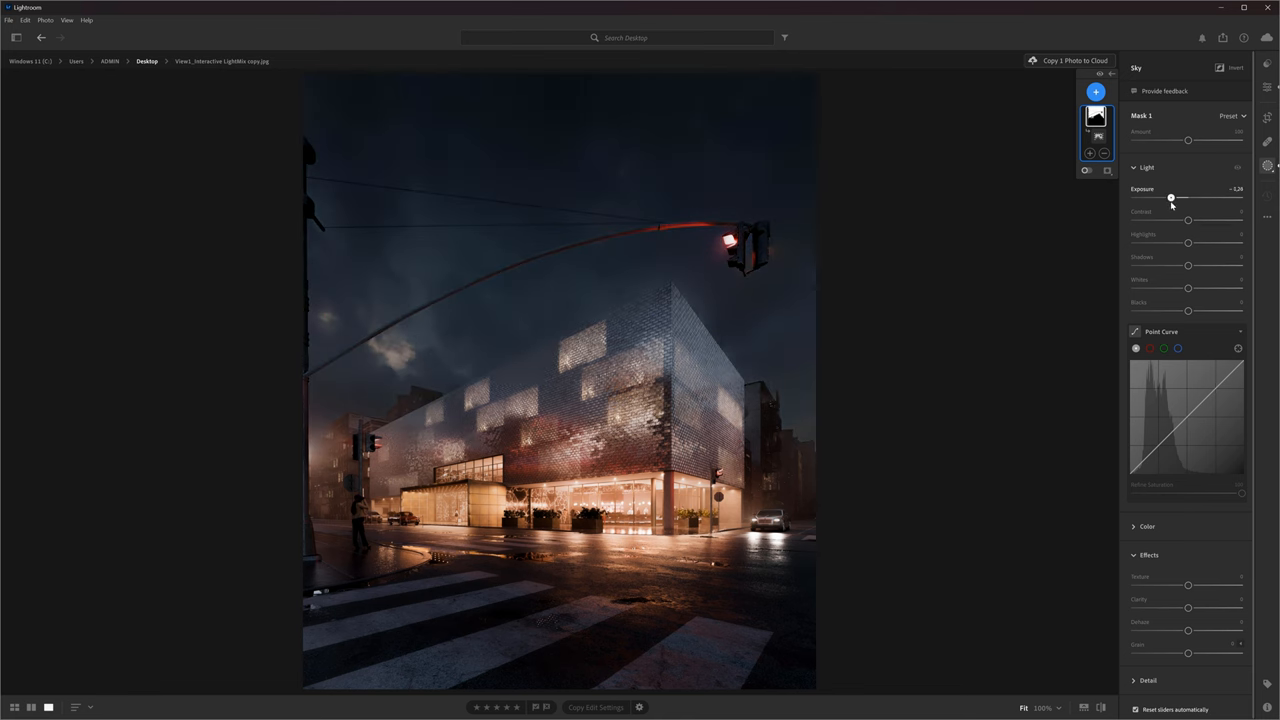
left_click_drag(1170, 198, 1186, 198)
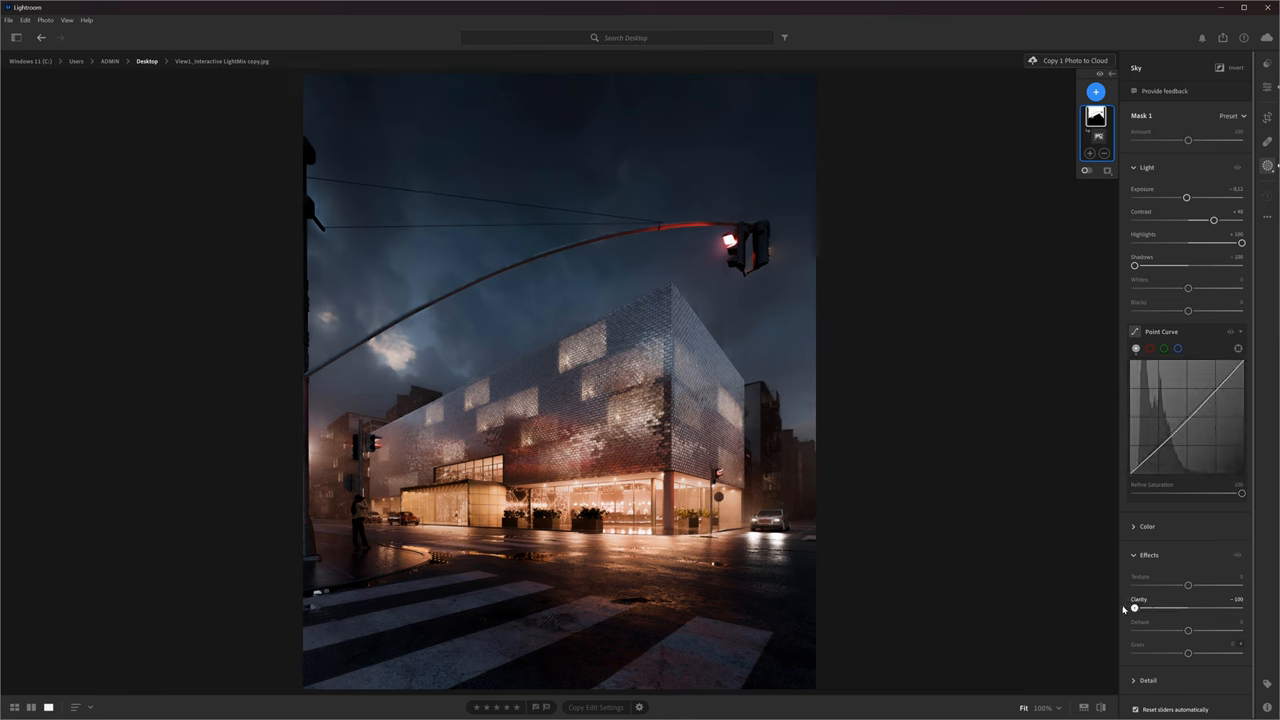
- Add clarity to the sky and swing exposure to check the mask edges
left_click_drag(1134, 608, 1178, 608)
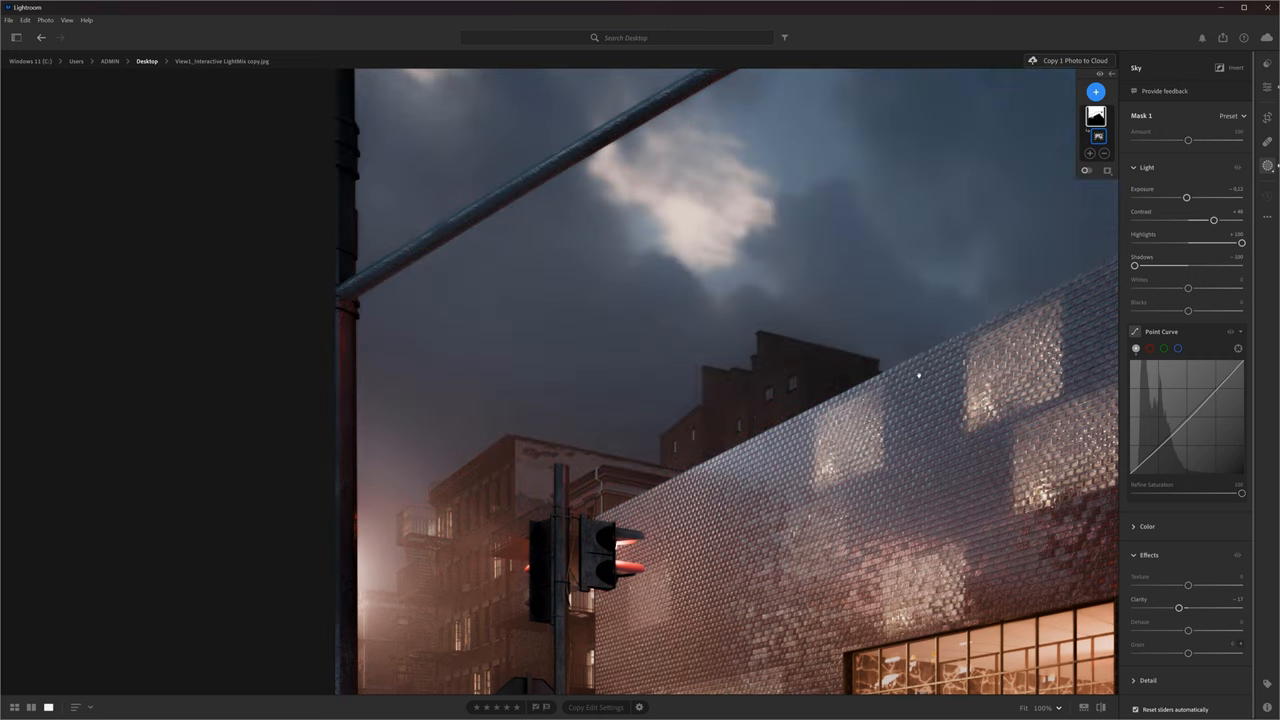
left_click_drag(1188, 198, 1134, 198)
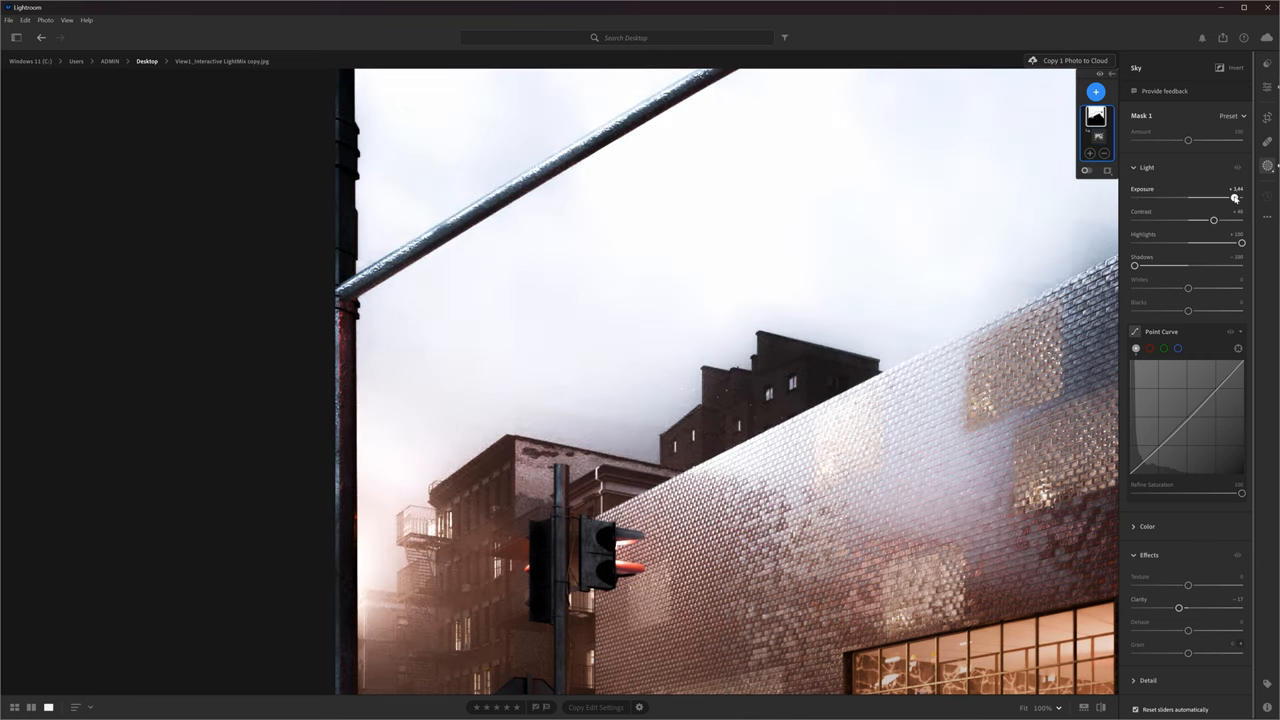
left_click_drag(1236, 198, 1232, 198)
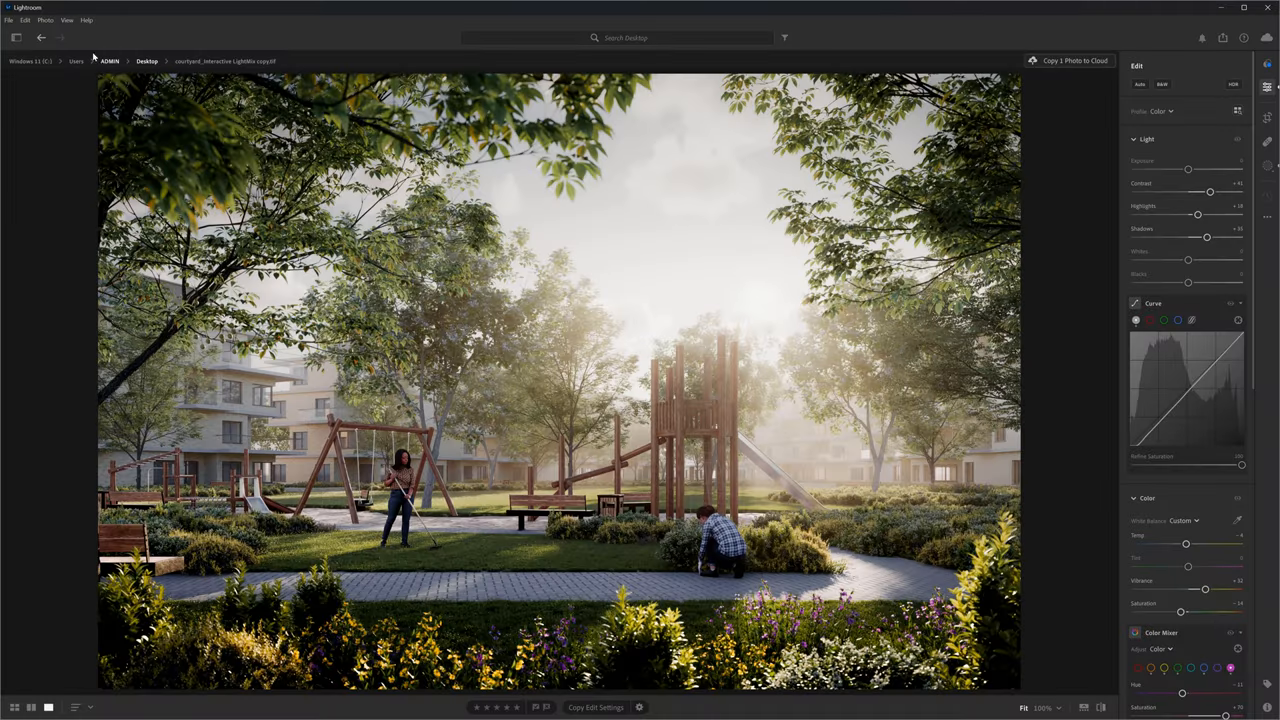
- Send the courtyard render to Photoshop via File > Edit in Photoshop
left_click(8, 20)
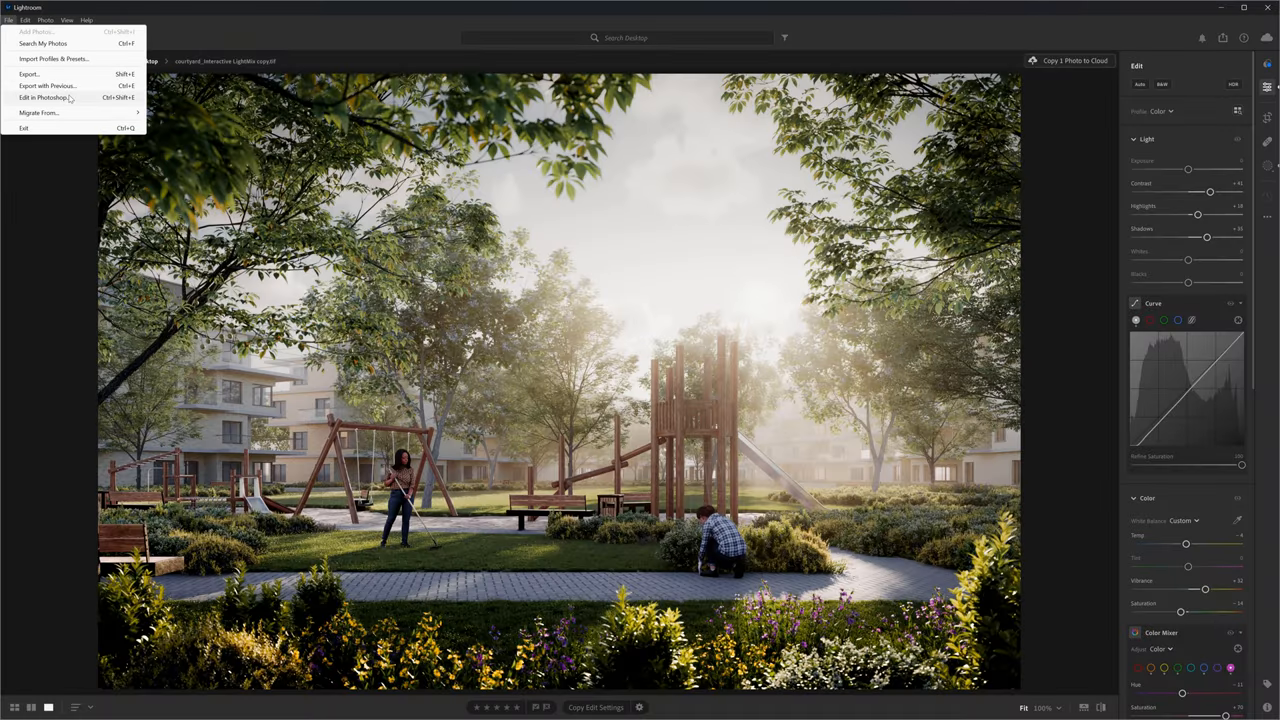
left_click(46, 96)
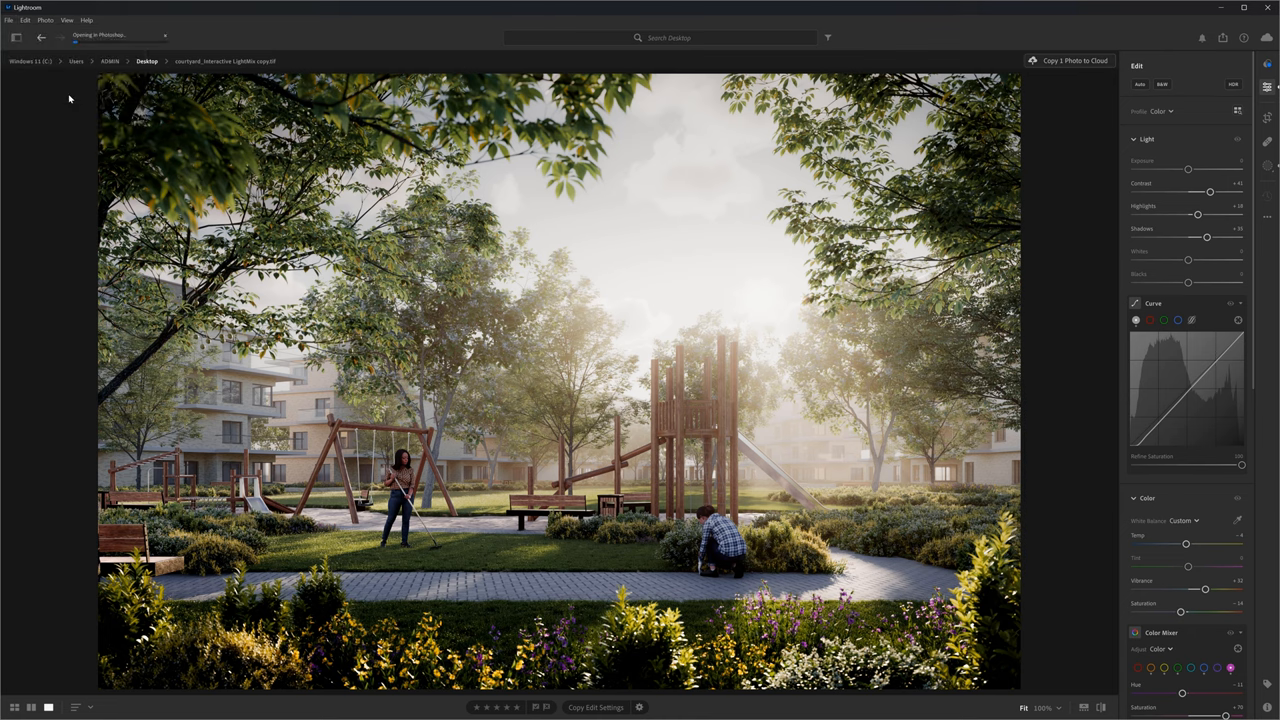